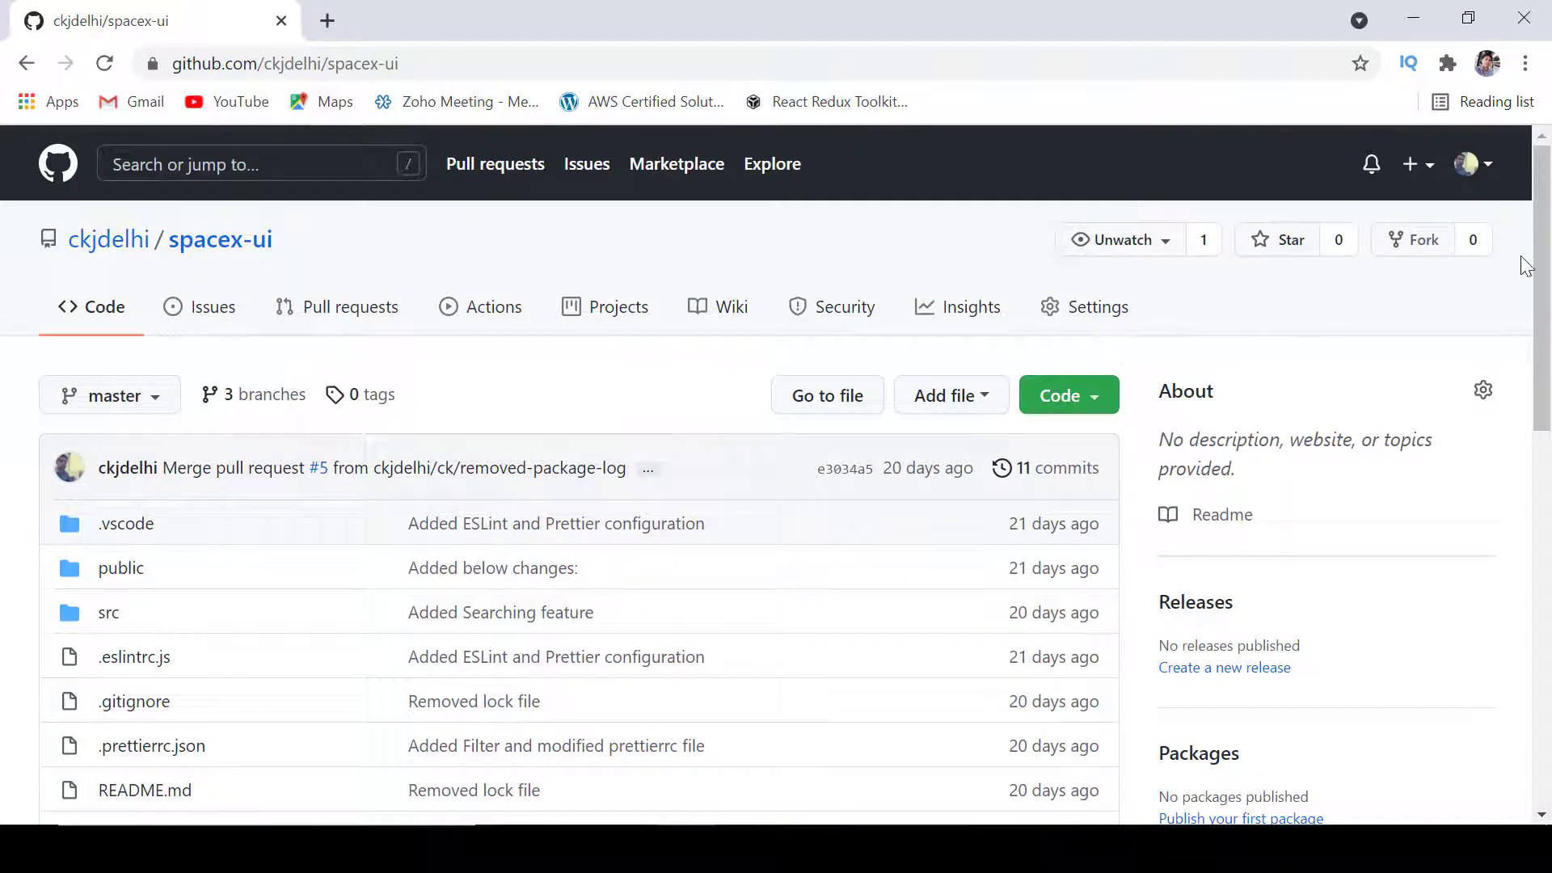
Step: Change the Command Prompt's working folder to spacex-ui
scroll(down, 3)
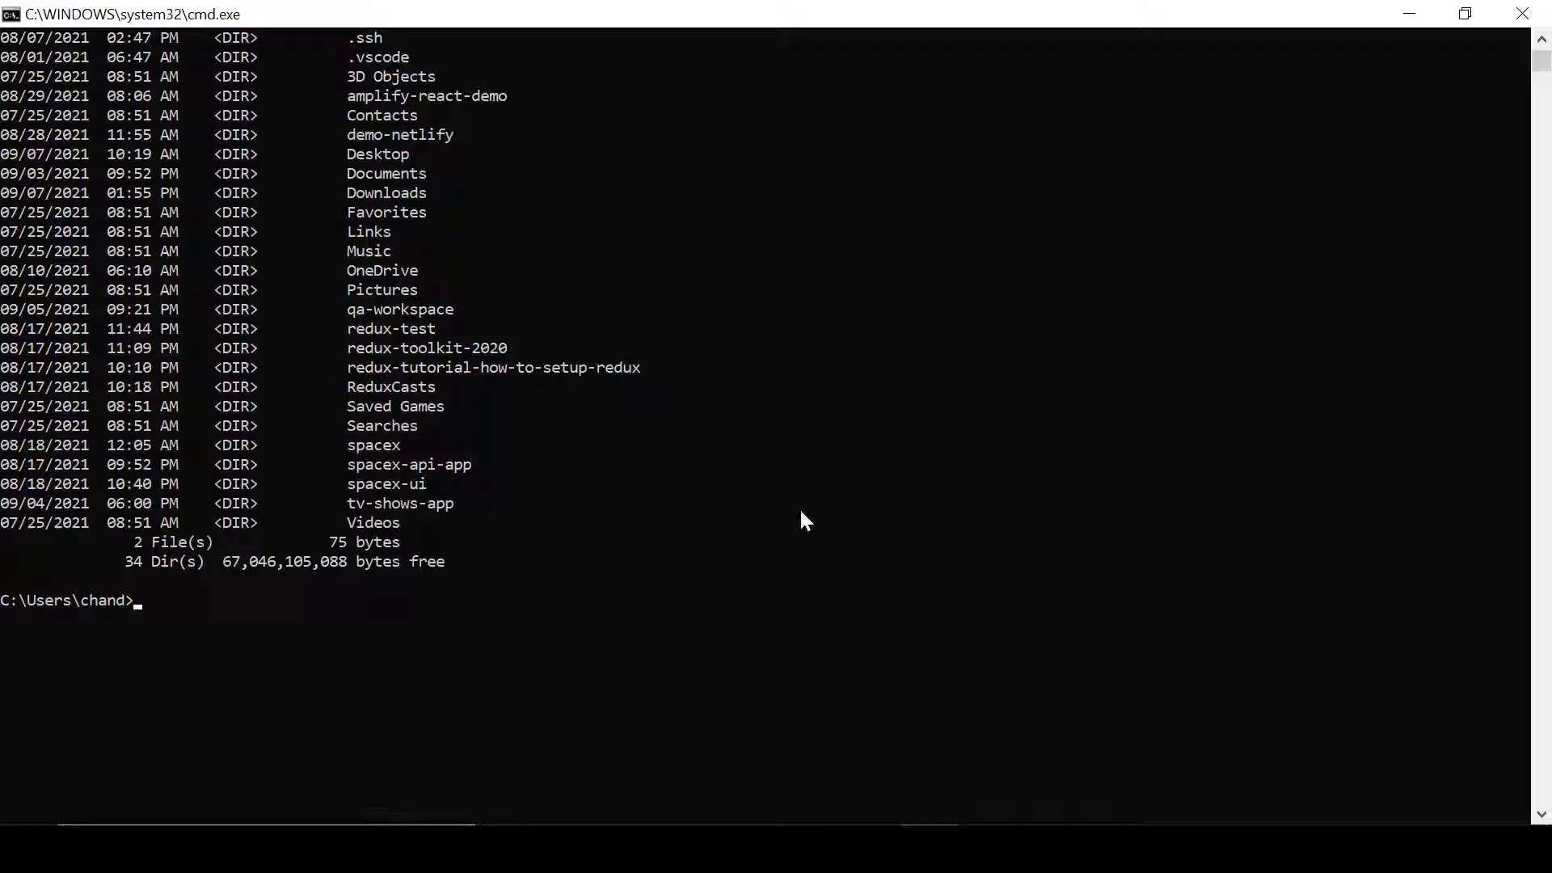
text(cd)
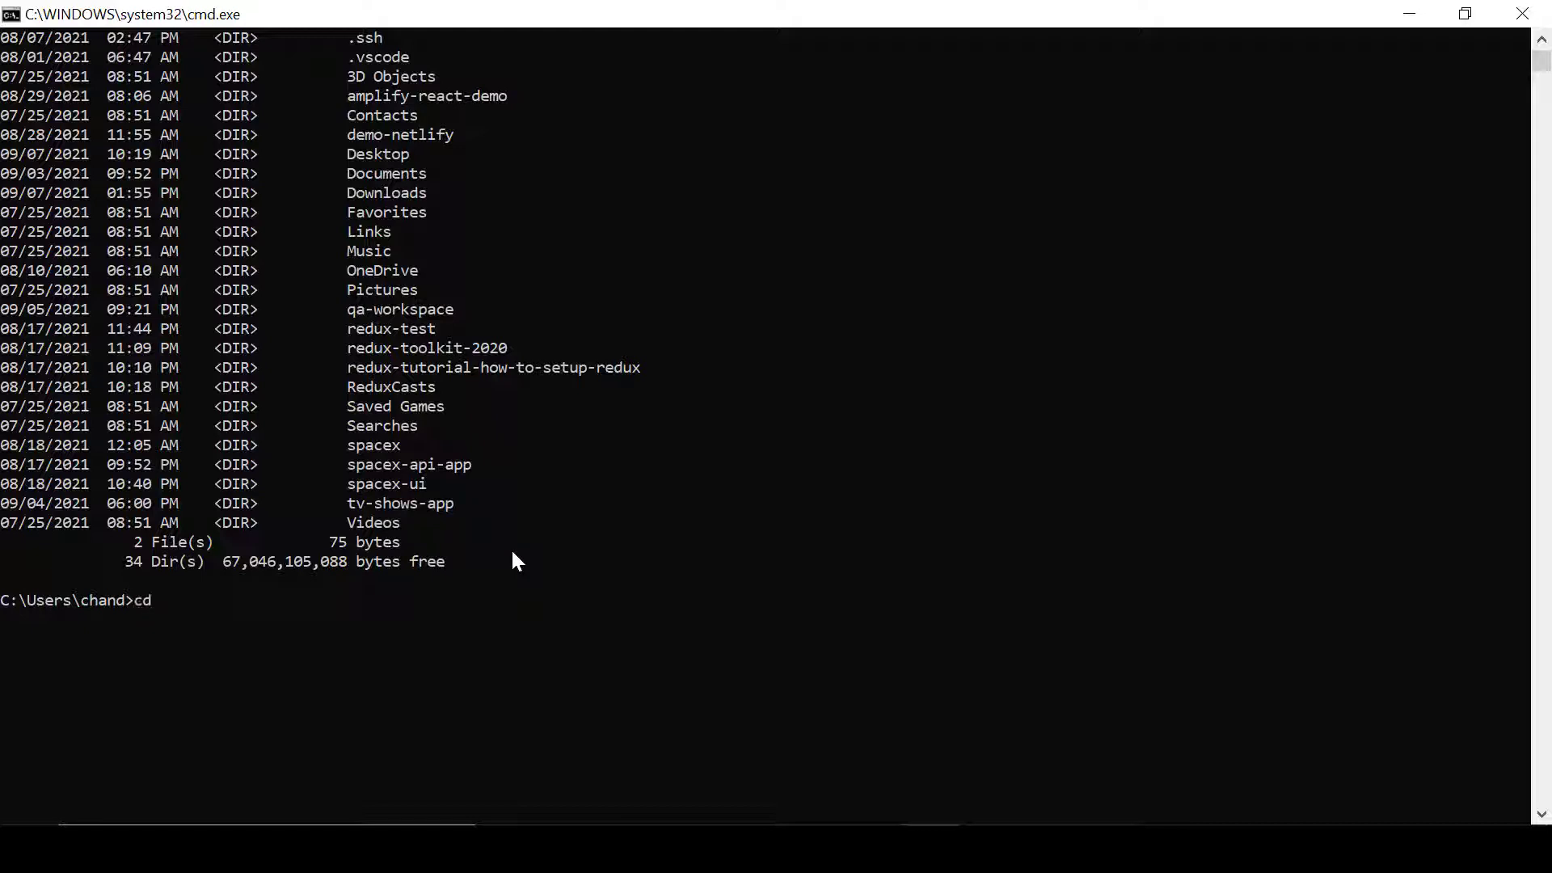
text(spacex)
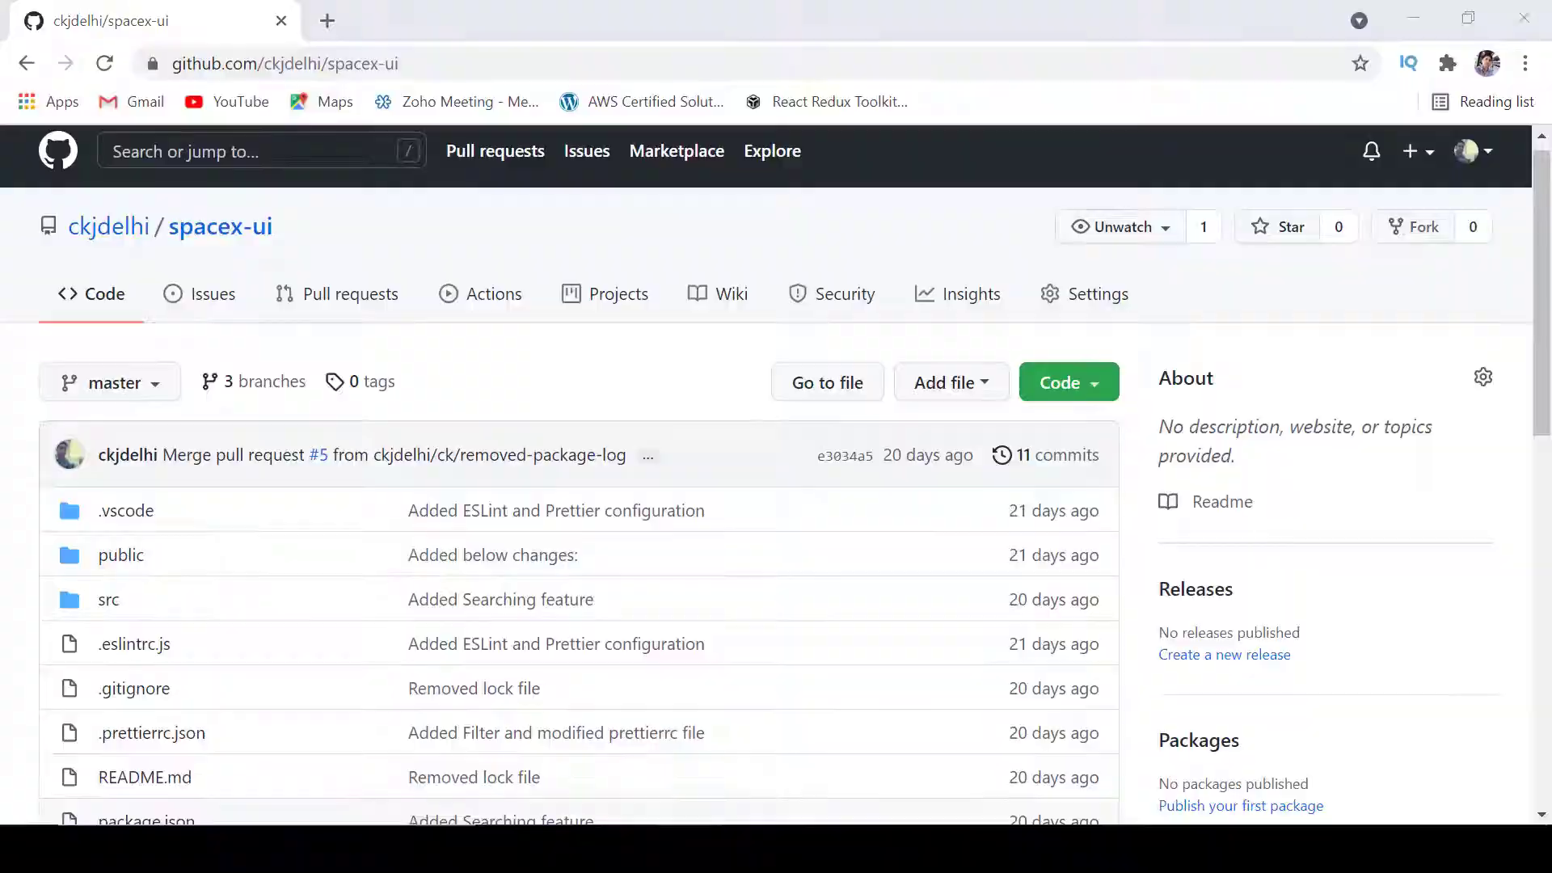
mouse_move(968, 294)
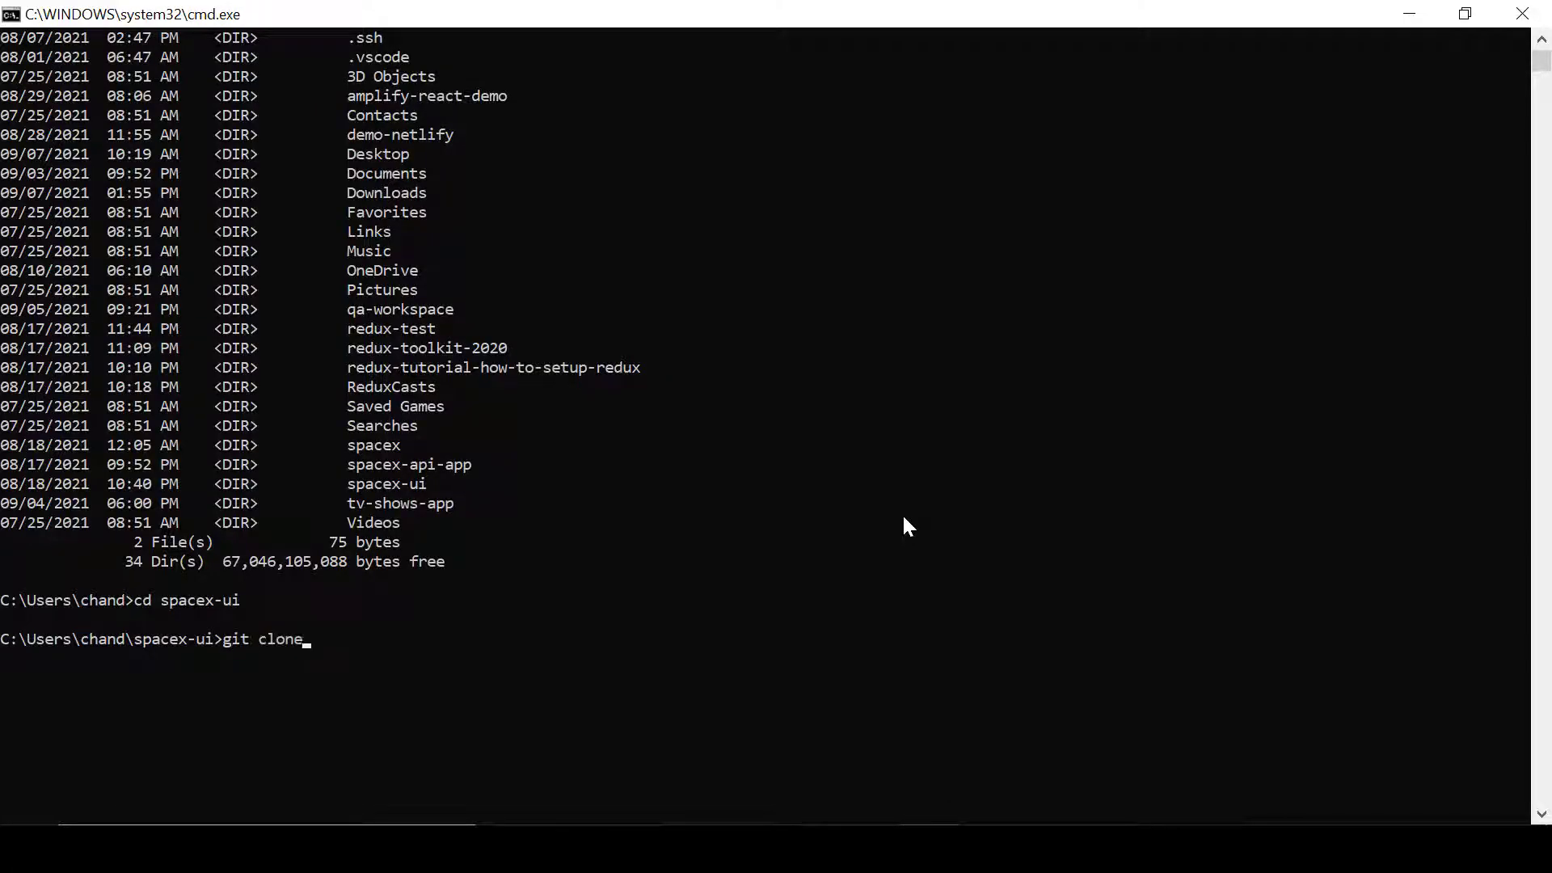
Step: Discard the typed git clone URL and open the folder in VS Code with code
text(https://github.com/ckjdelhi/spacex-ui.git)
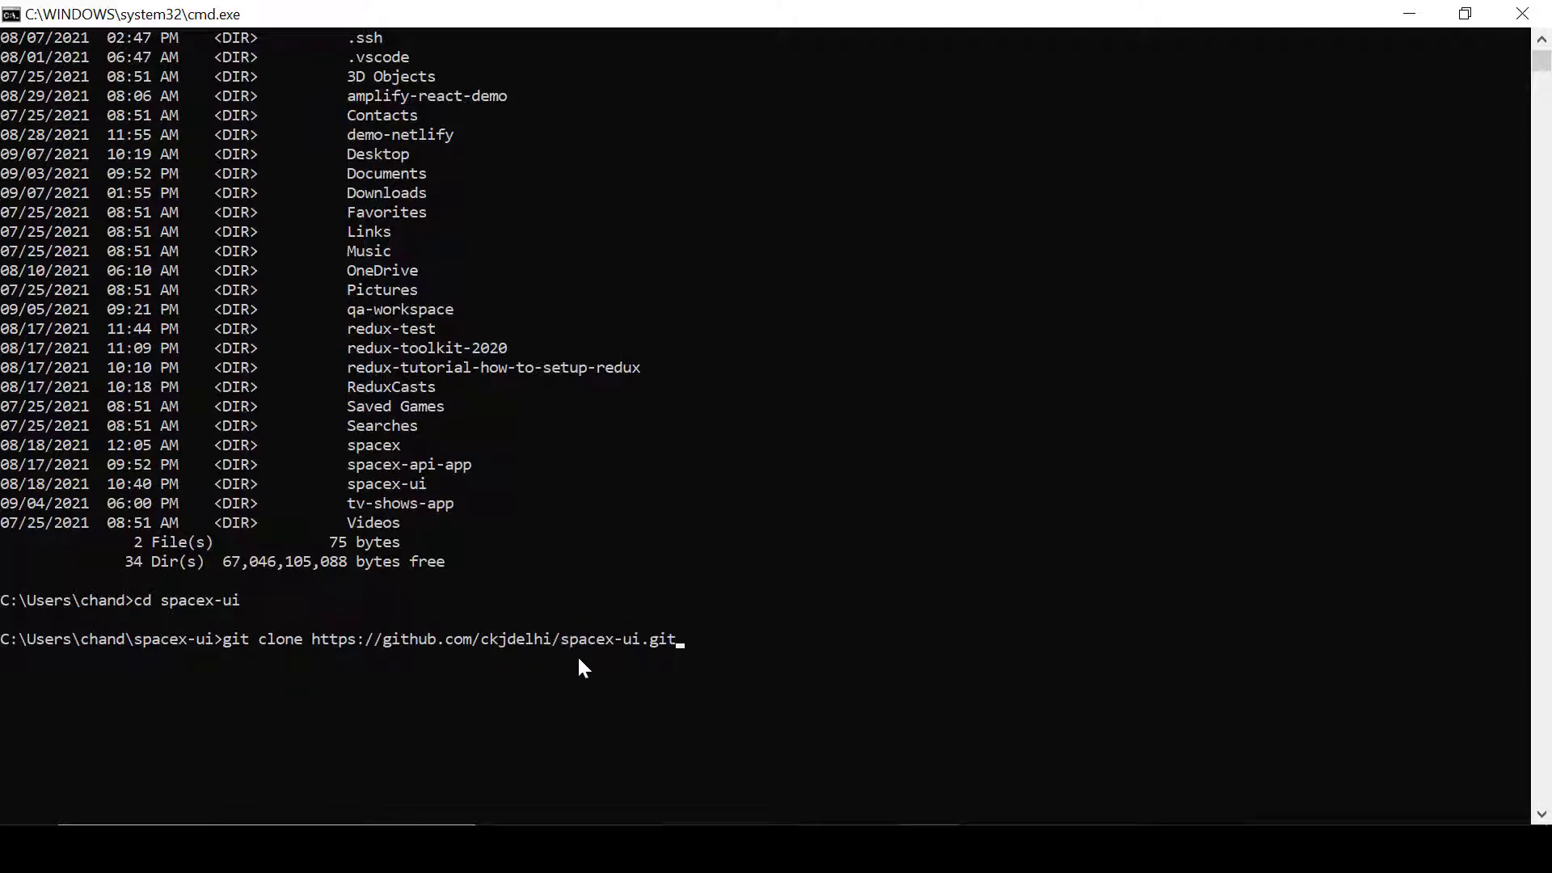
key(Backspace)
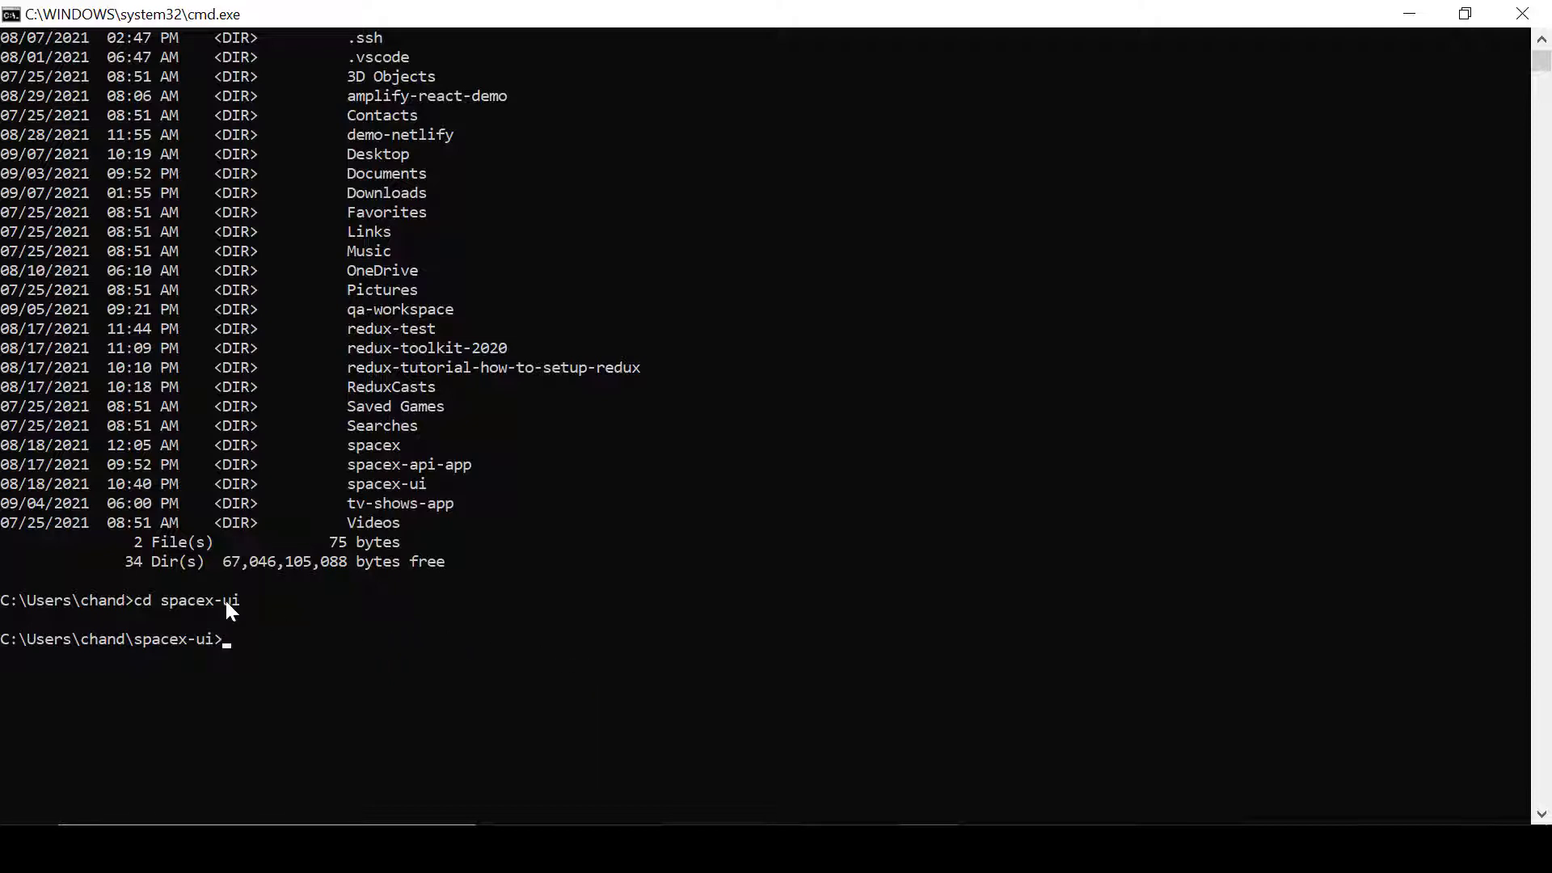
mouse_move(299, 658)
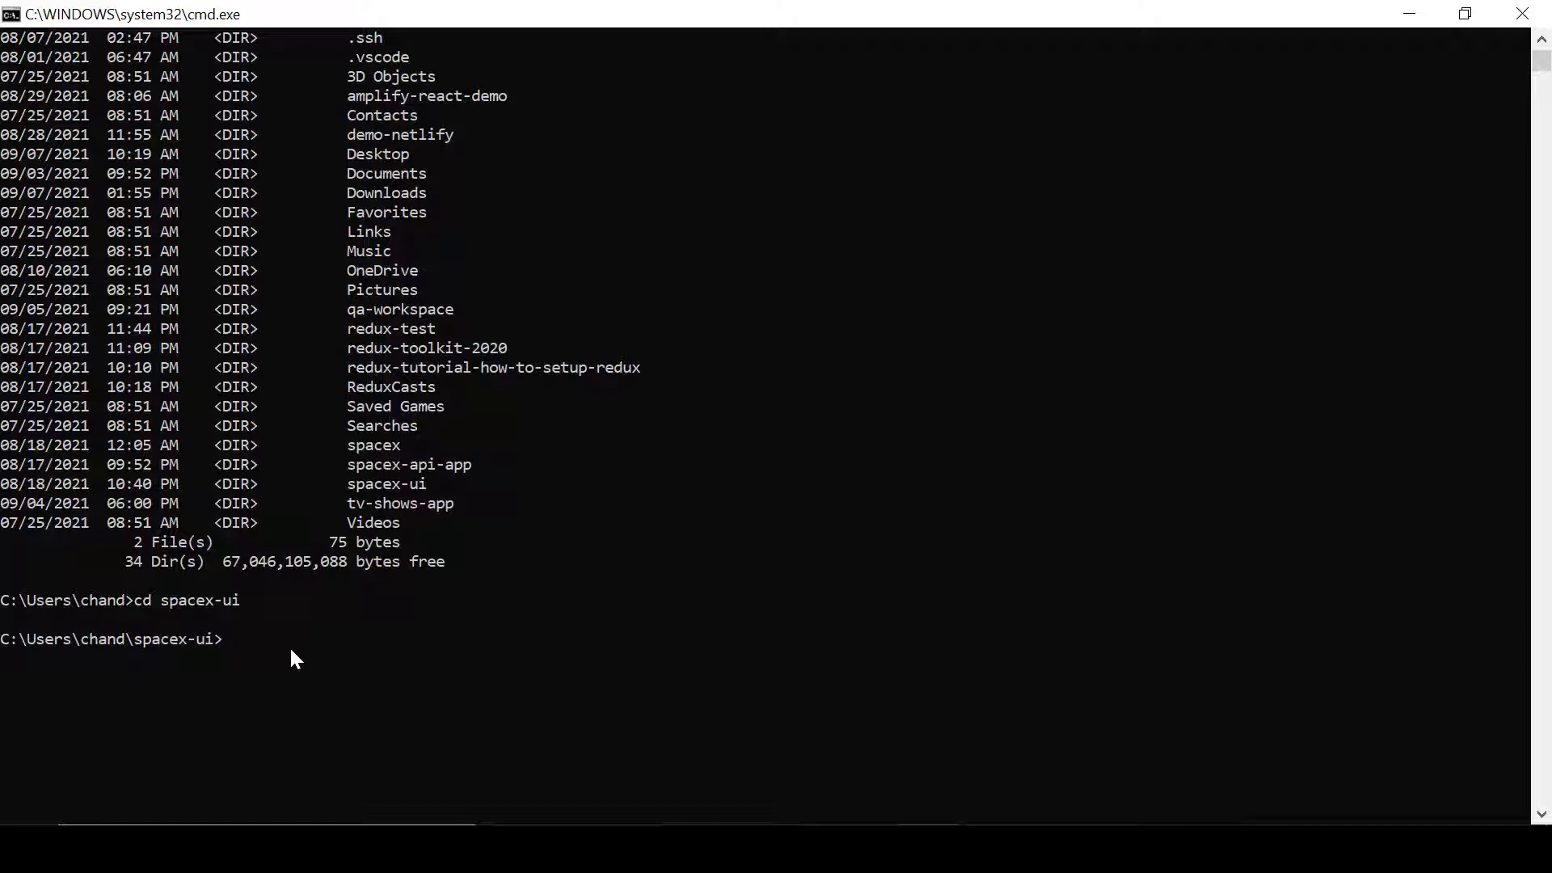
text(code .)
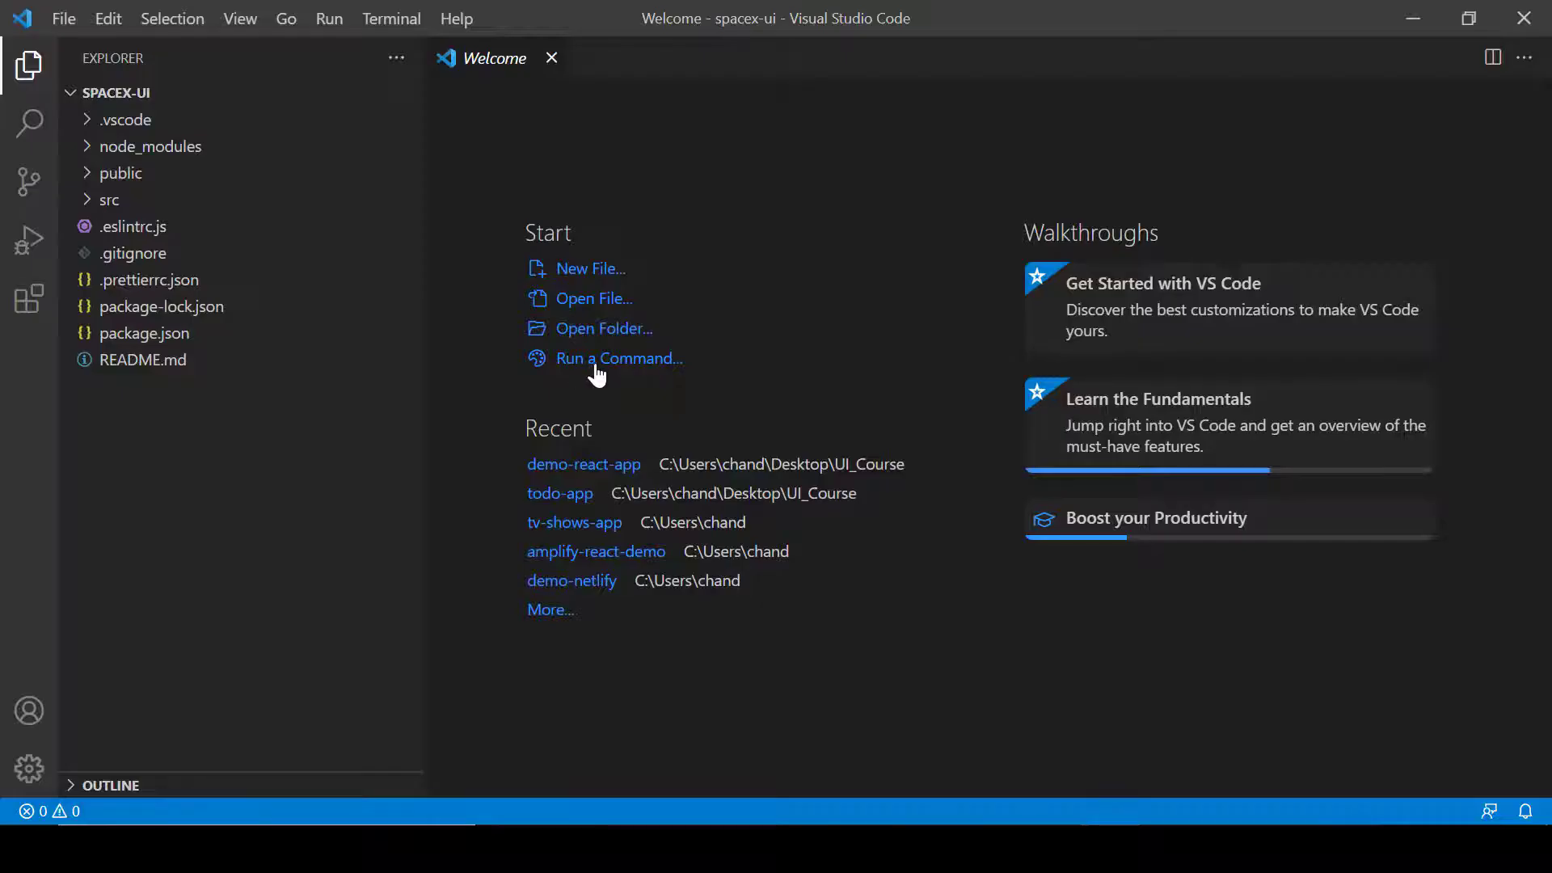
Step: In a new integrated terminal, install the packages and enter npm start
click(456, 18)
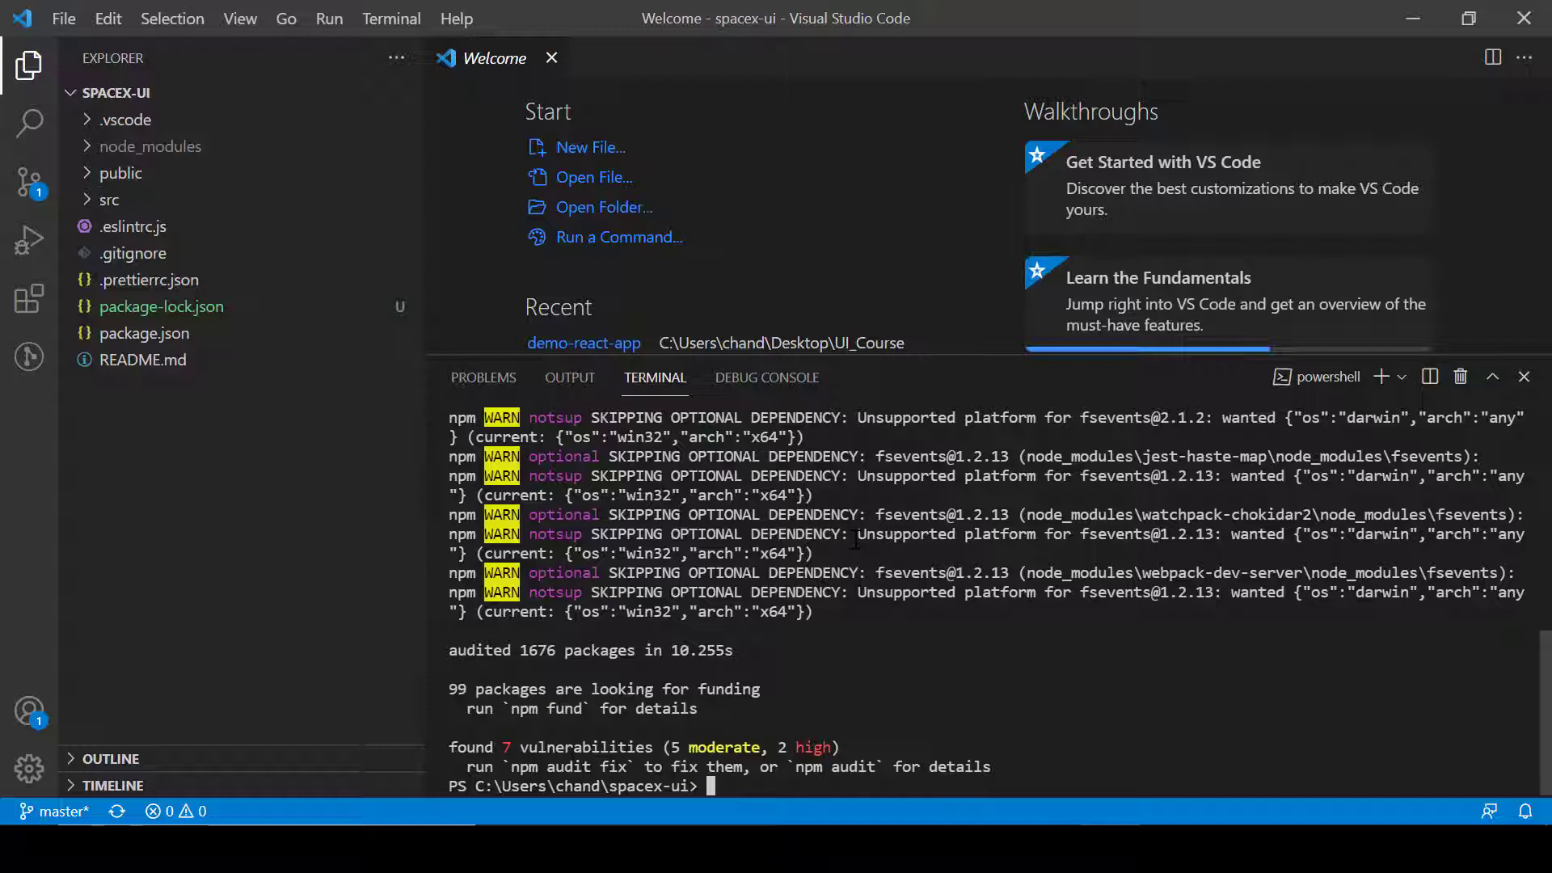
text(npm)
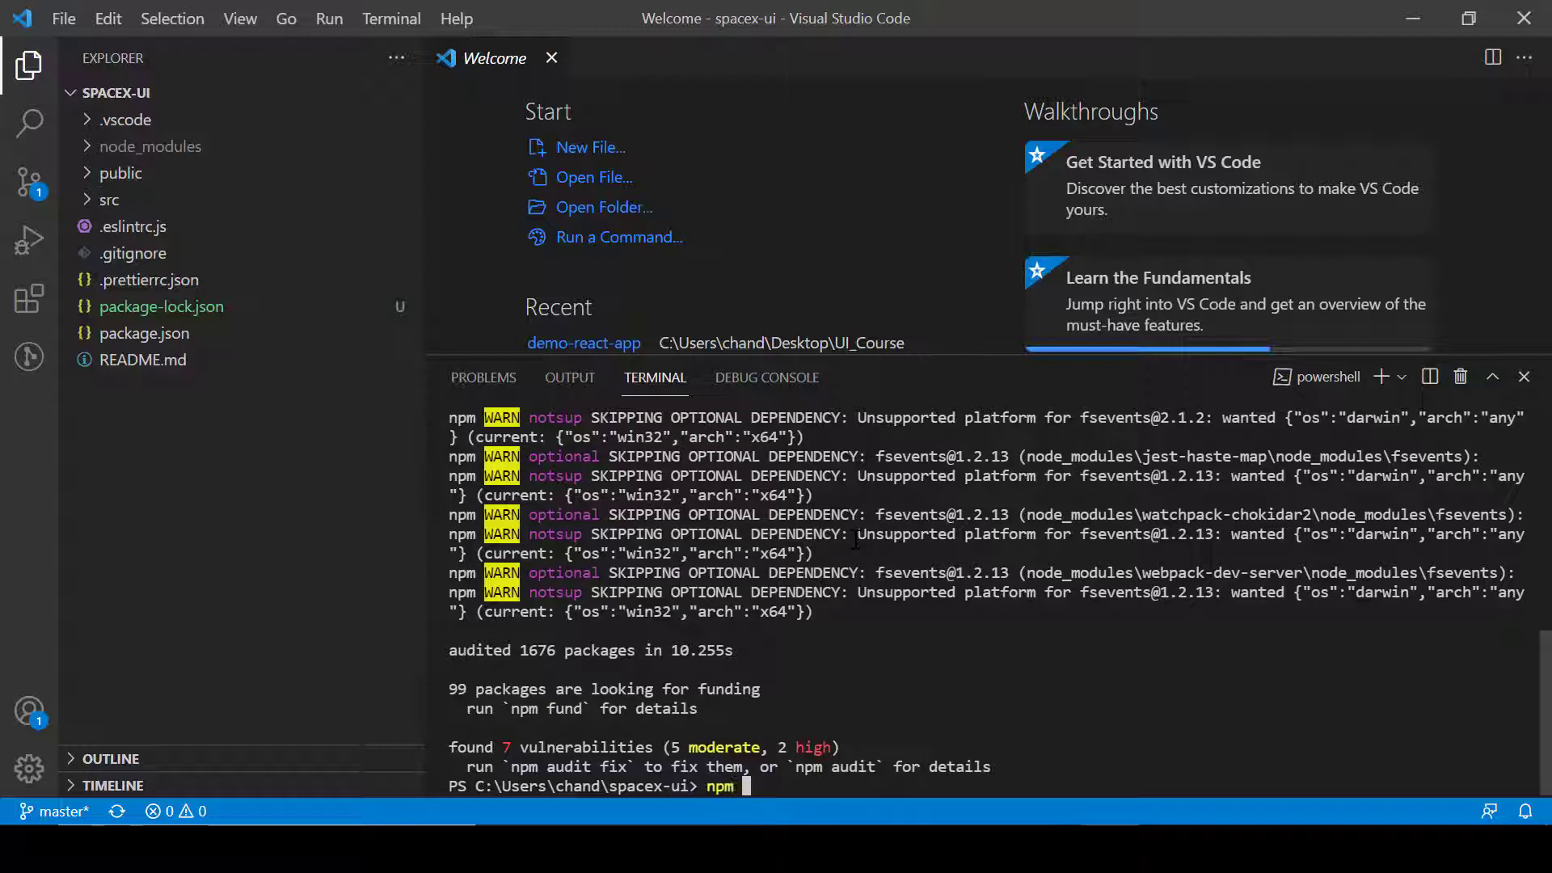
text(start)
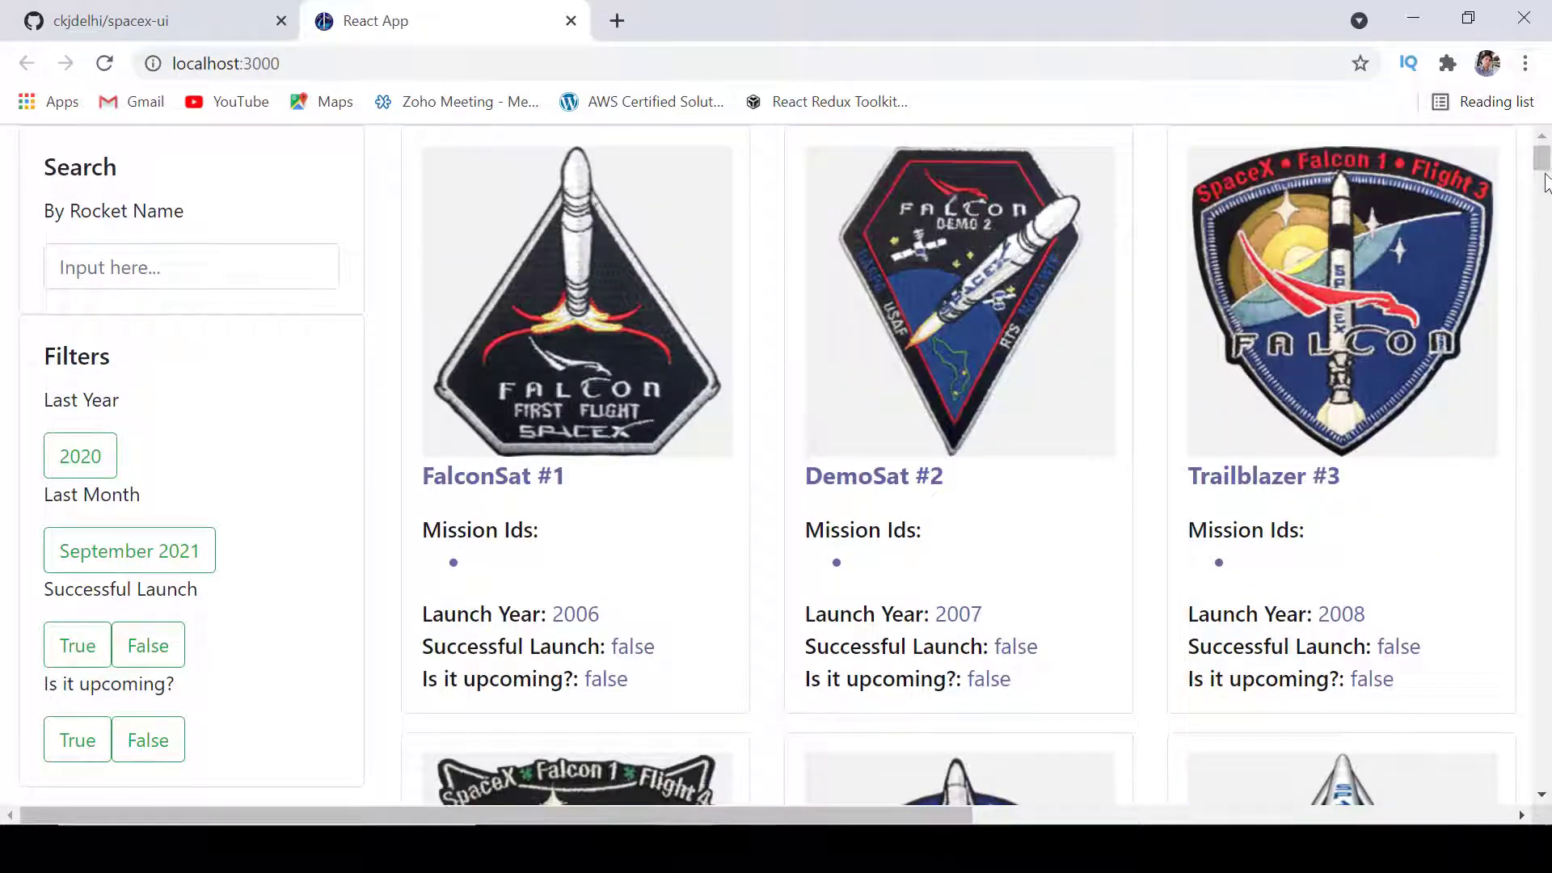
Step: Browse the launches, filter to 2020, and remove the September 2021 filter
scroll(down, 3)
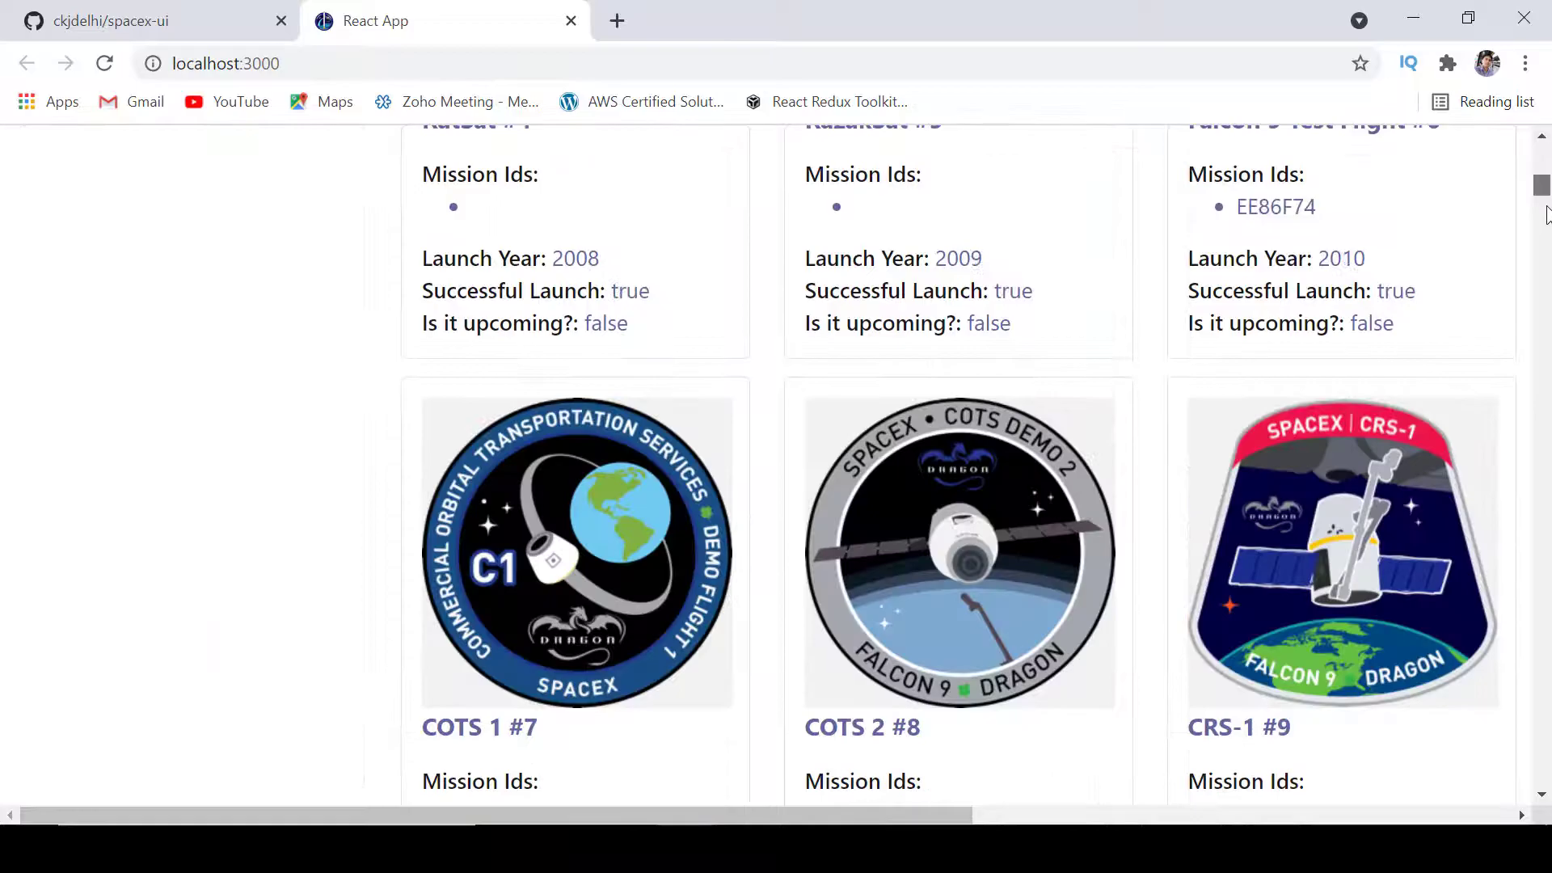
scroll(down, 3)
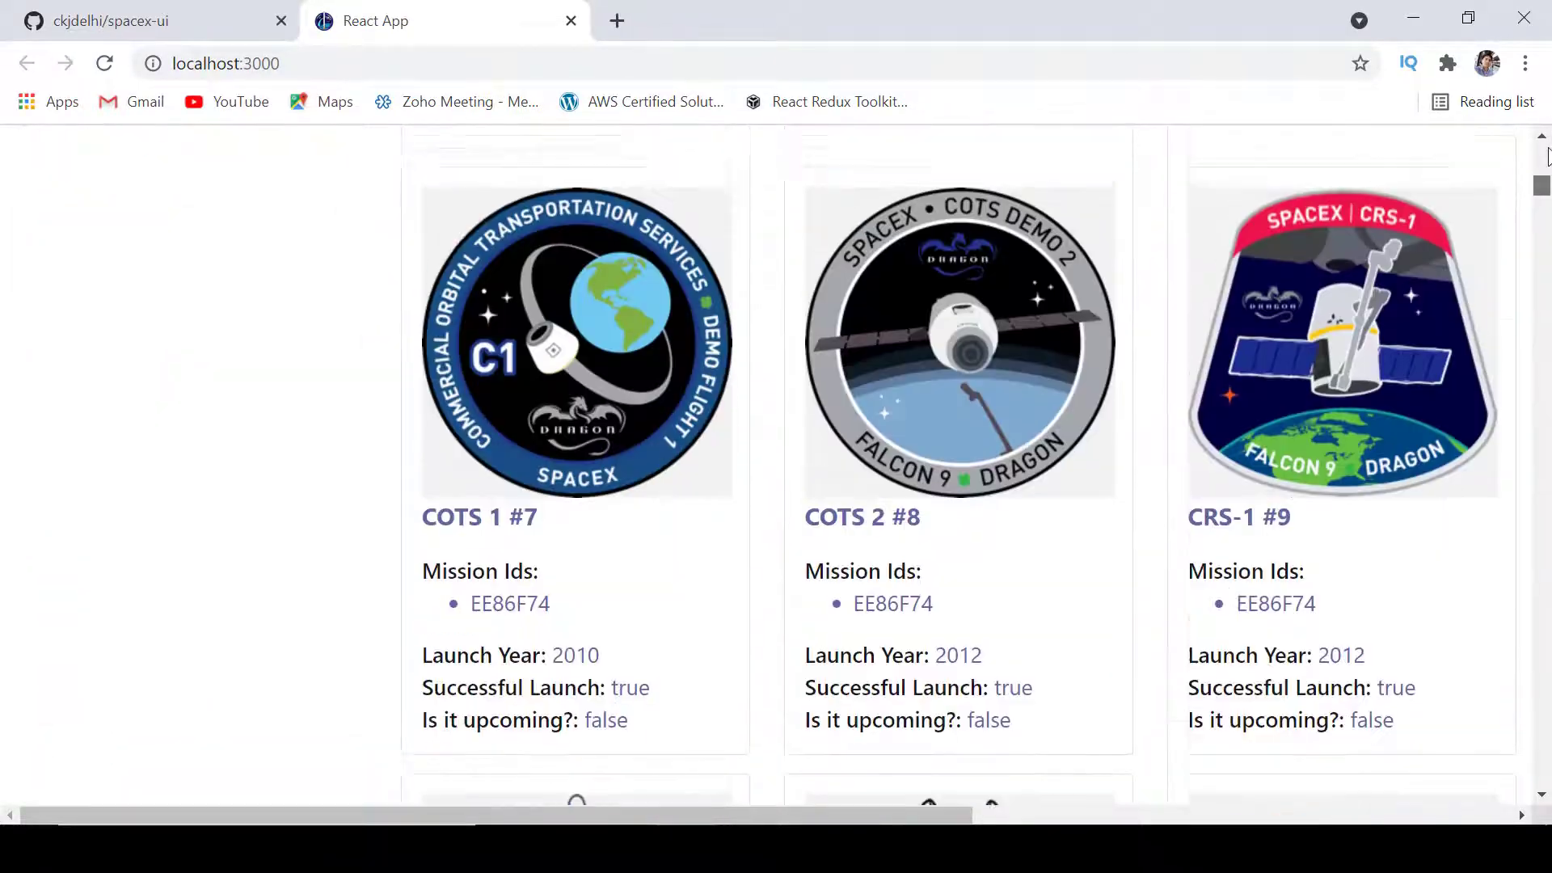
scroll(down, 3)
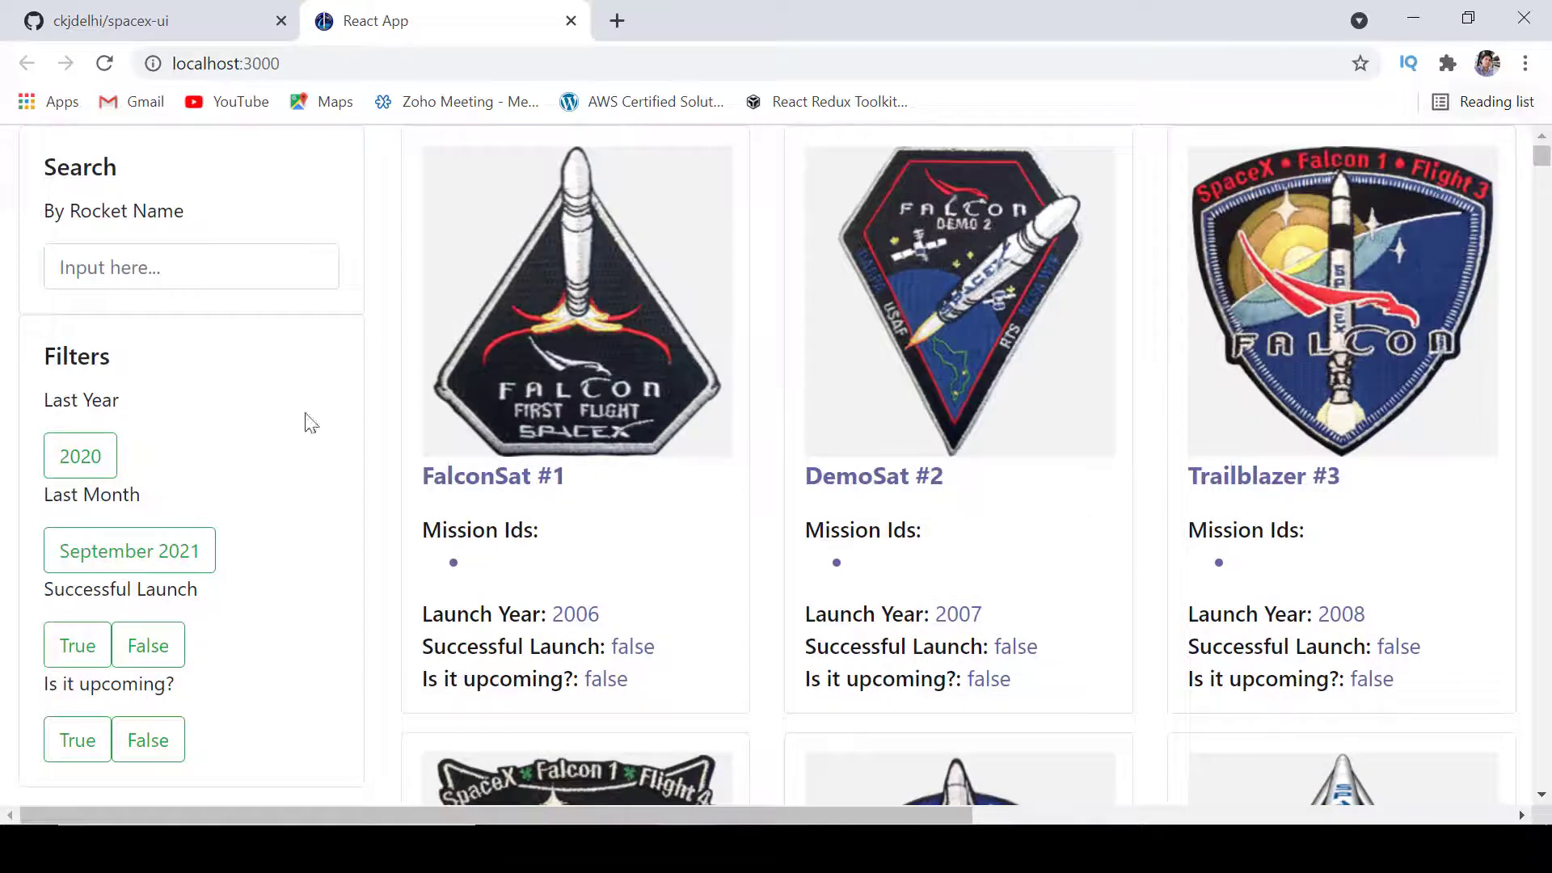
mouse_move(121, 369)
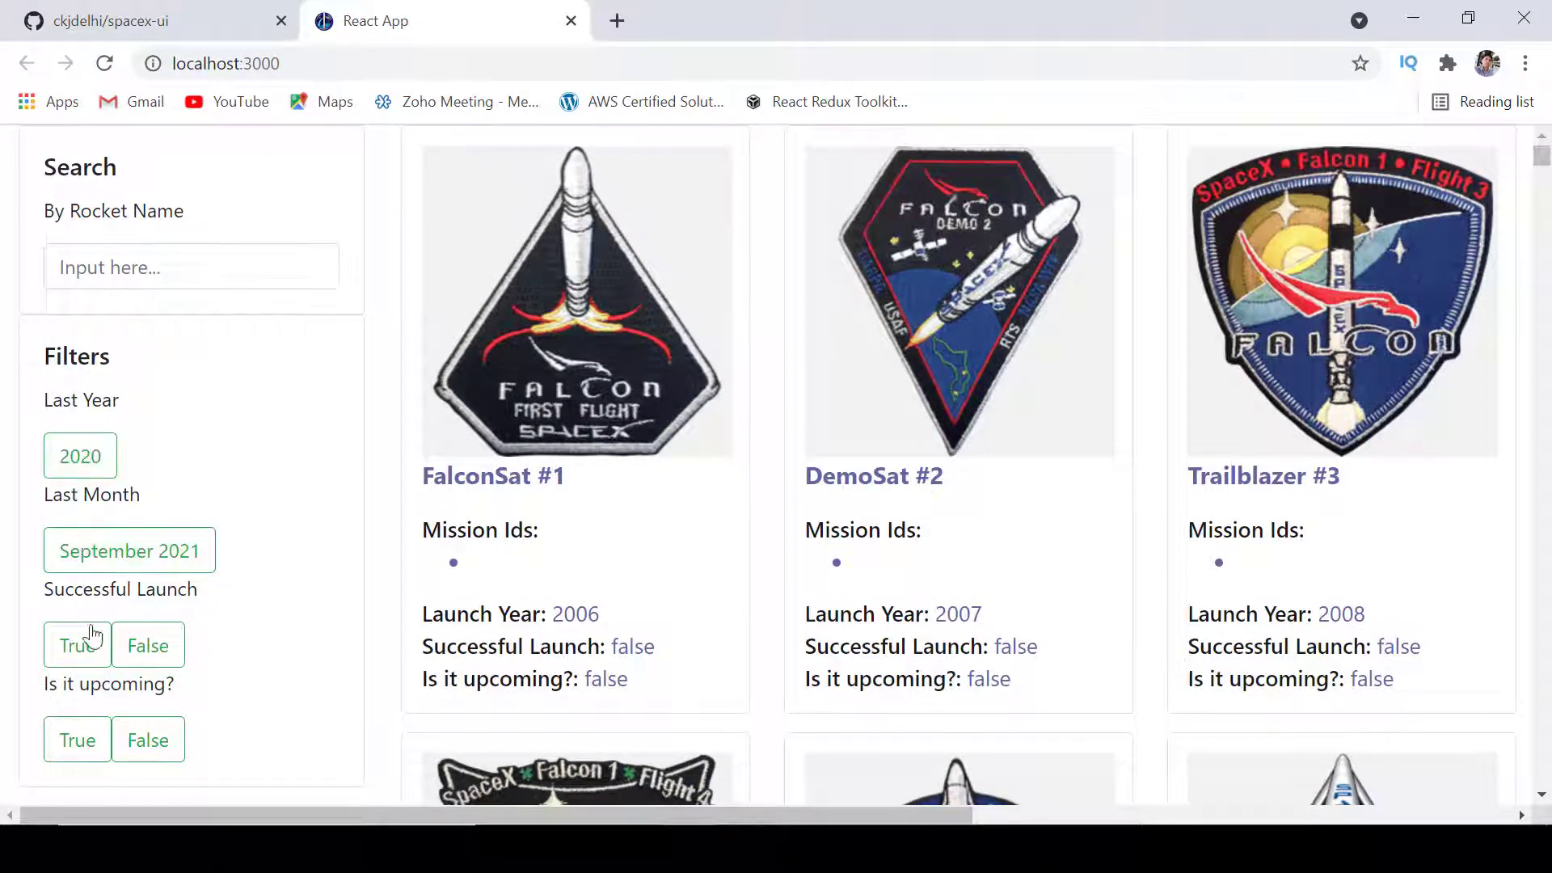
click(80, 455)
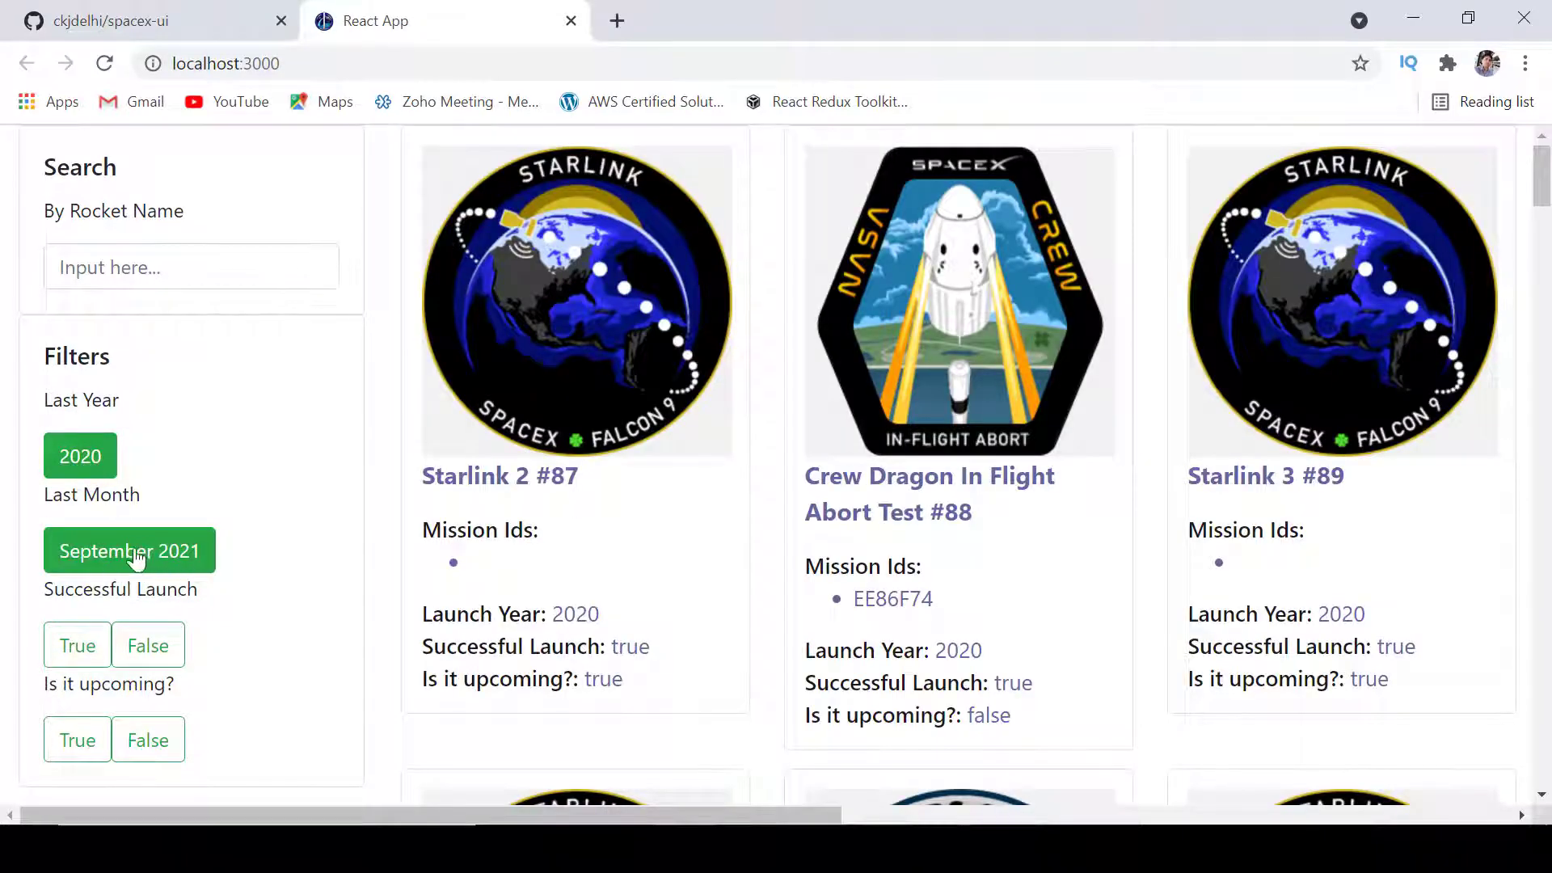
click(148, 645)
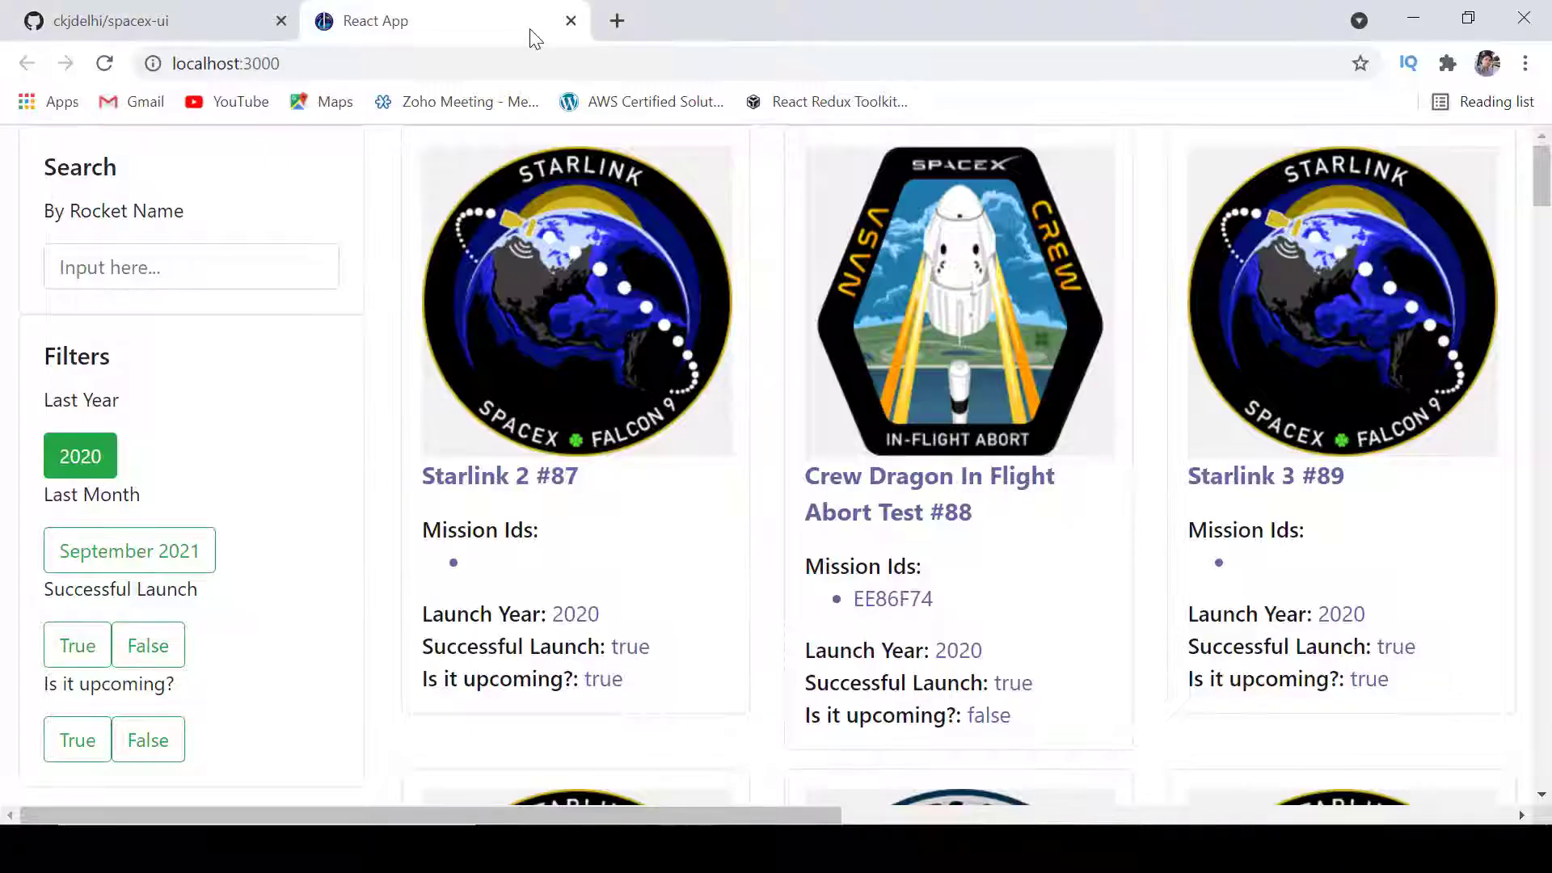
click(228, 63)
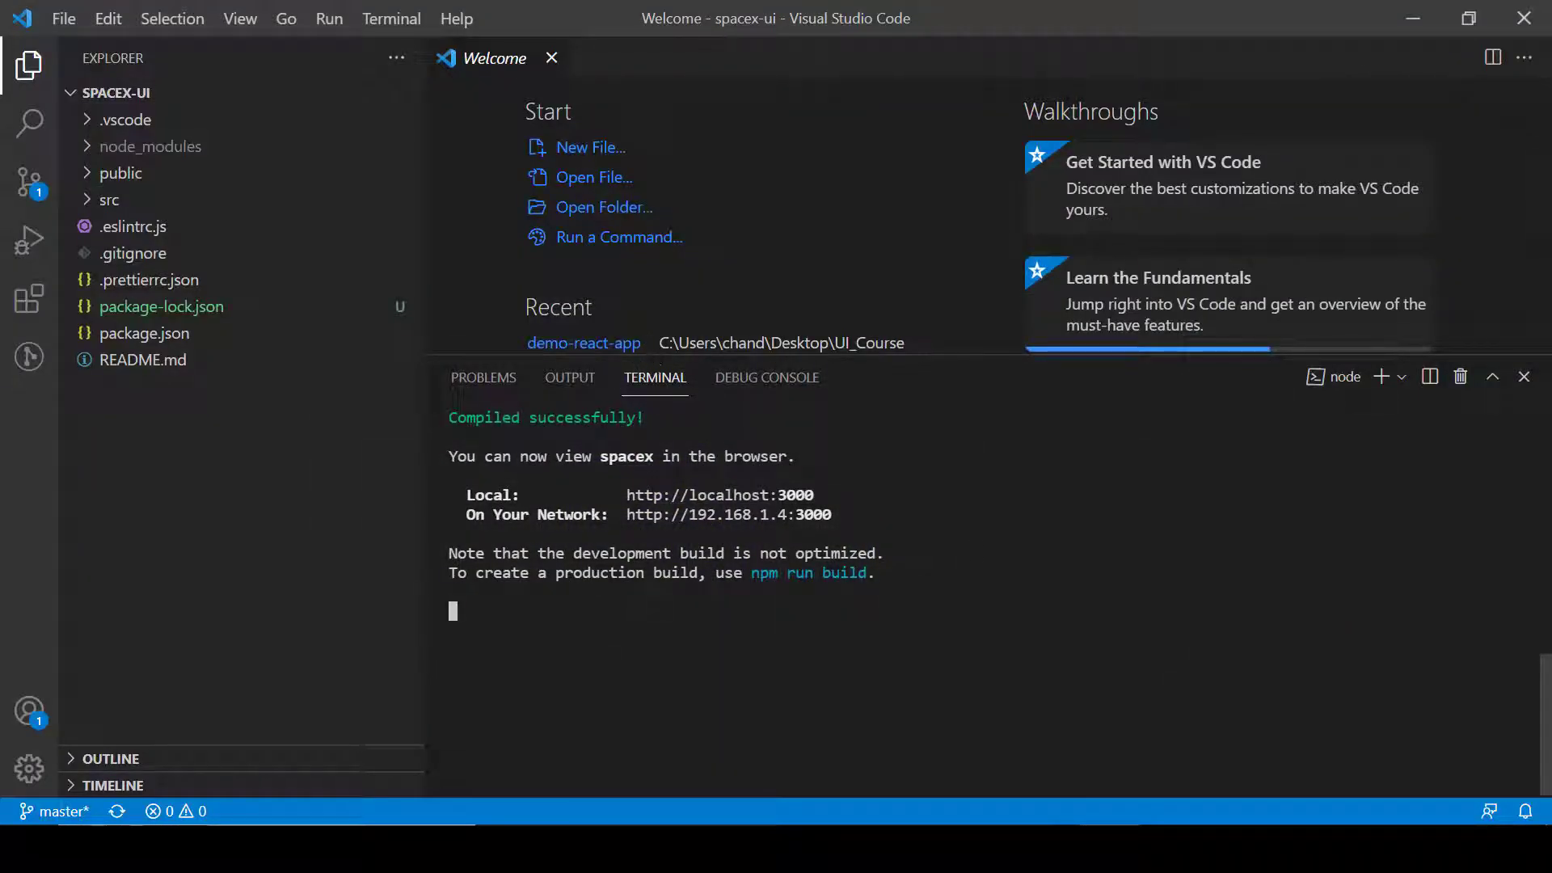
Step: Confirm stopping the dev server with y and open package.json for editing
text(y)
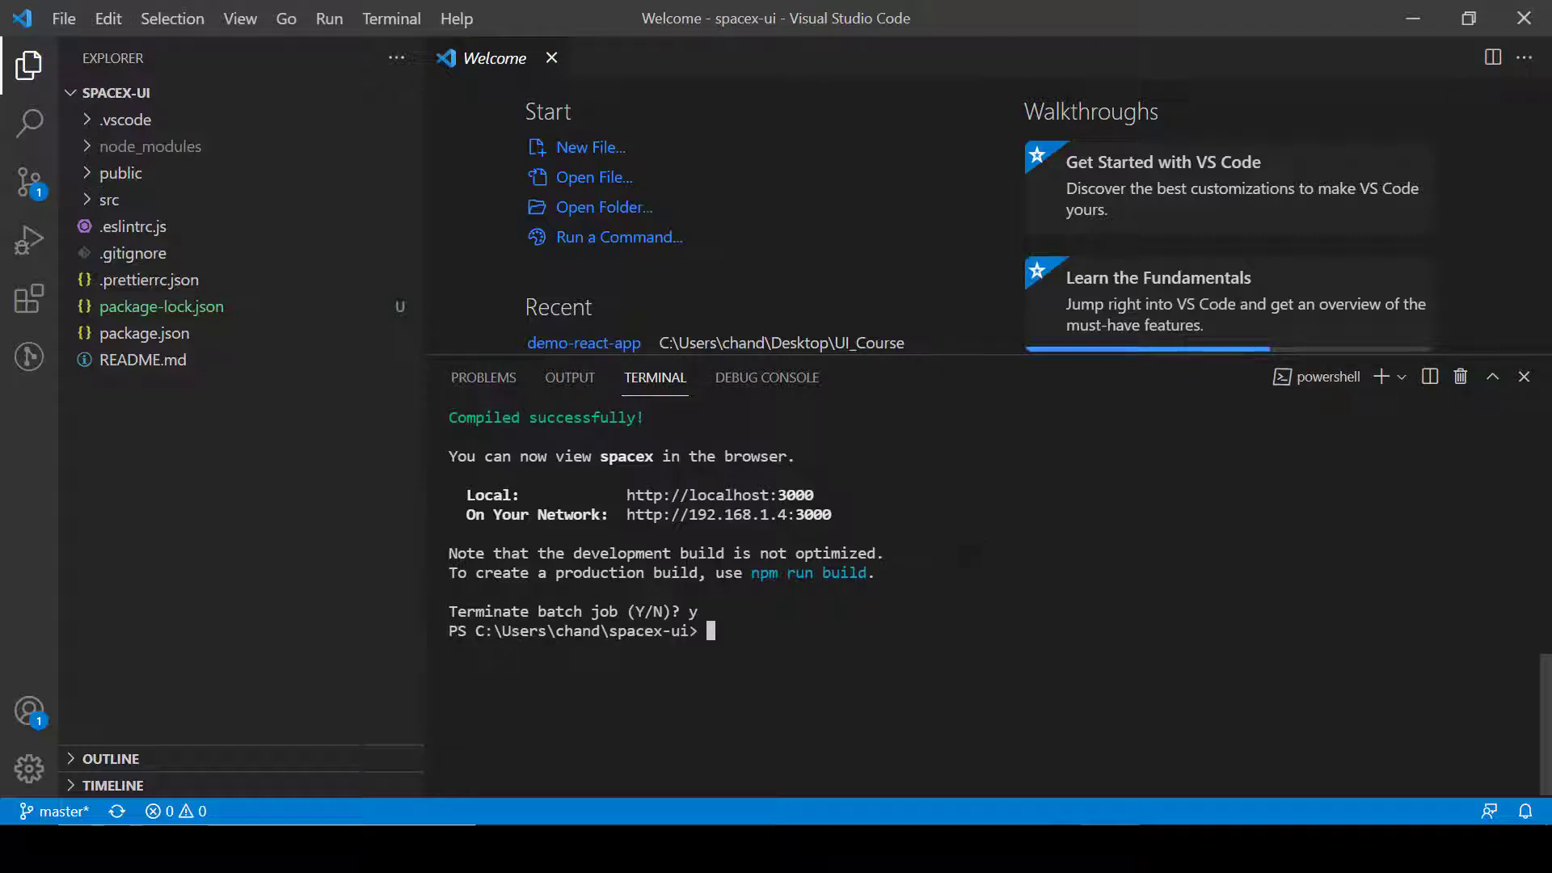
mouse_move(301, 398)
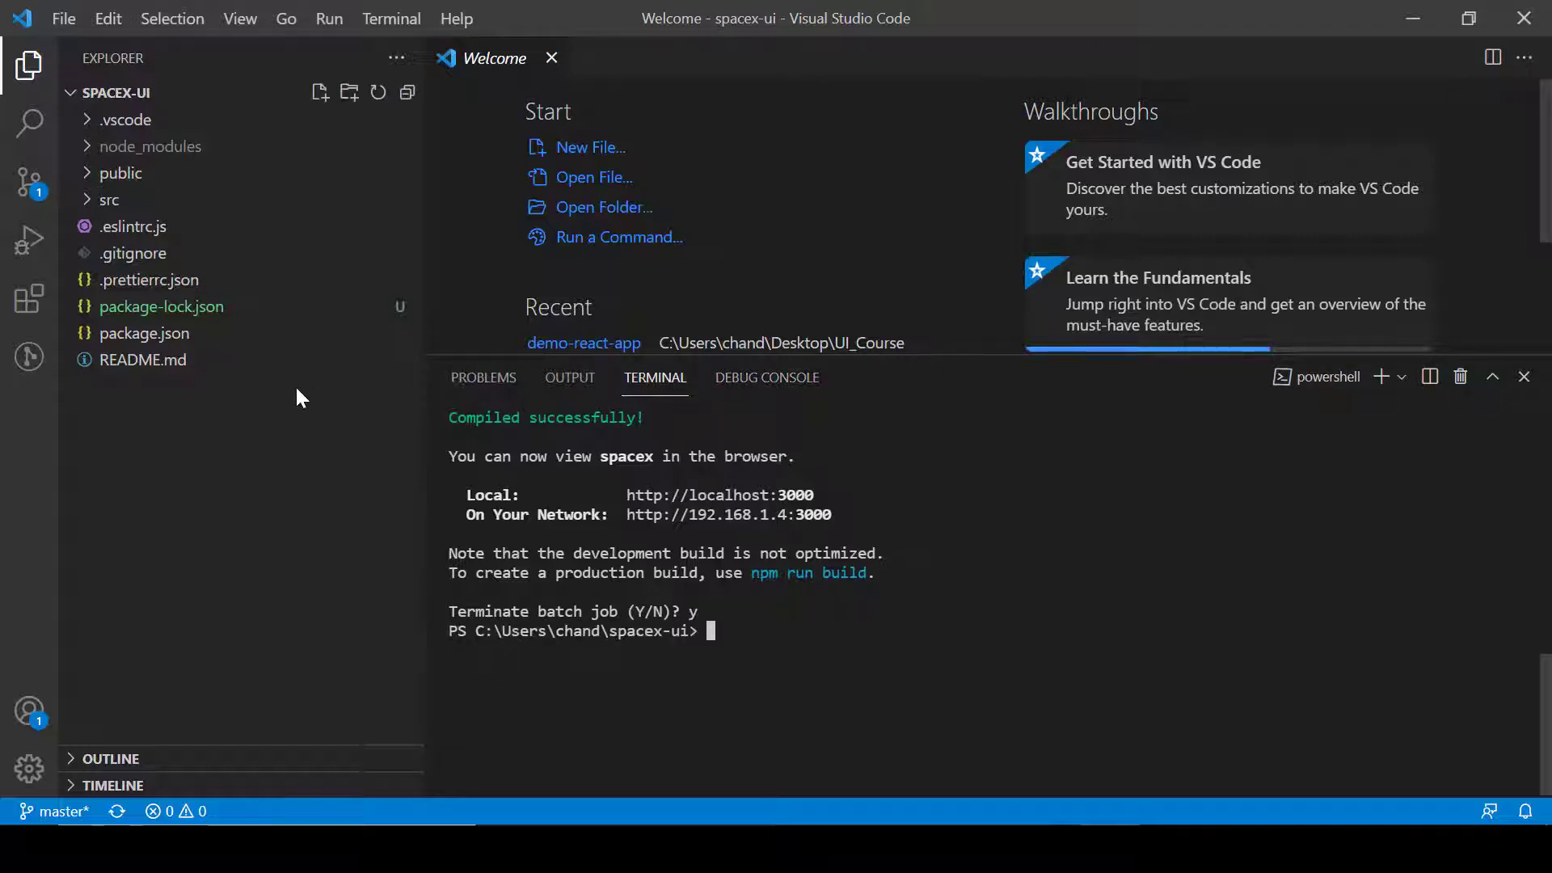
click(146, 332)
text("homepage": "",)
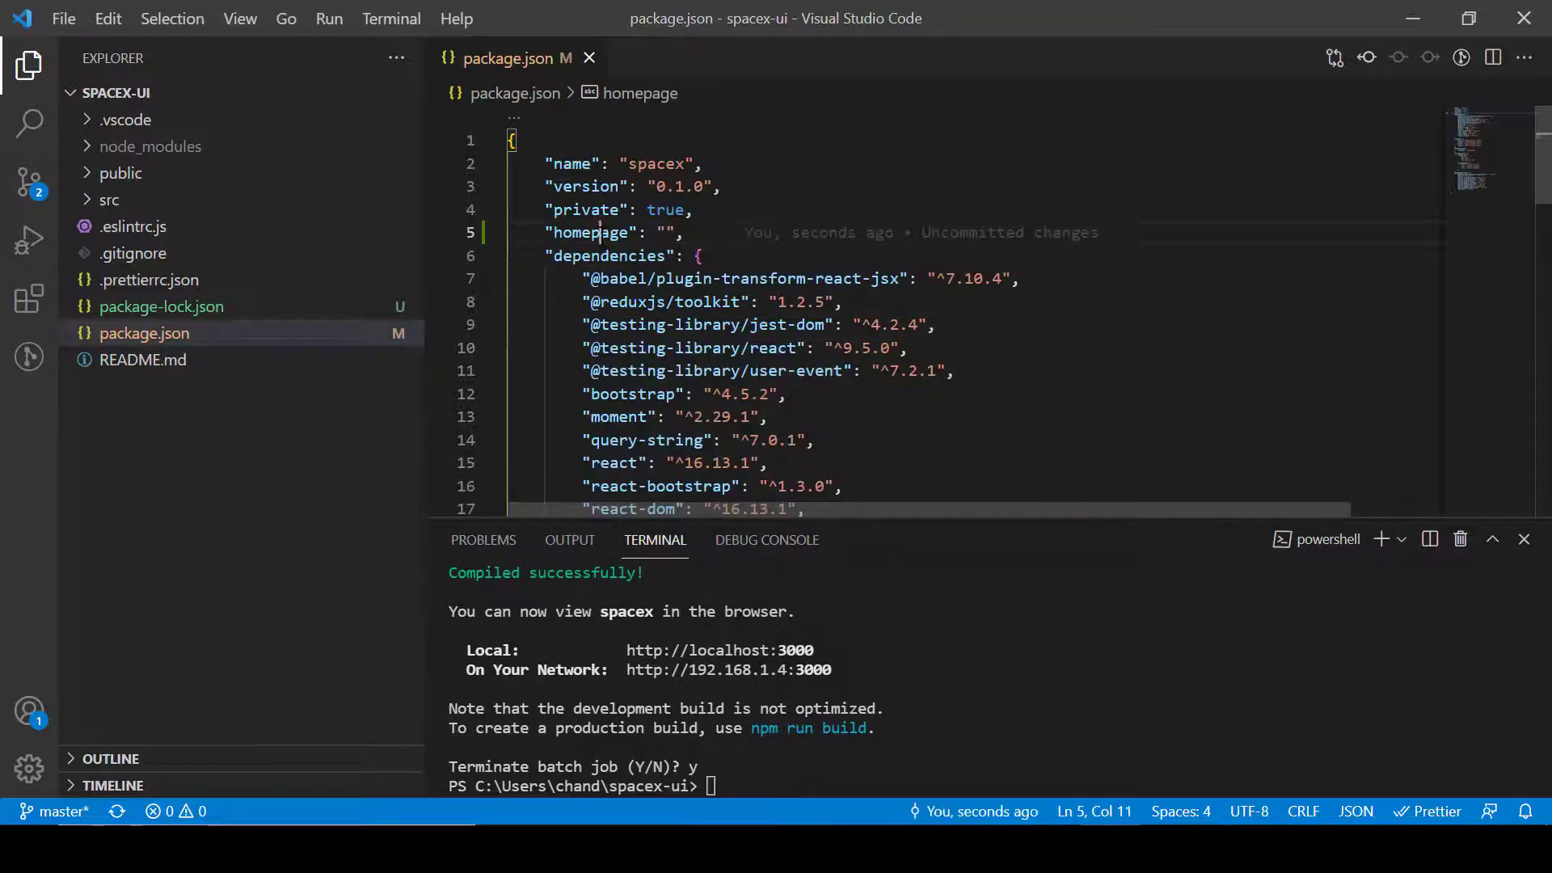
key(ctrl+a)
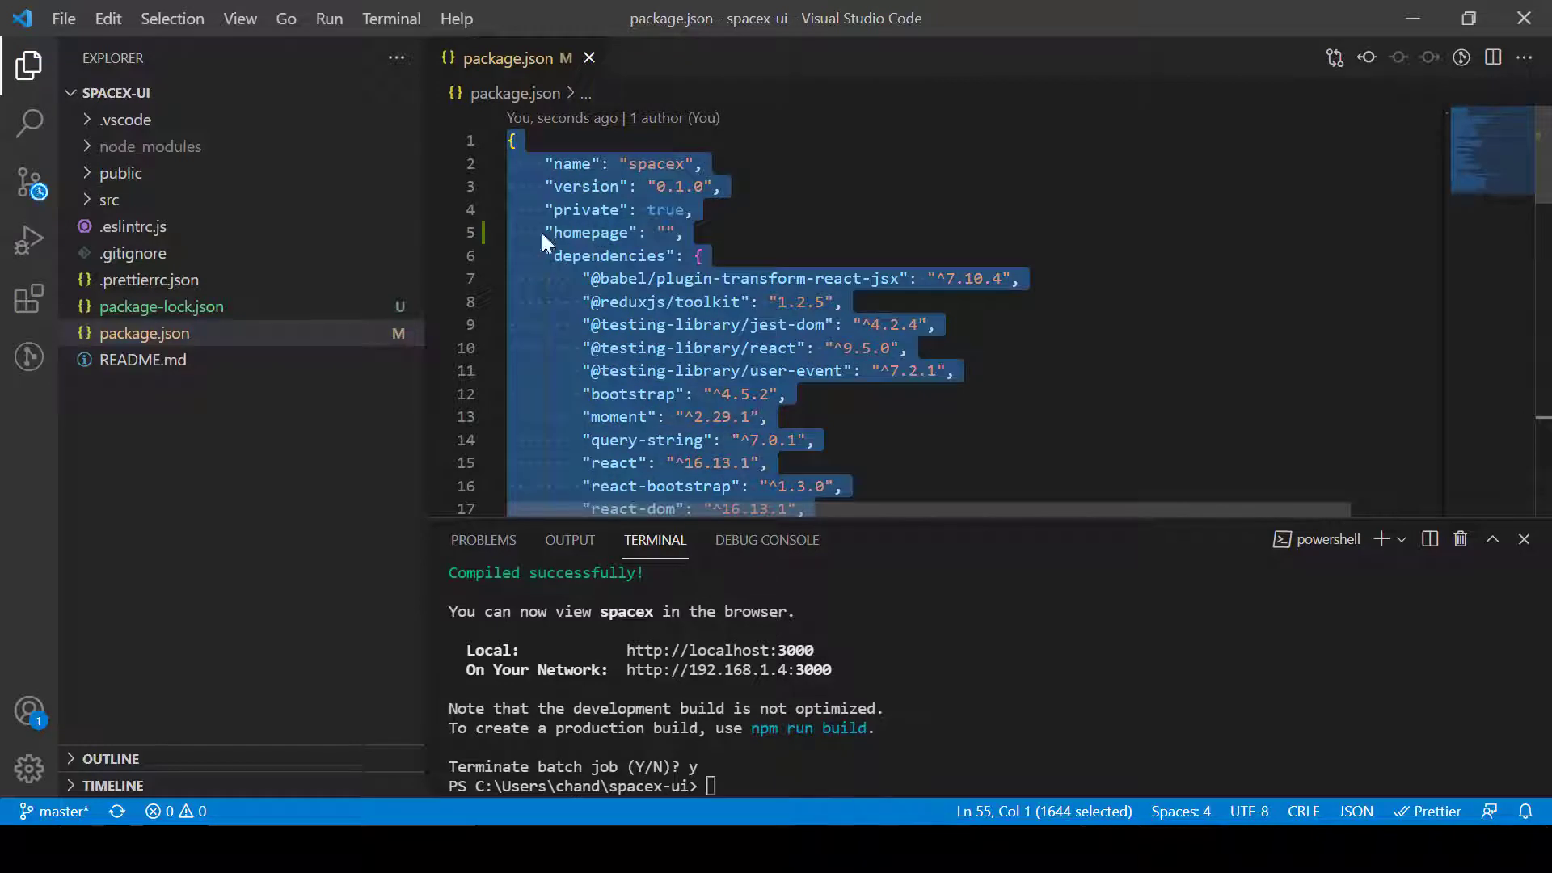
click(674, 232)
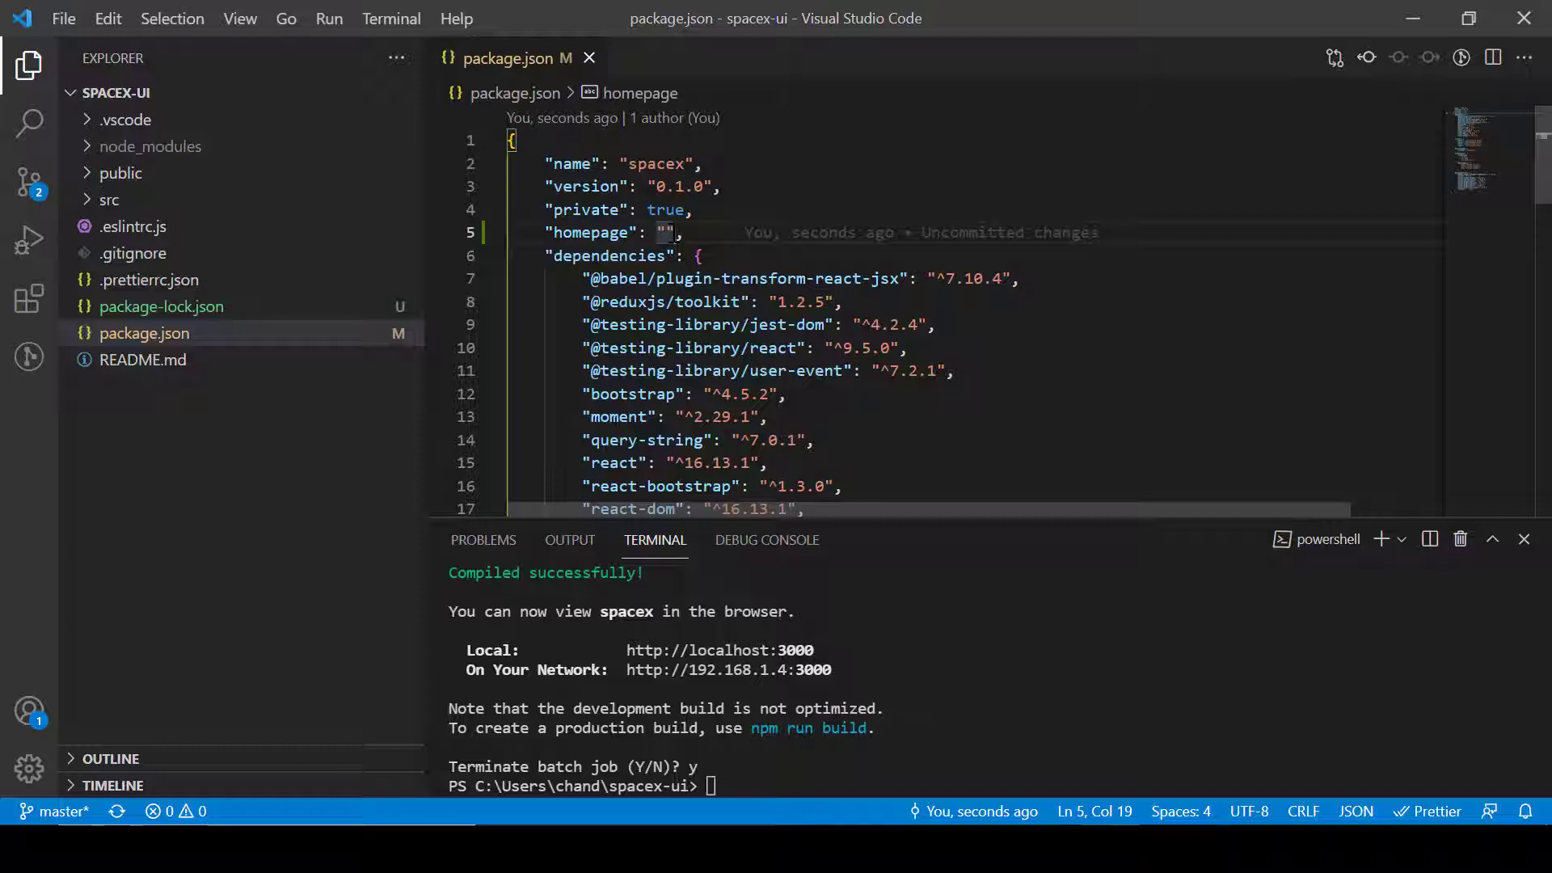
text(http:)
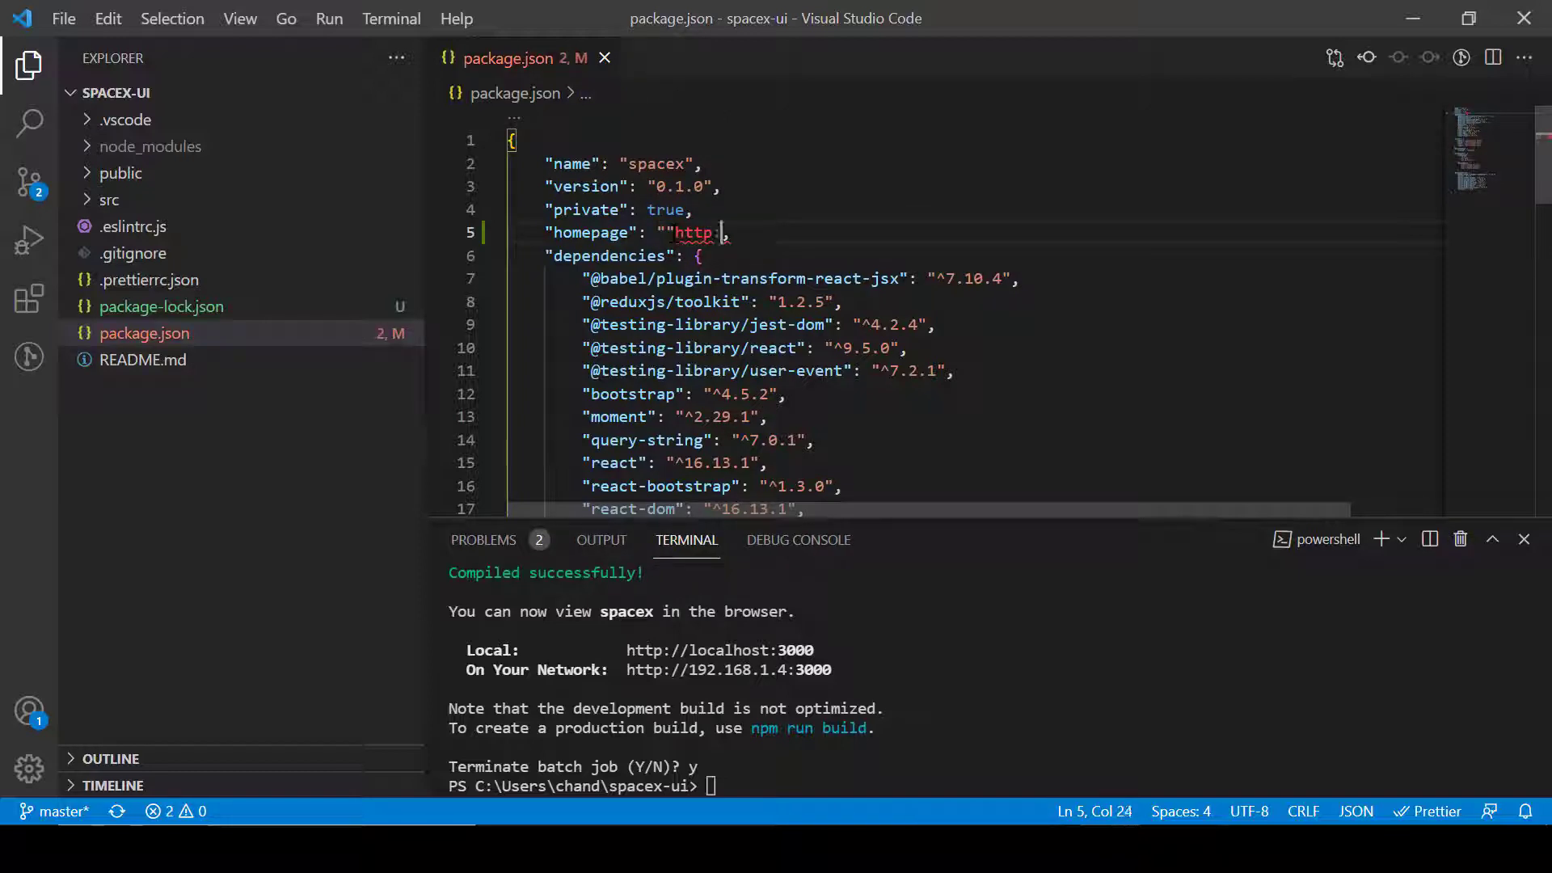
text(")
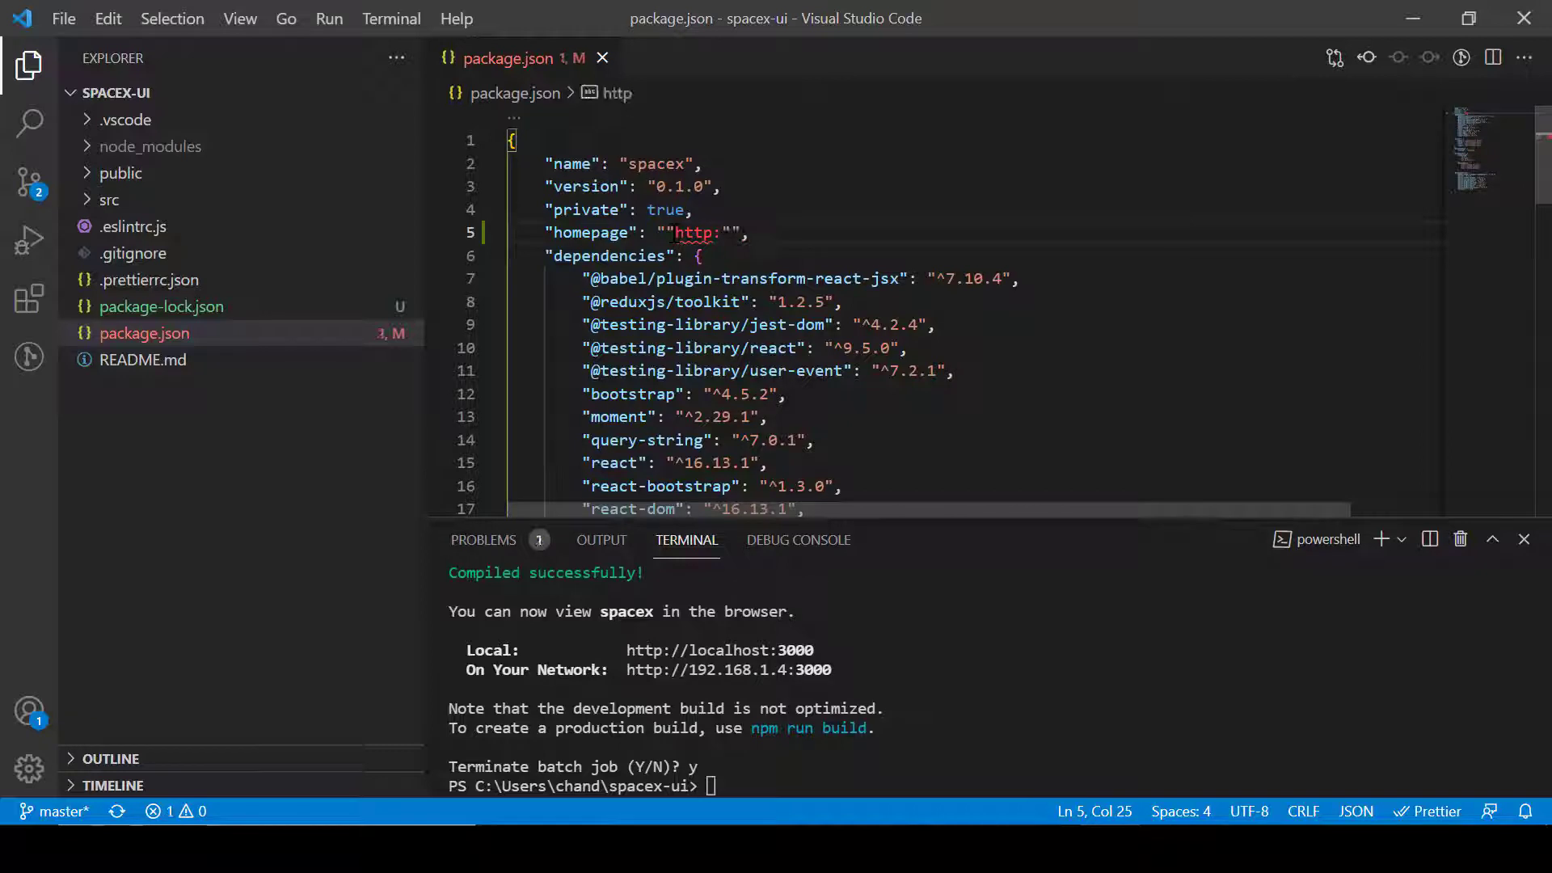
key(Backspace)
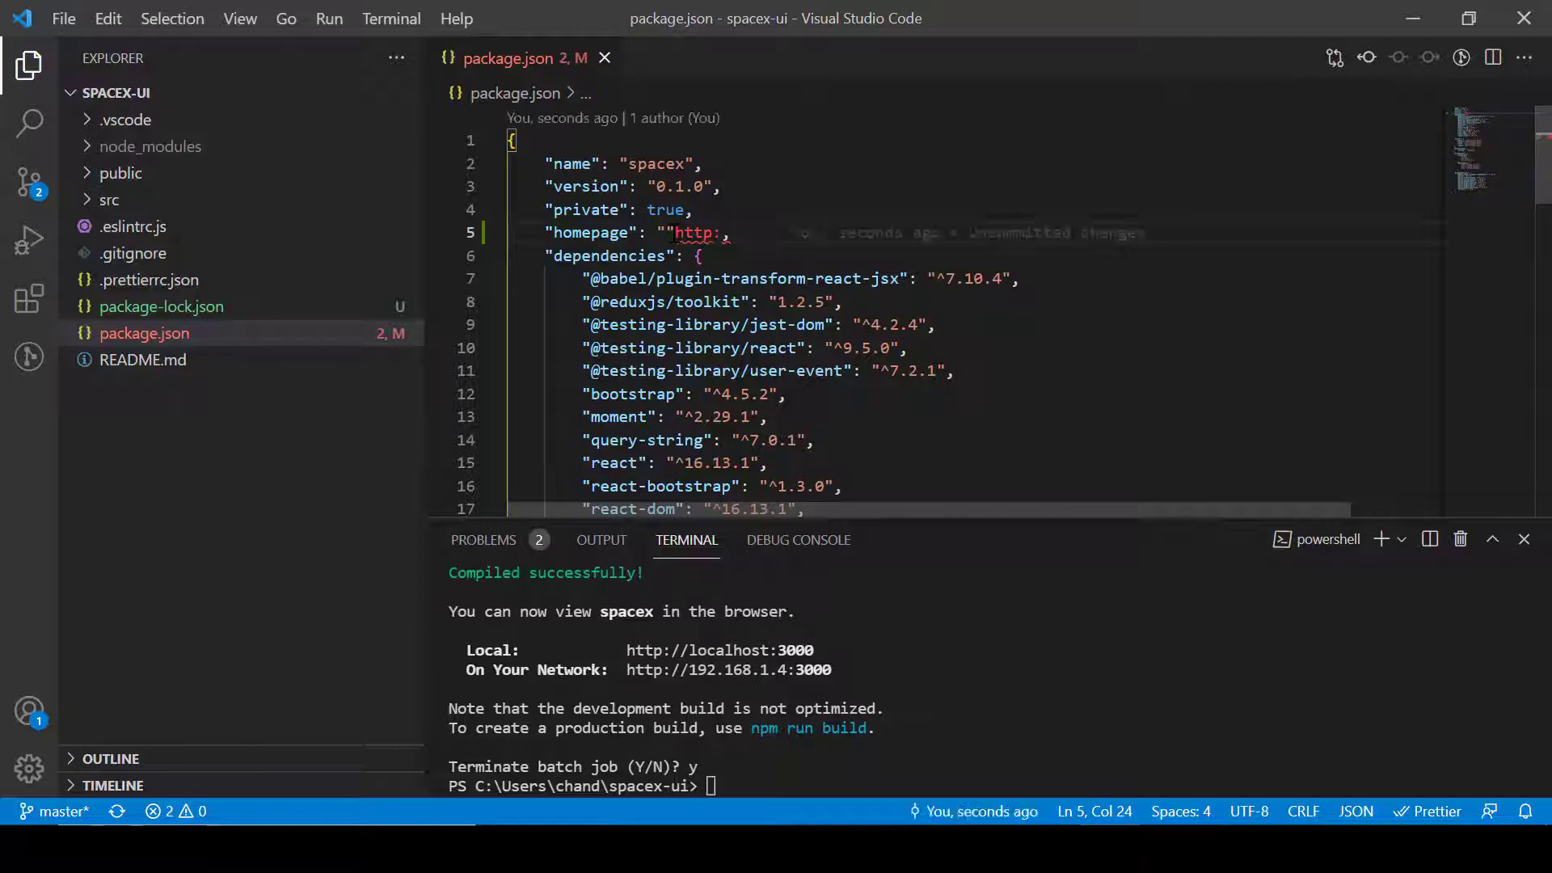
text(//{)
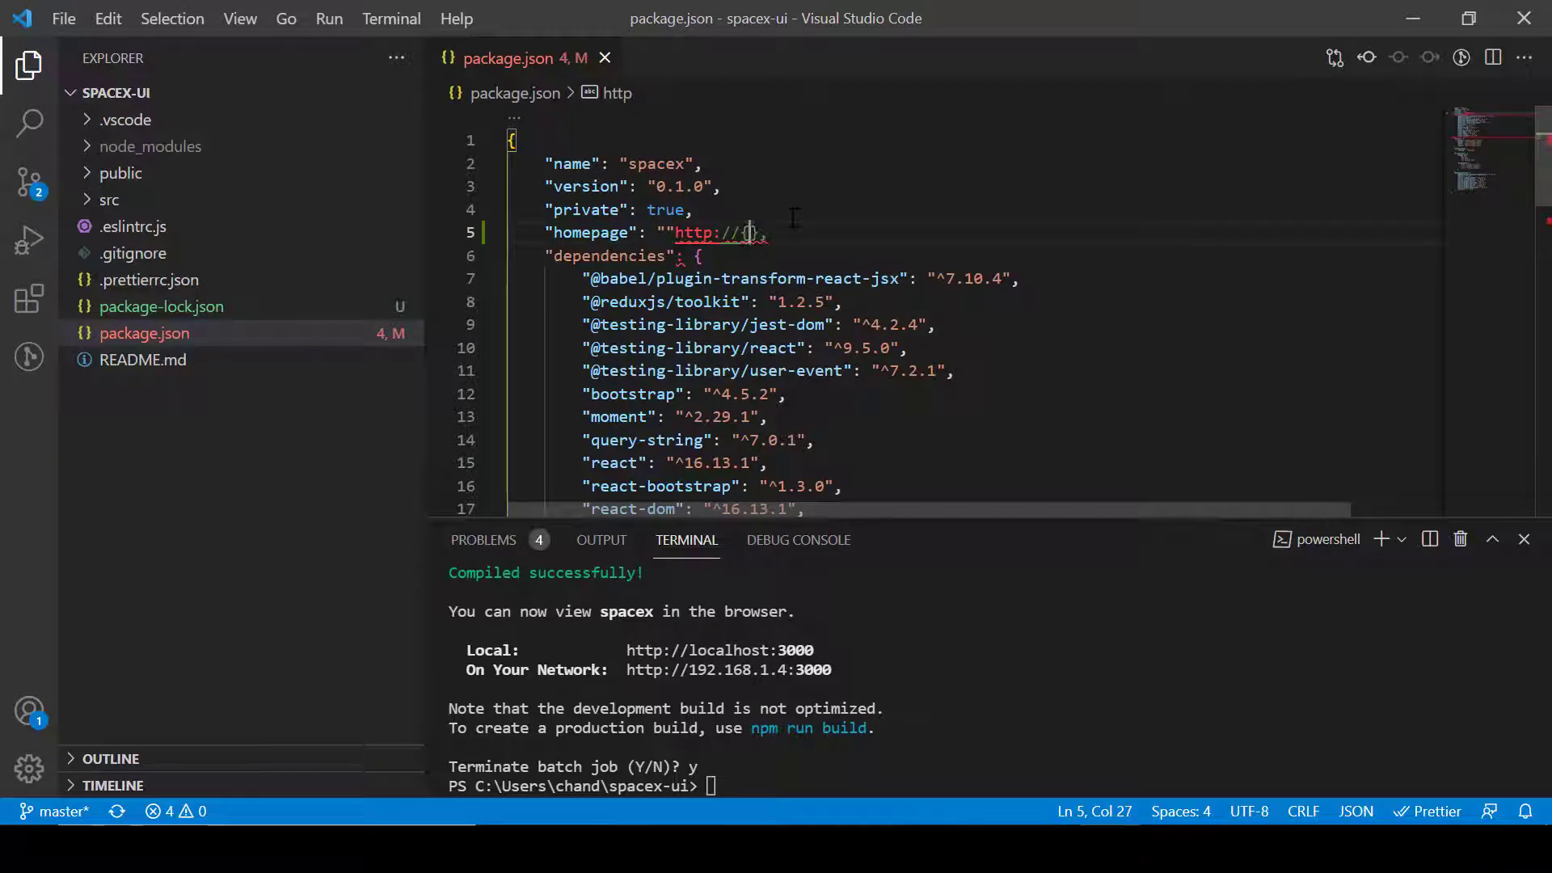
text({user-name)
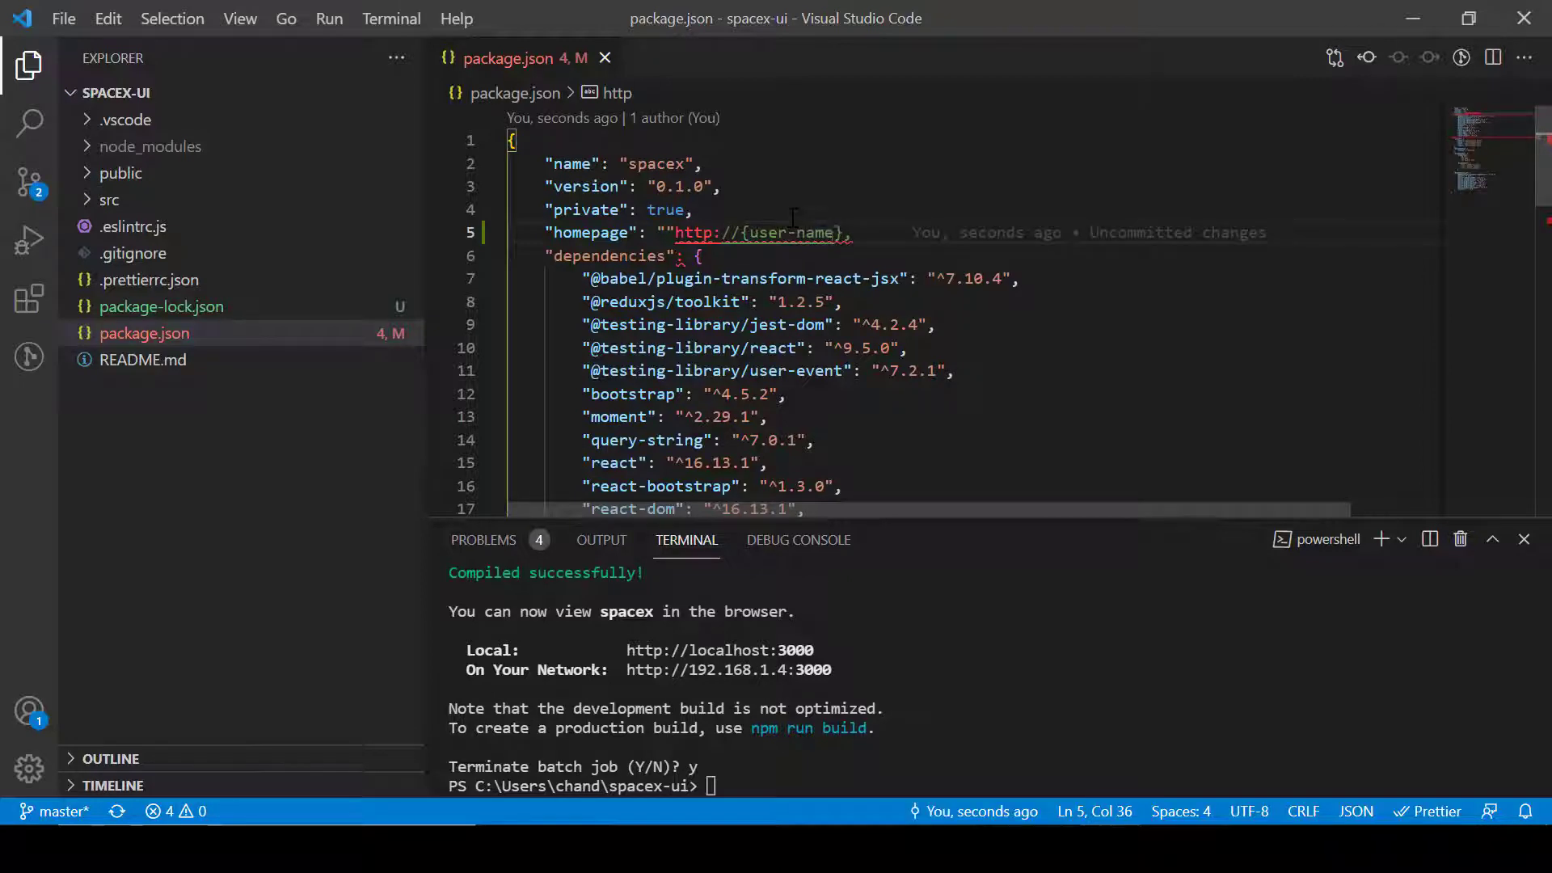
text(.git)
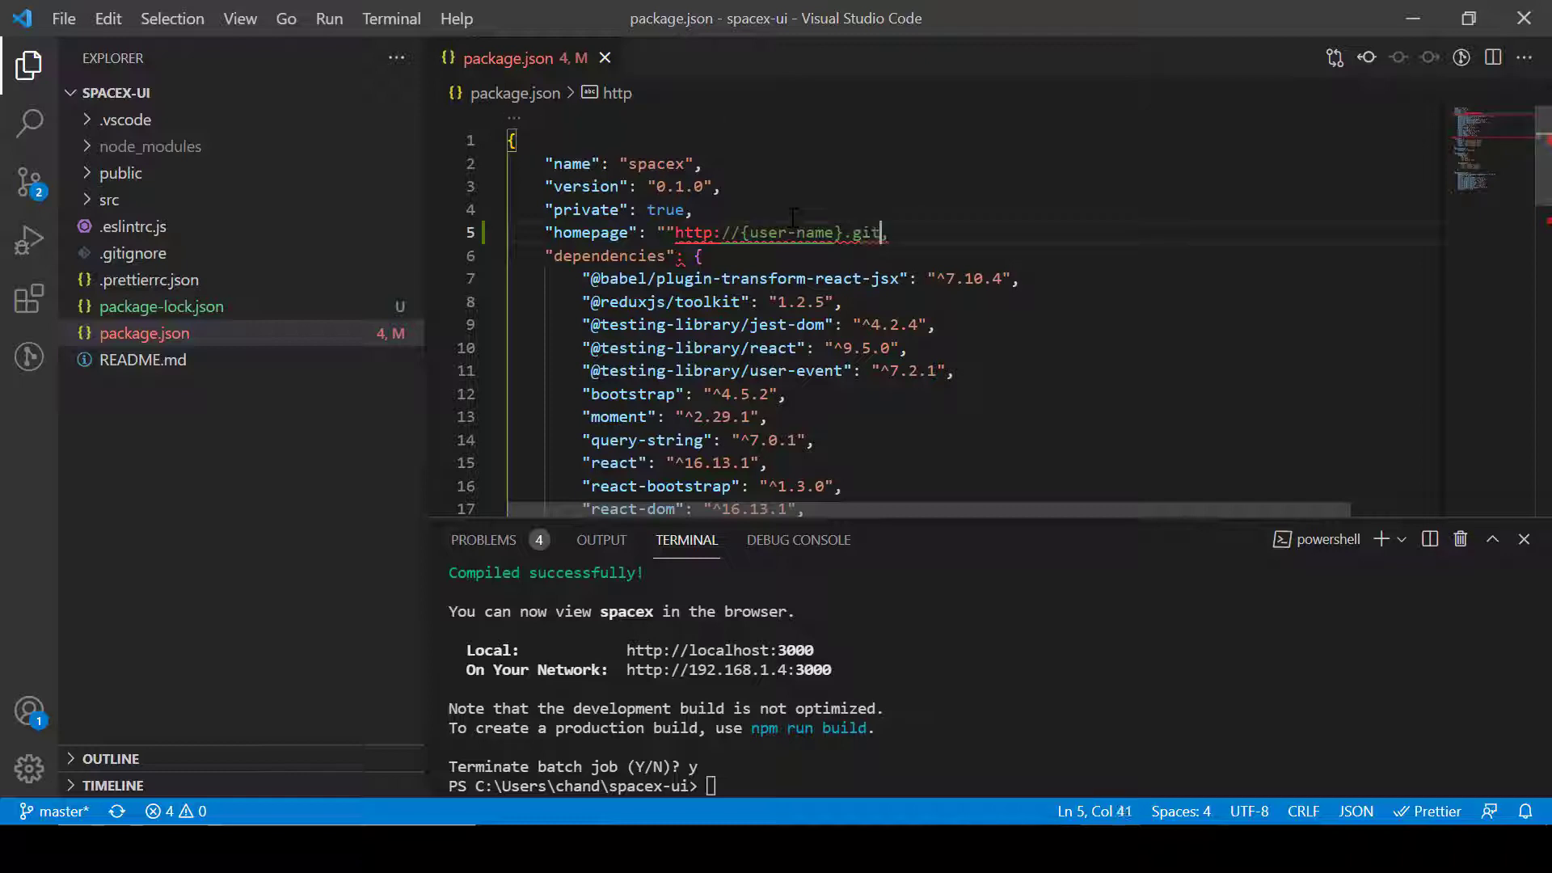
text(hub)
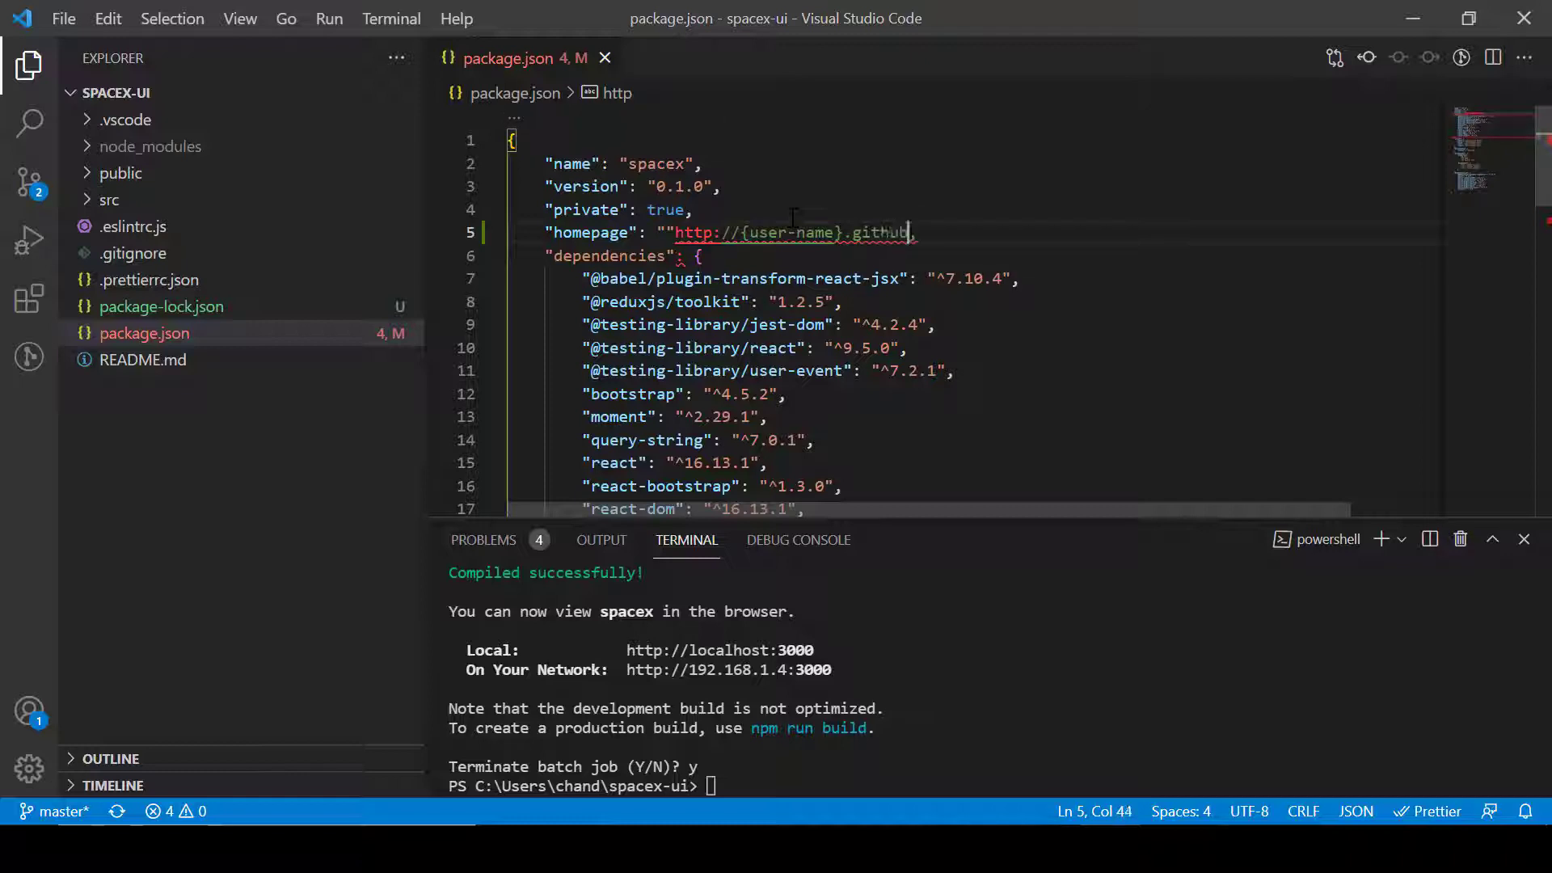
text(.io)
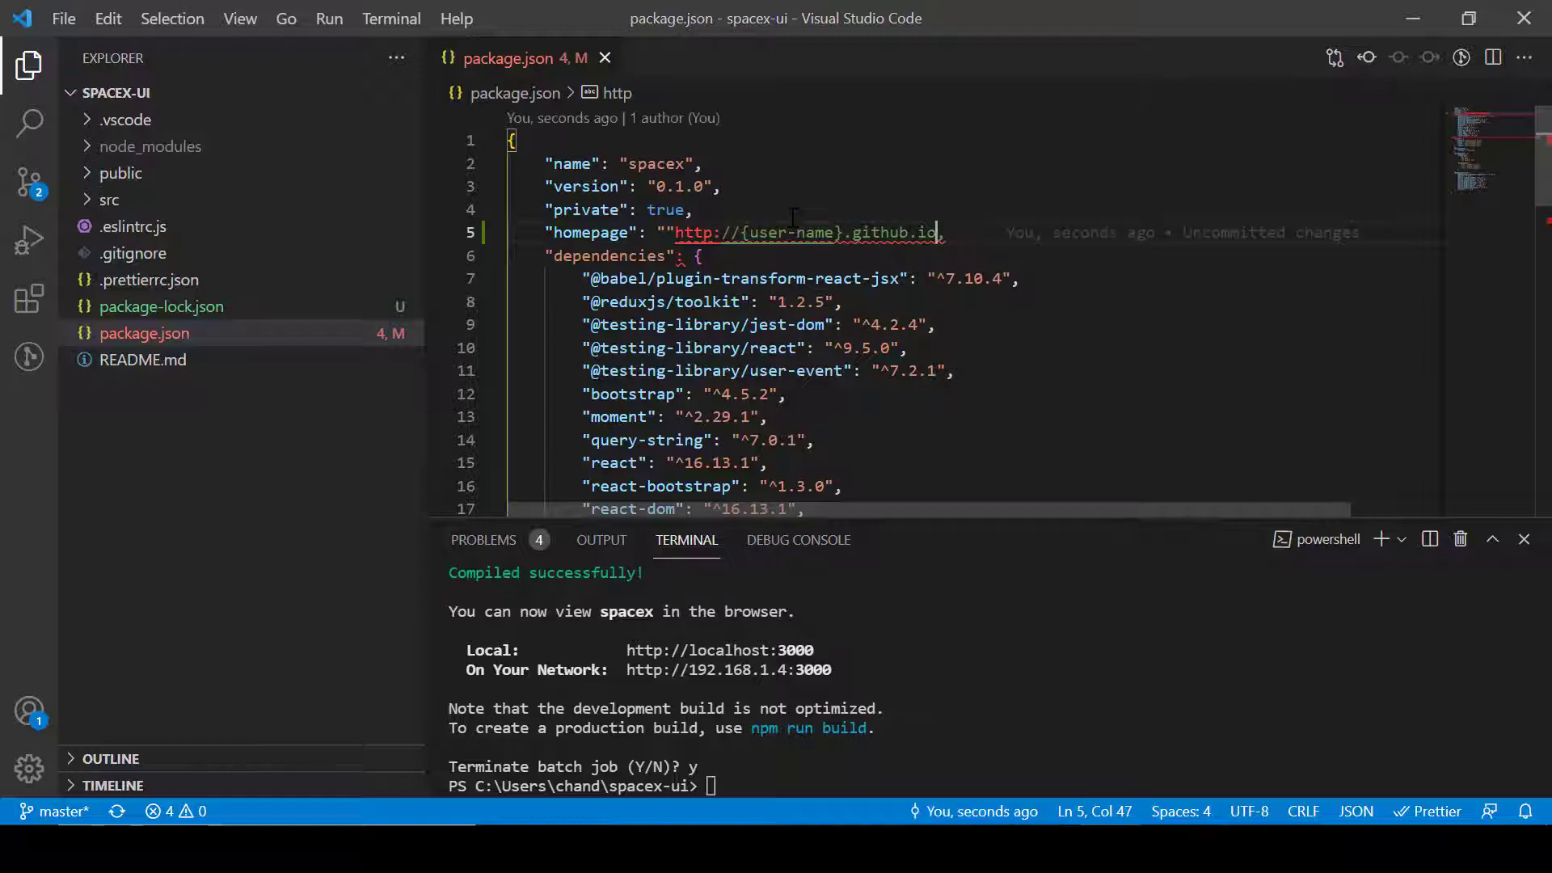
text(/)
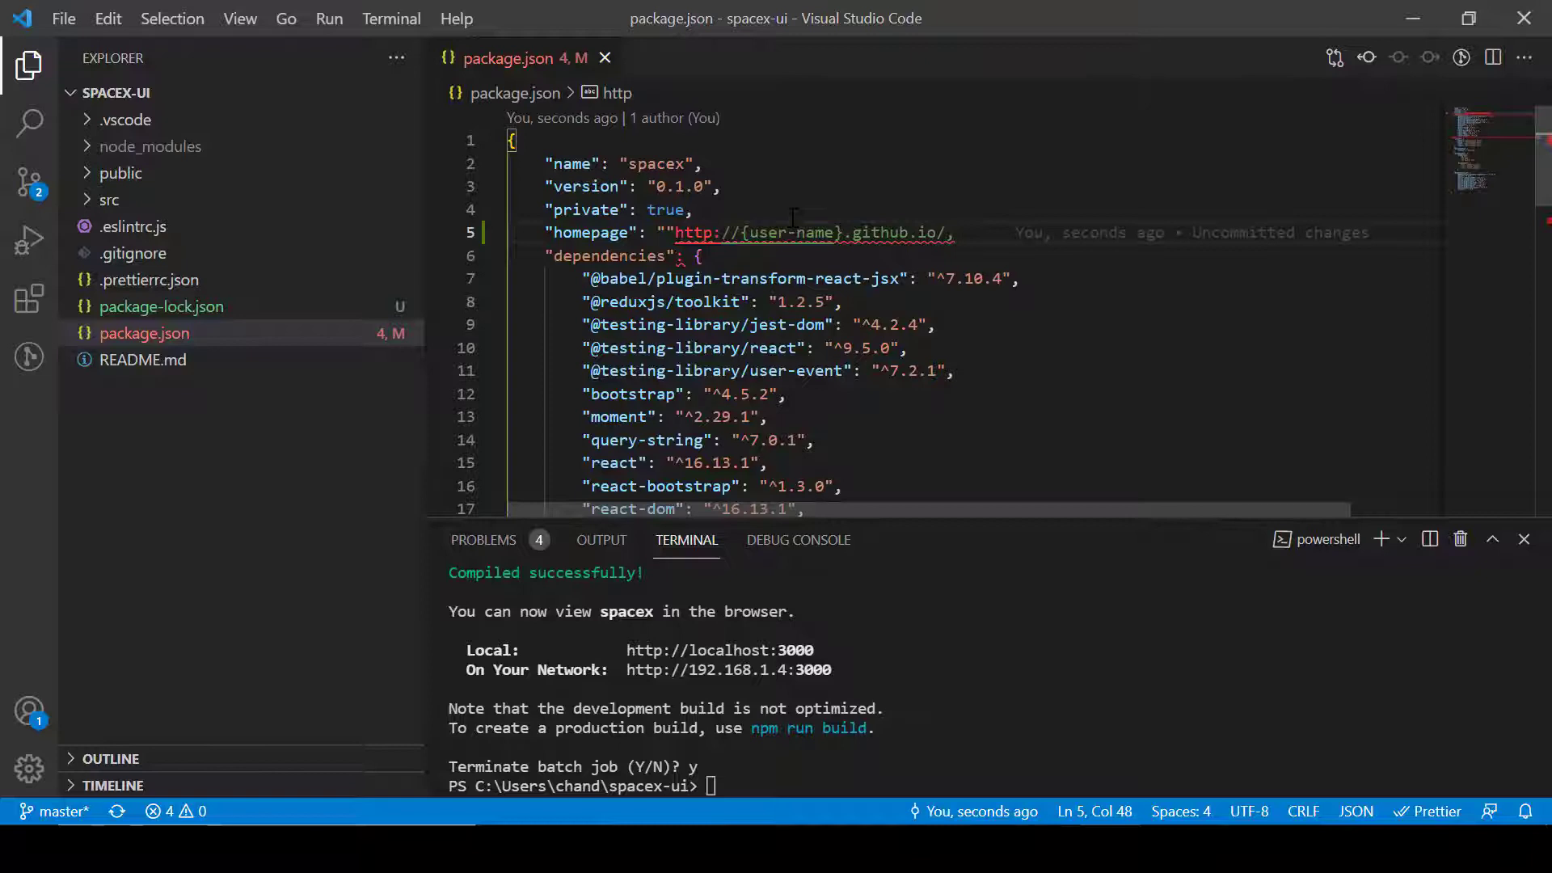
text({repo})
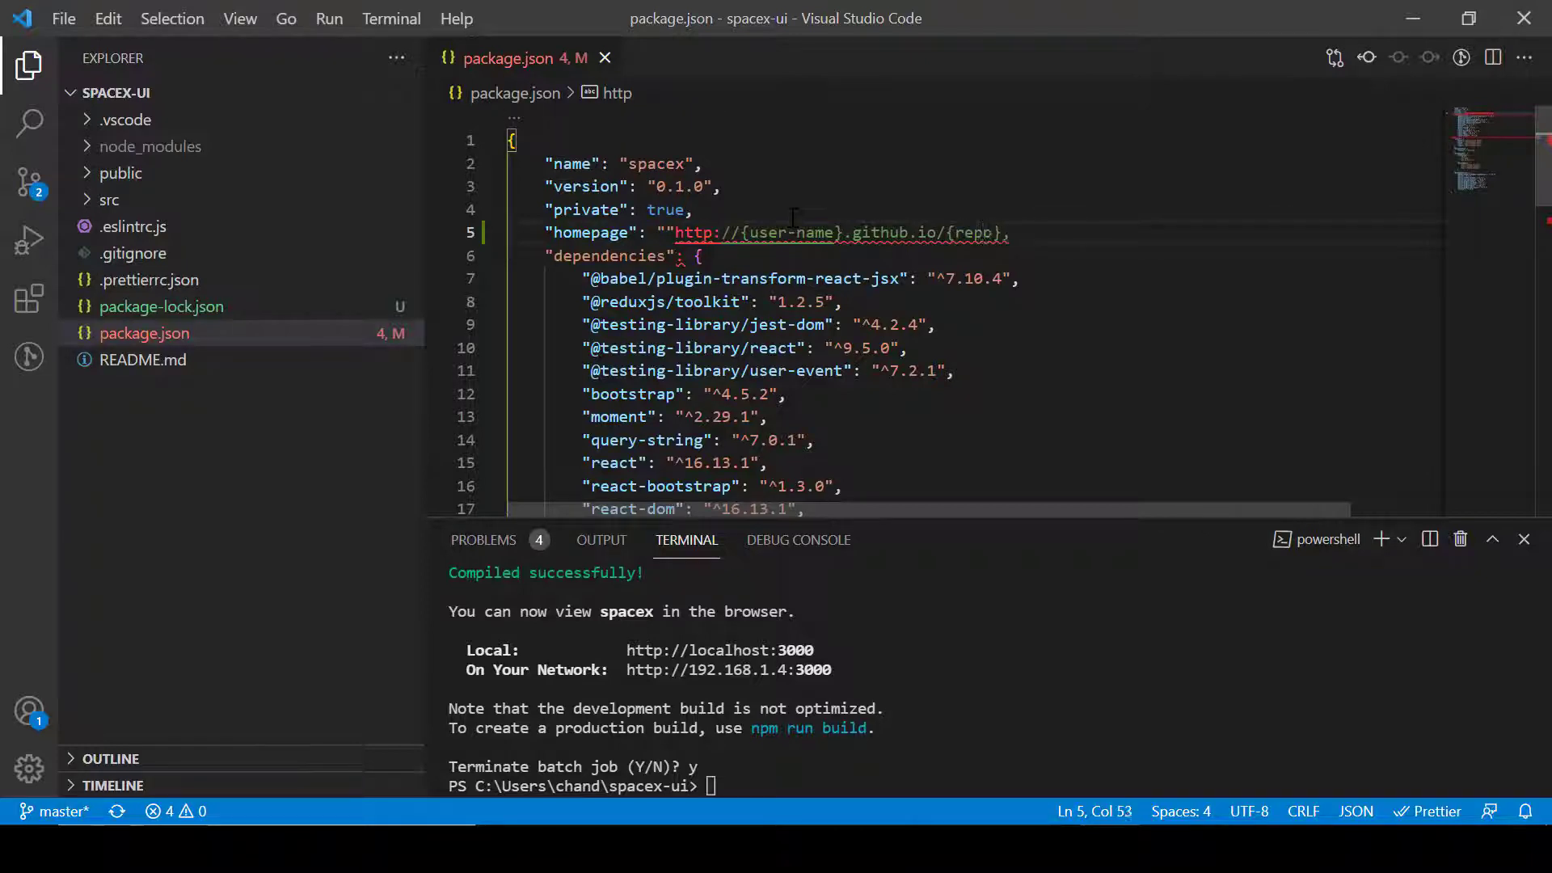
text(-name)
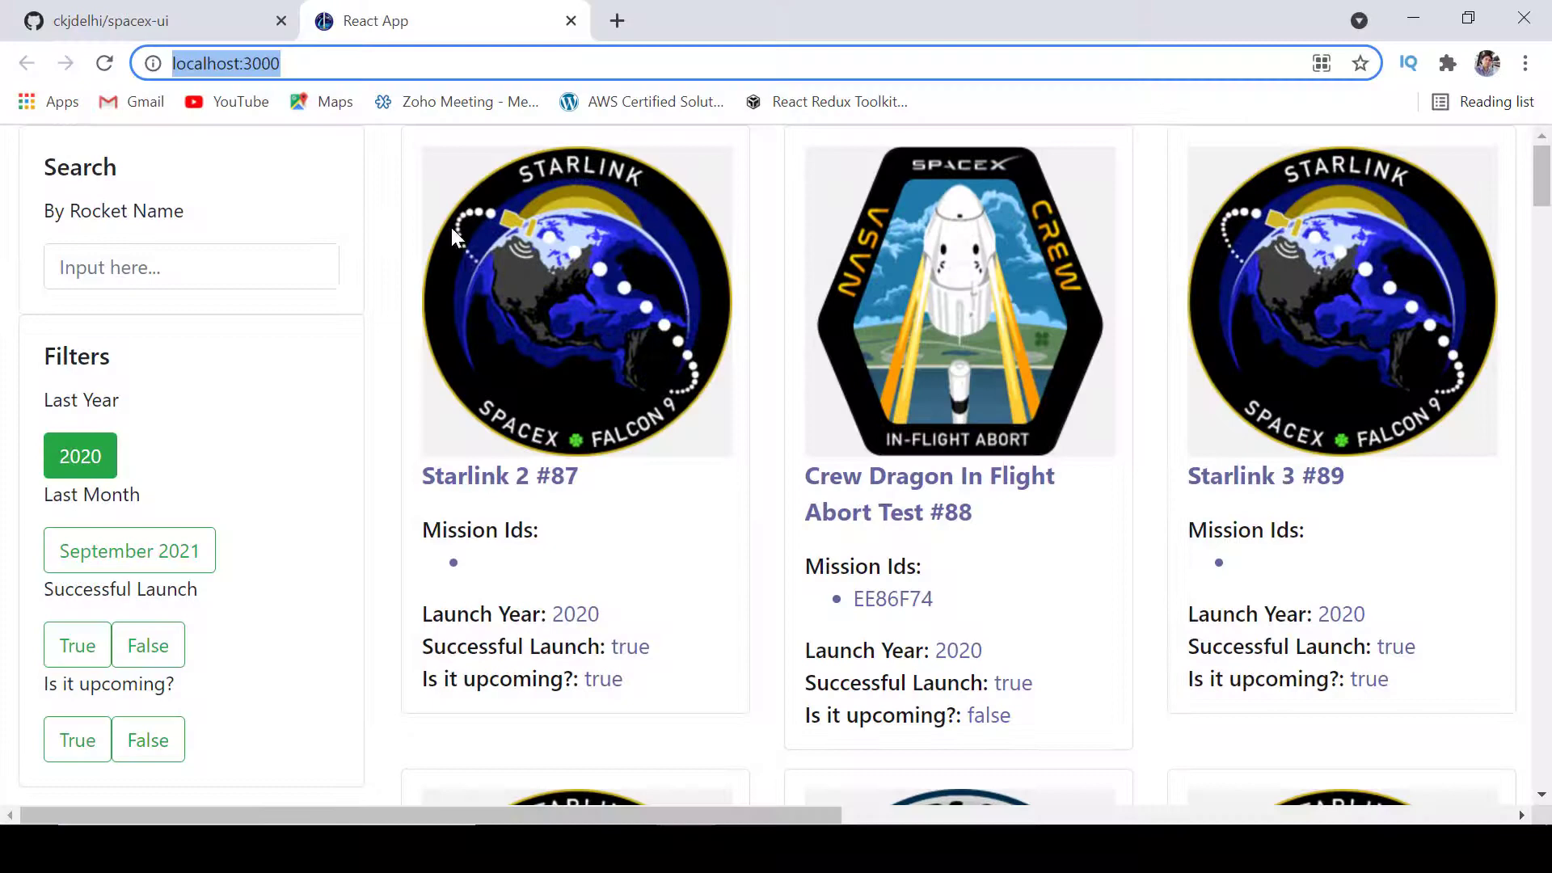
Step: Replace the URL placeholders with account ckjdelhi and repository spacex-ui
click(149, 21)
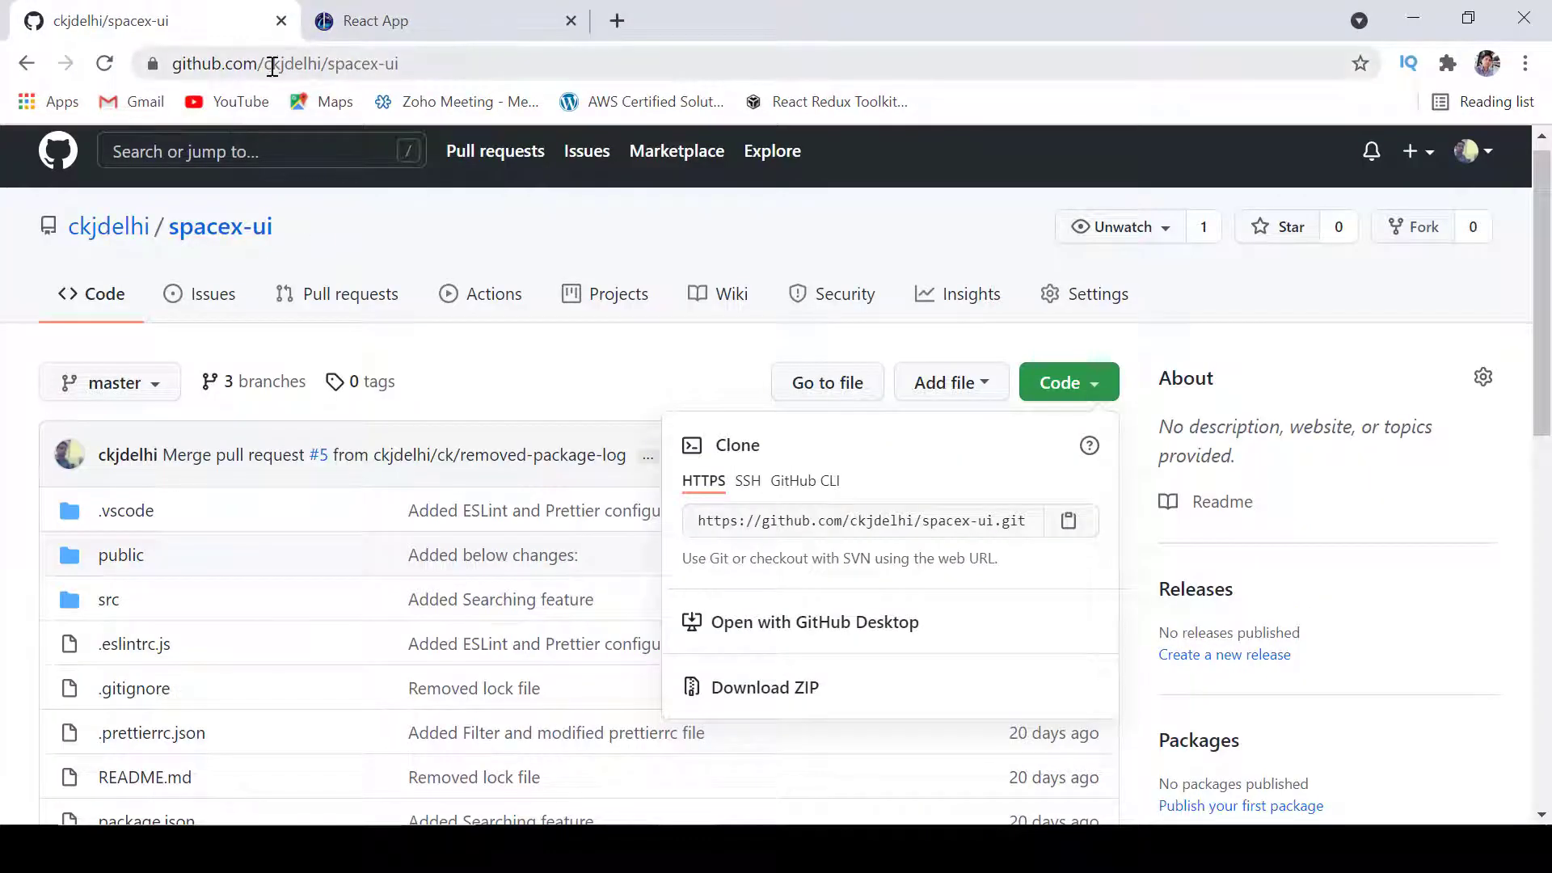
double_click(292, 63)
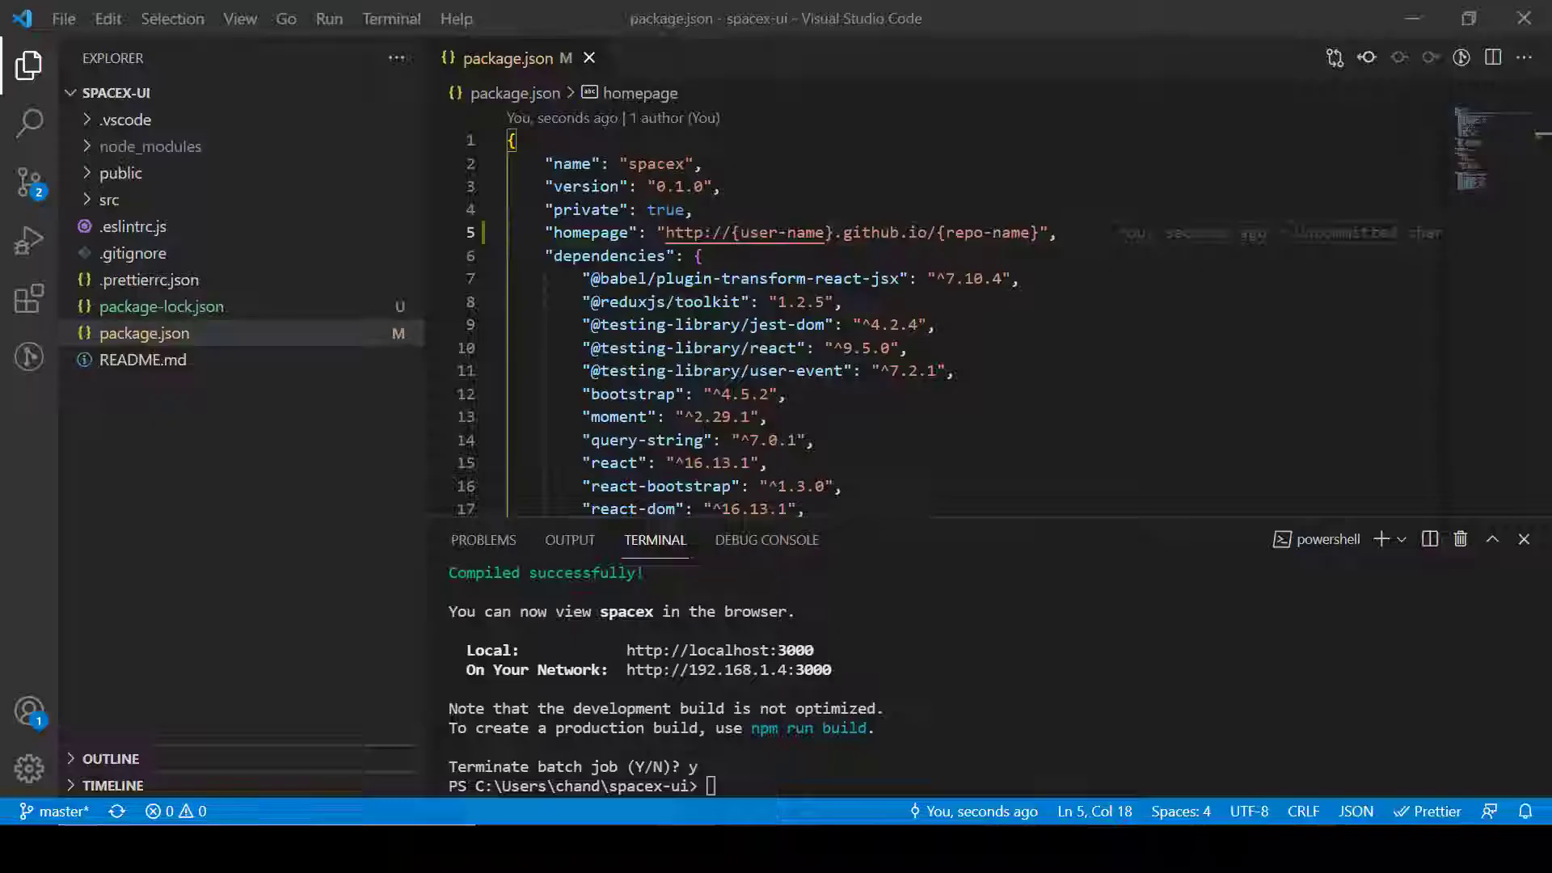
mouse_move(747, 232)
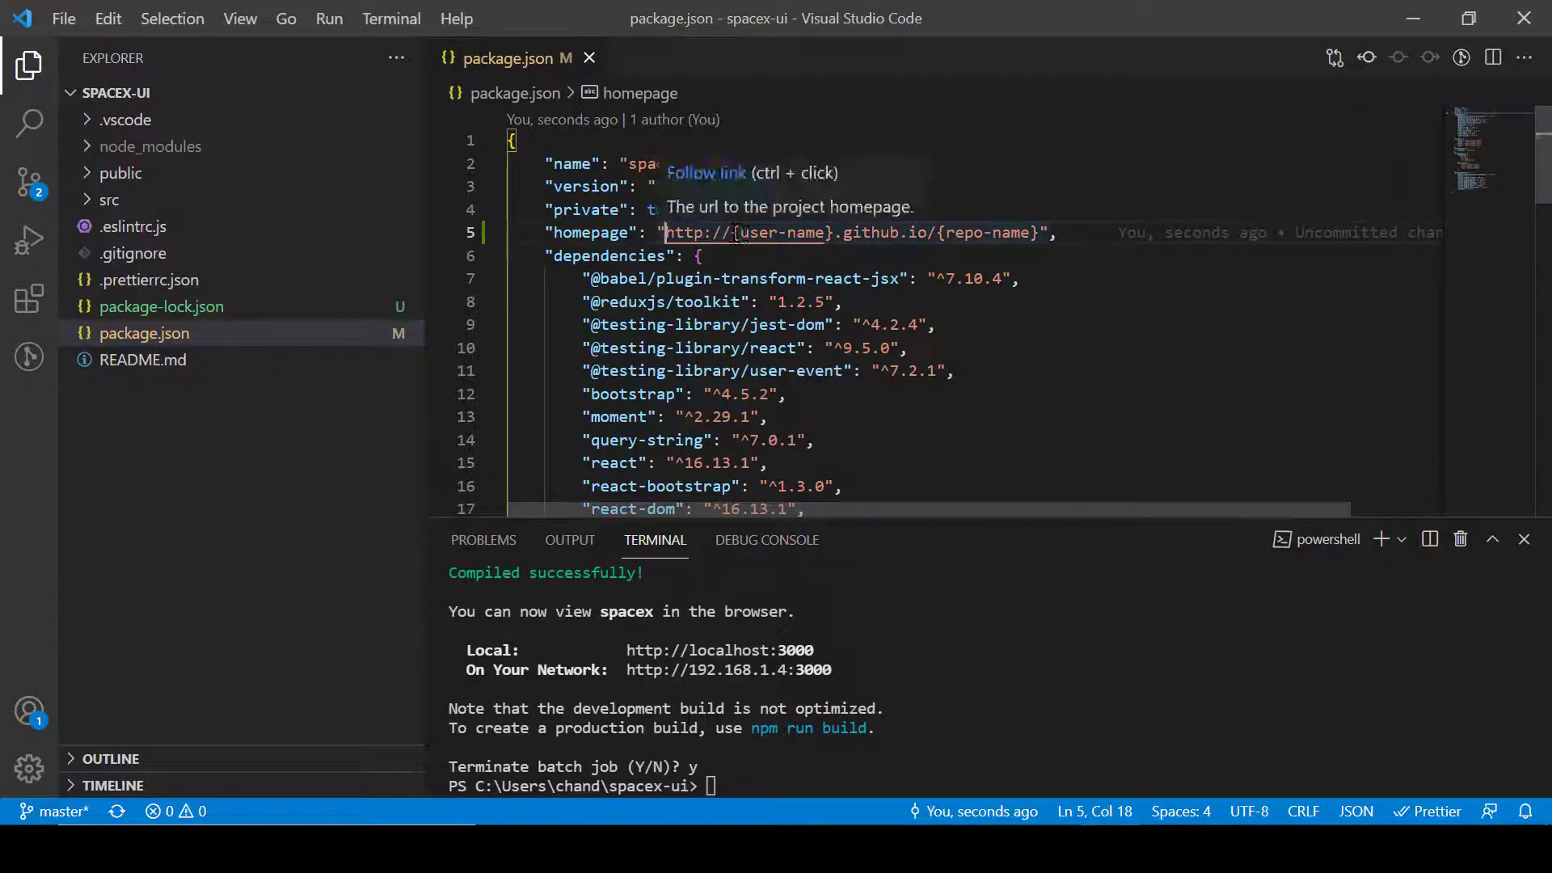
double_click(749, 233)
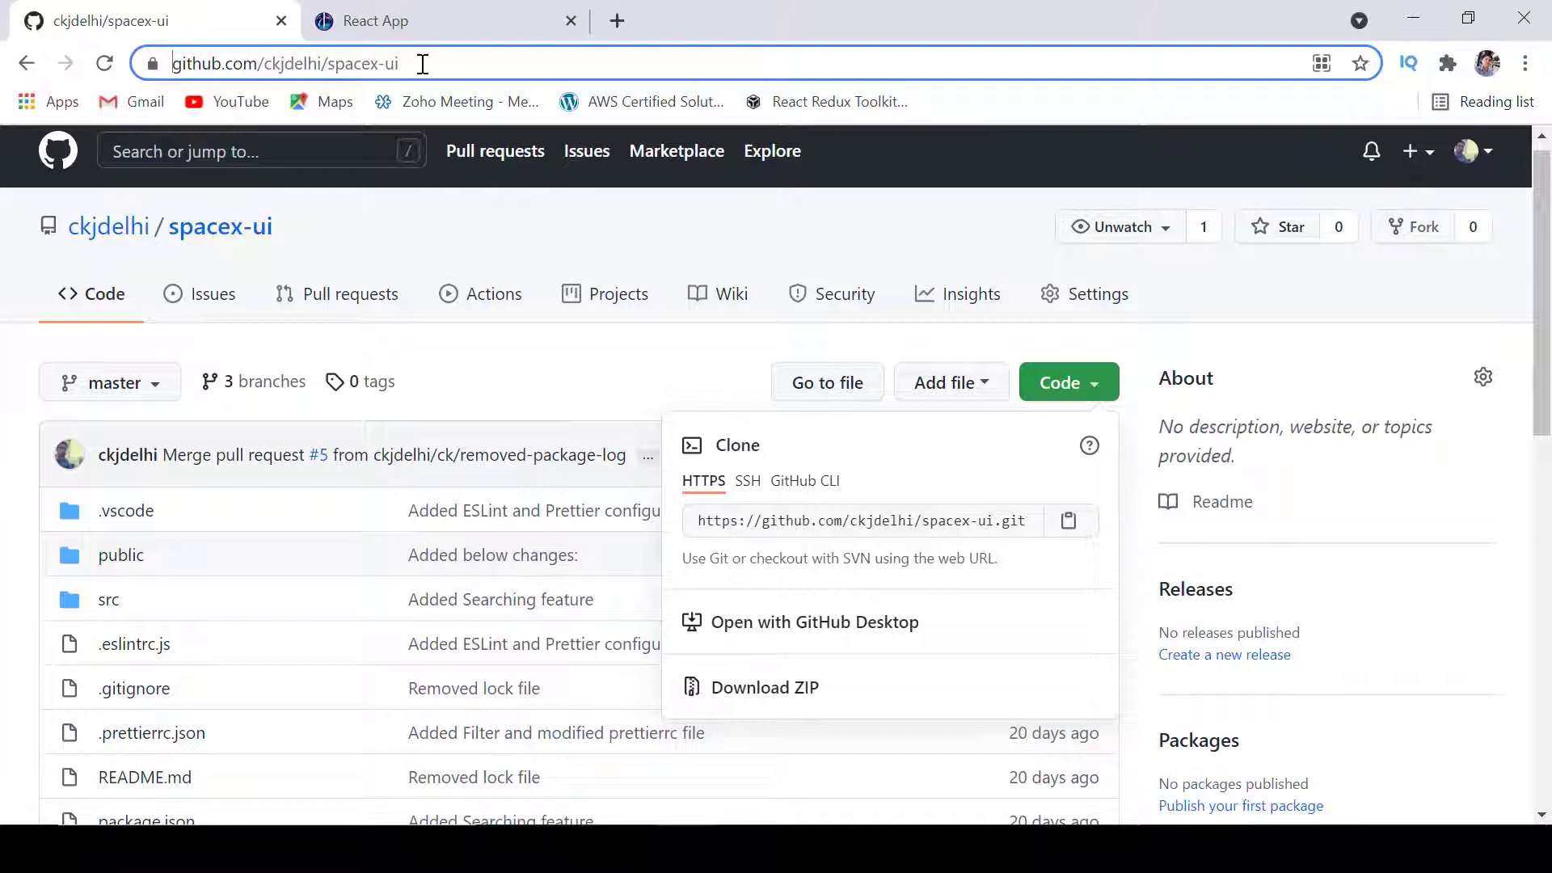
double_click(428, 63)
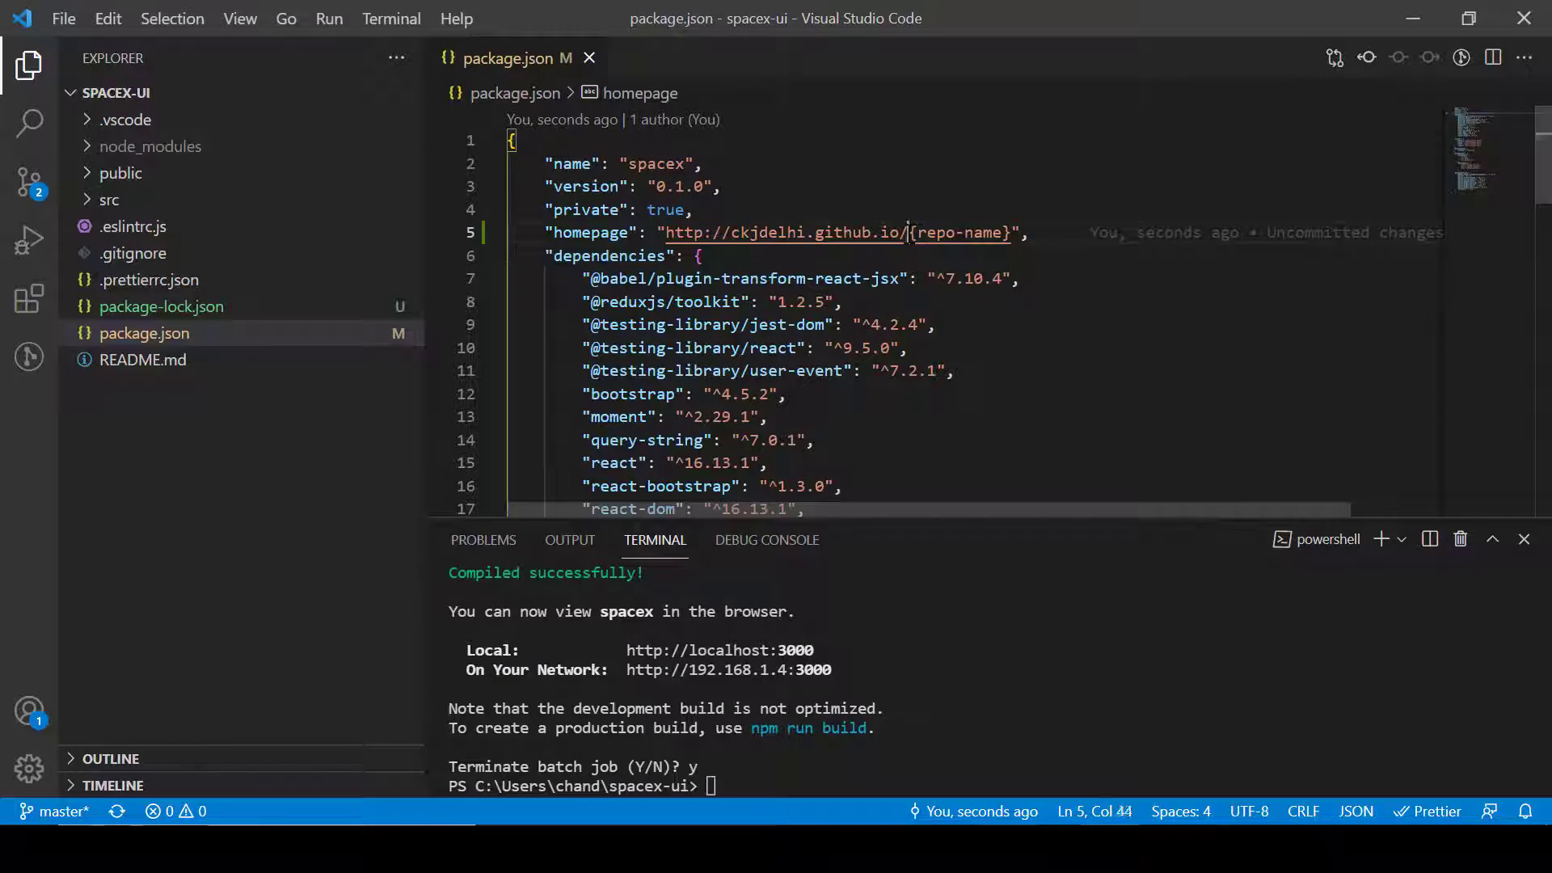
text(spacex-ui)
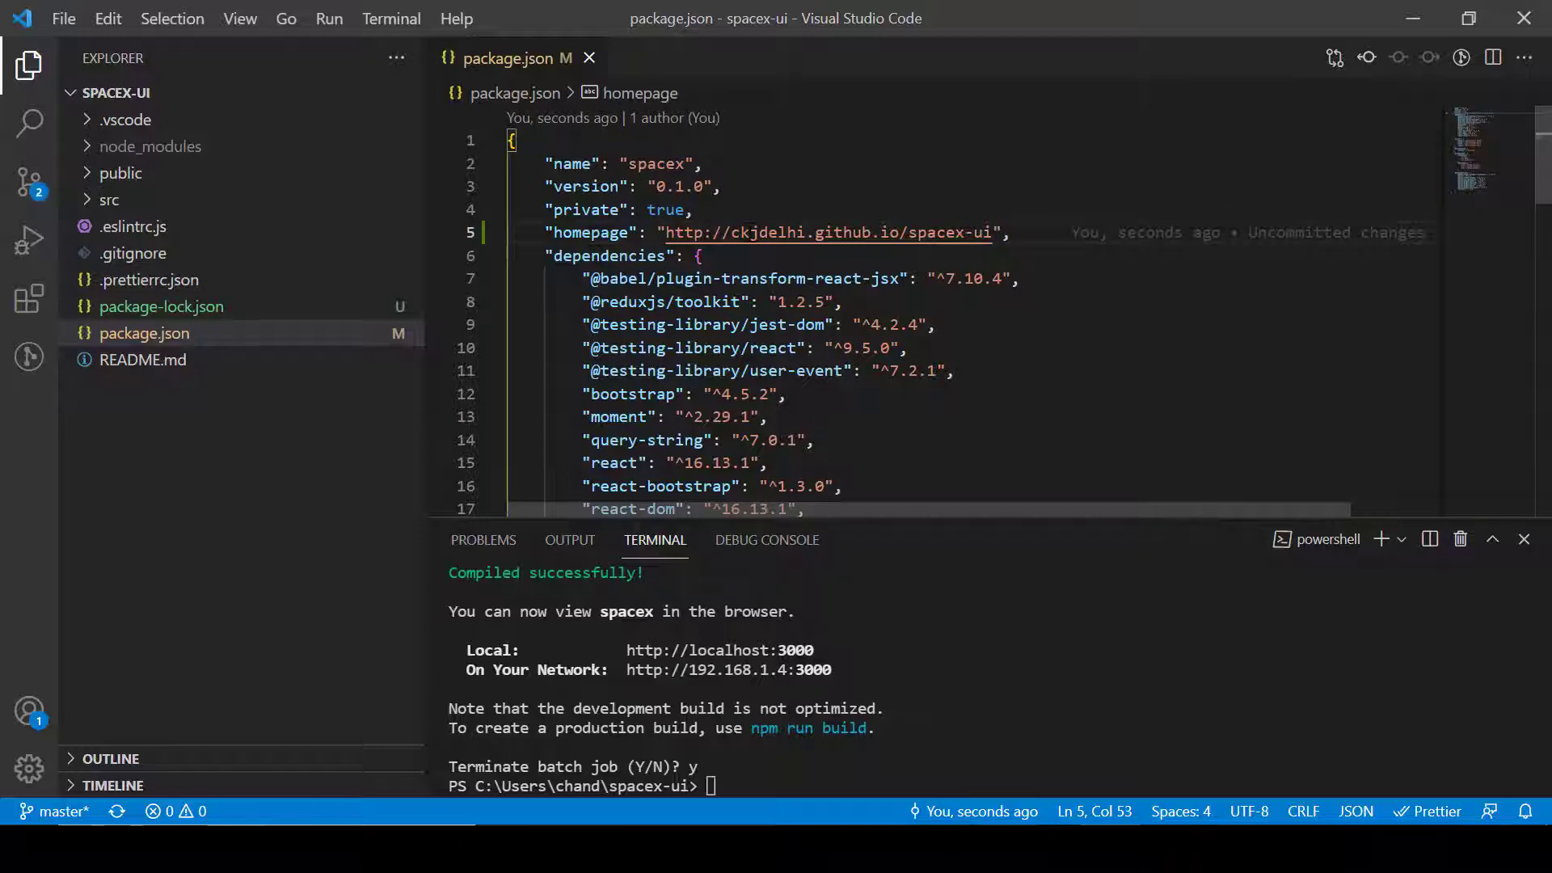
mouse_move(826, 232)
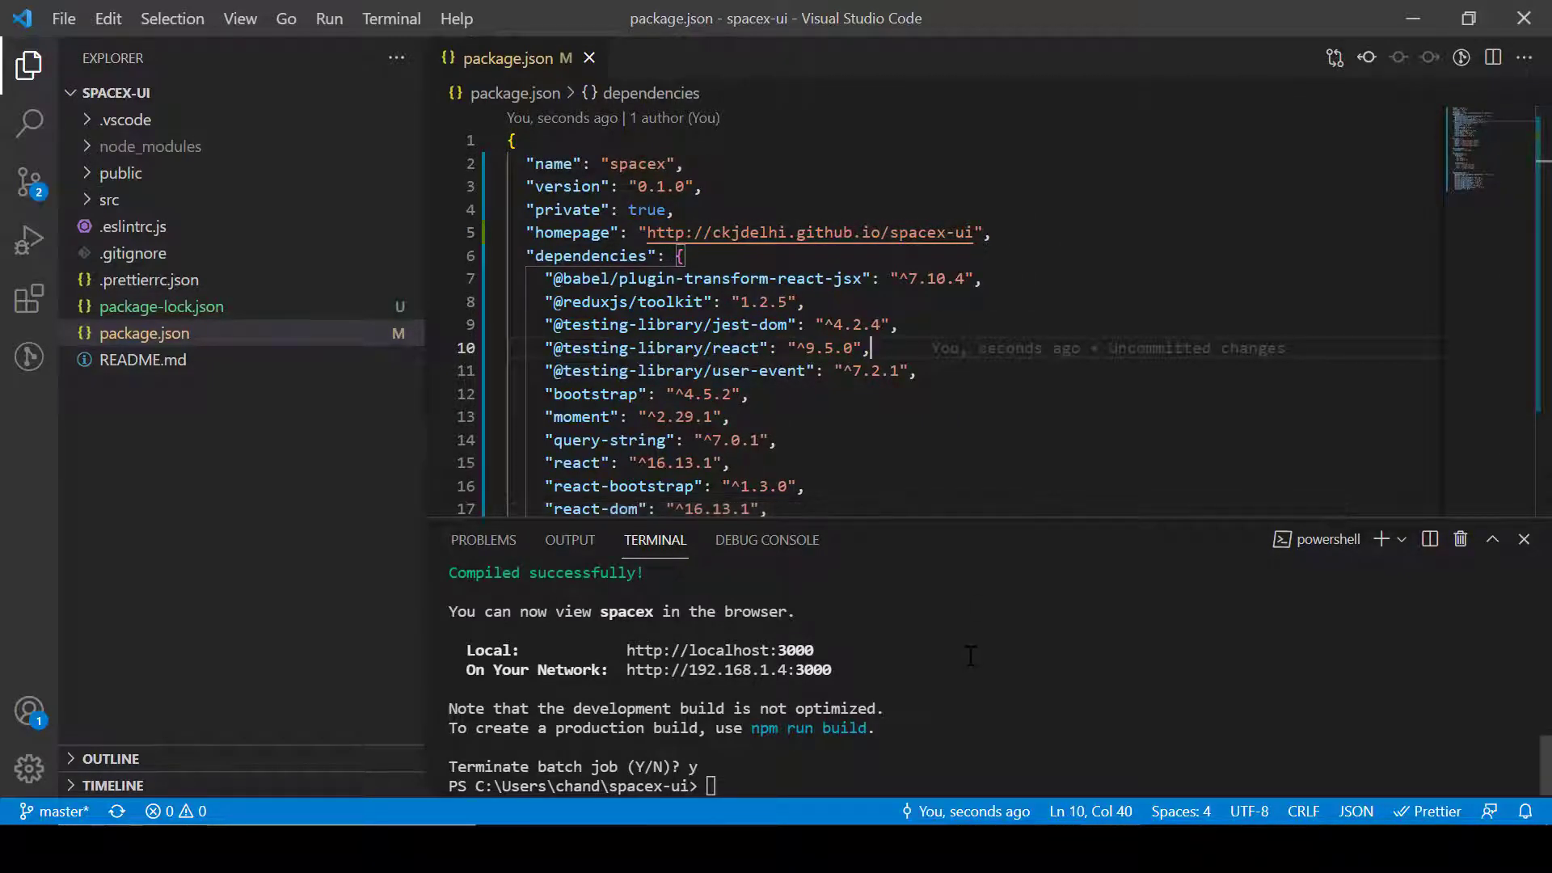
Step: Run npm install gh-pages --save and confirm gh-pages 3.2.3 under dependencies
text(npm)
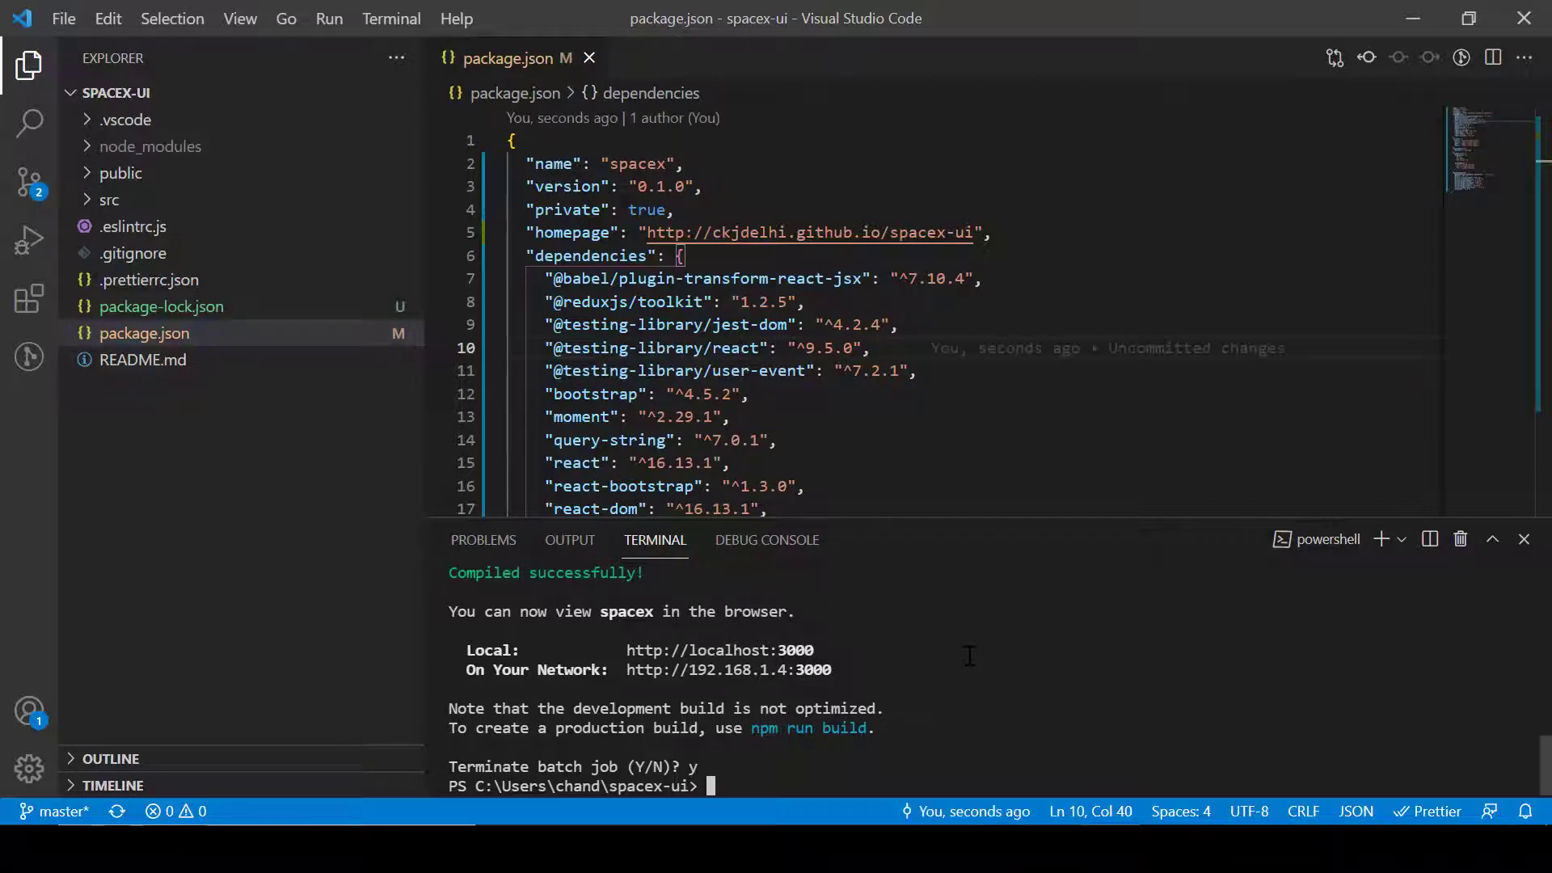
text(npm)
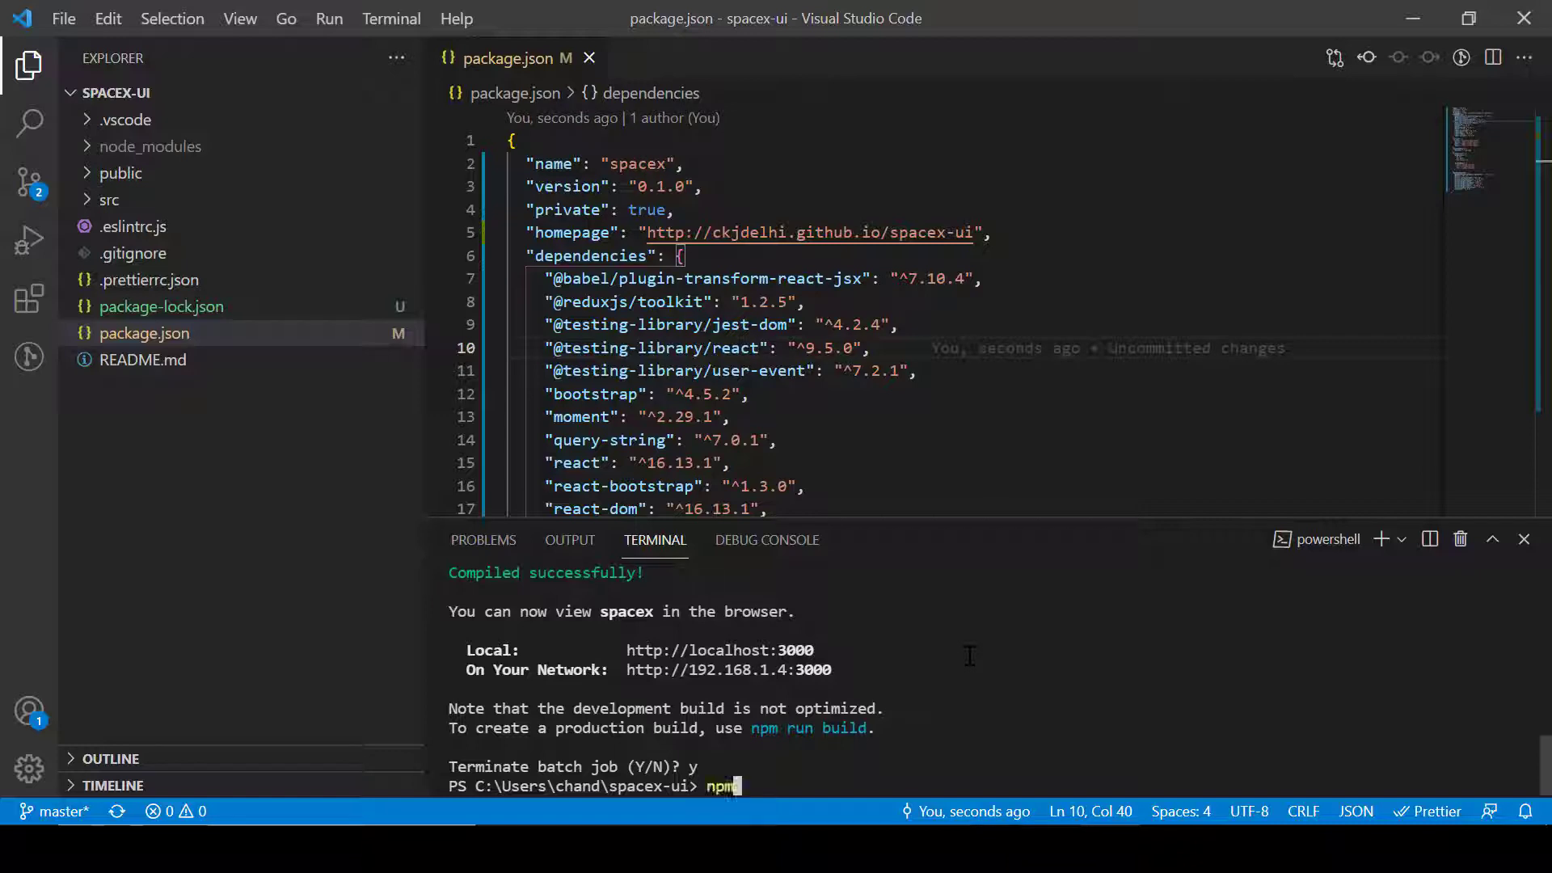
text(install gh-)
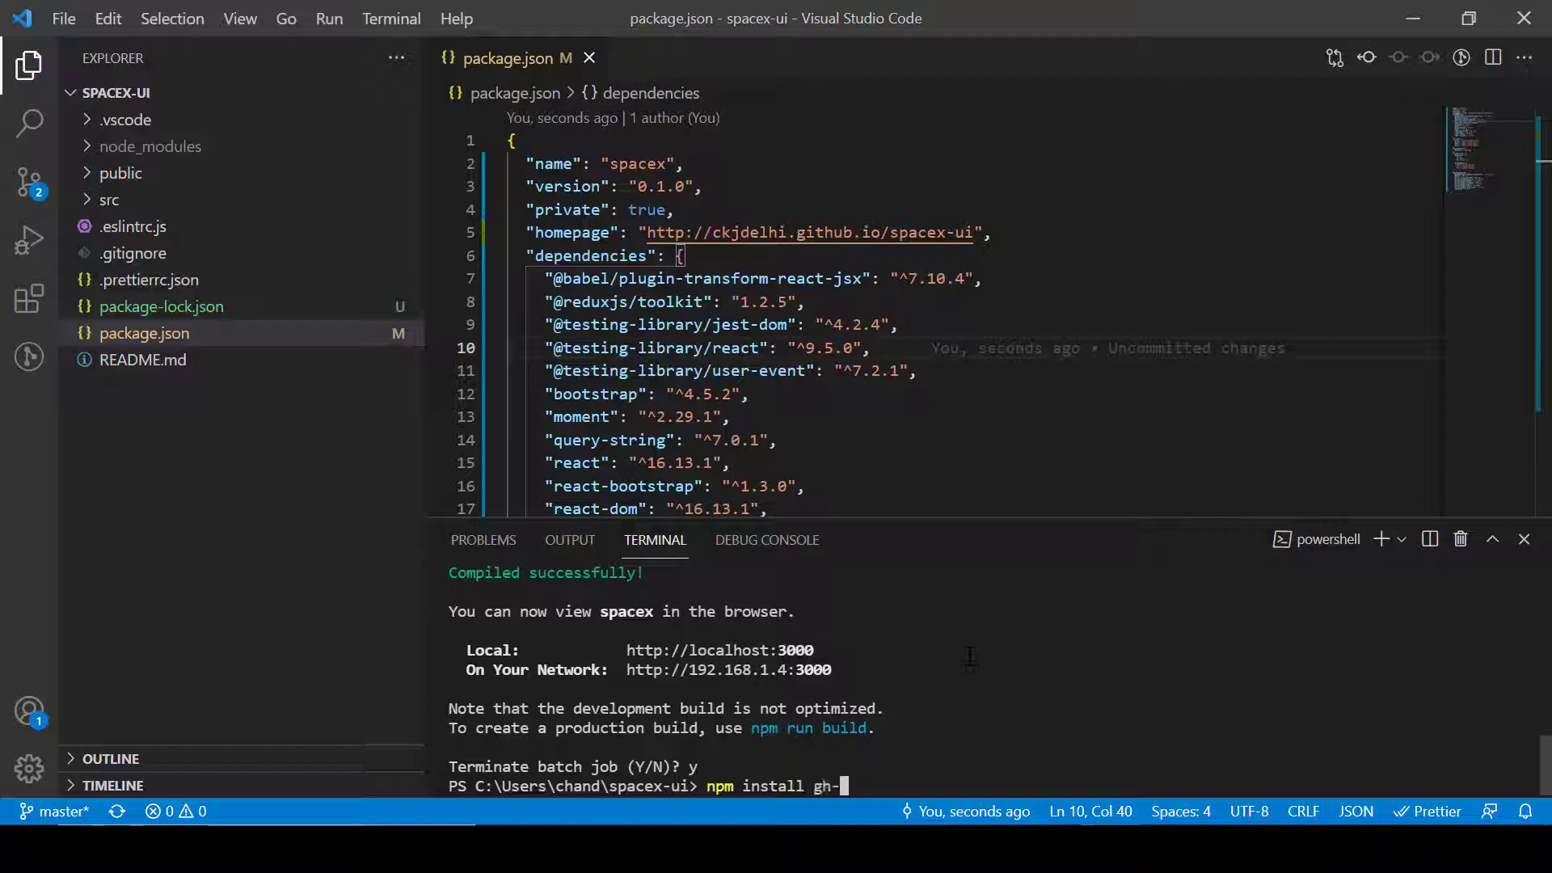
text(pages)
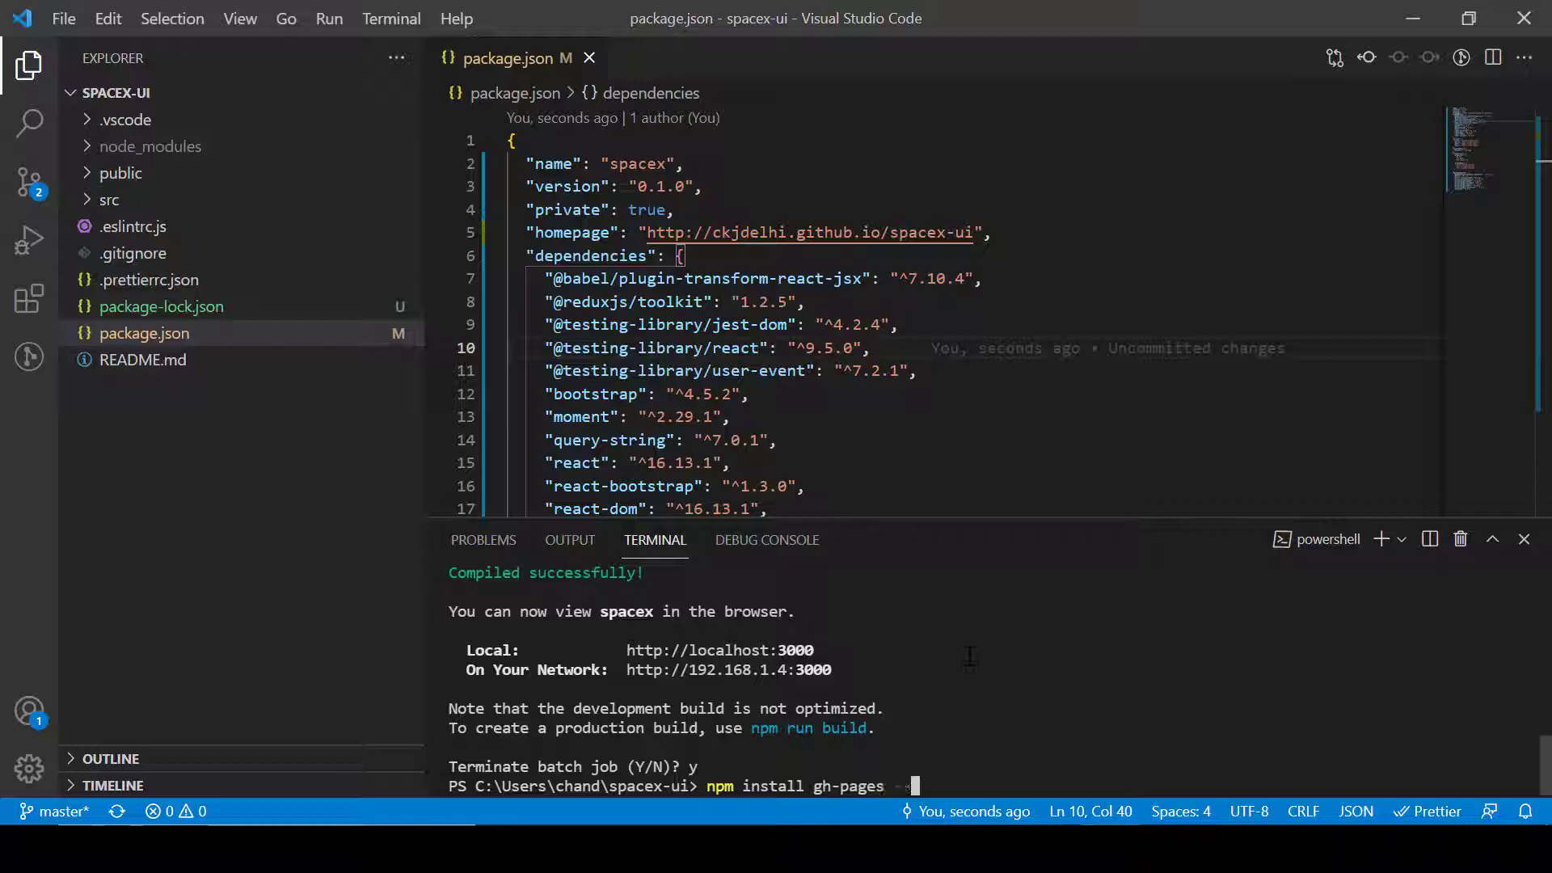
text(--save)
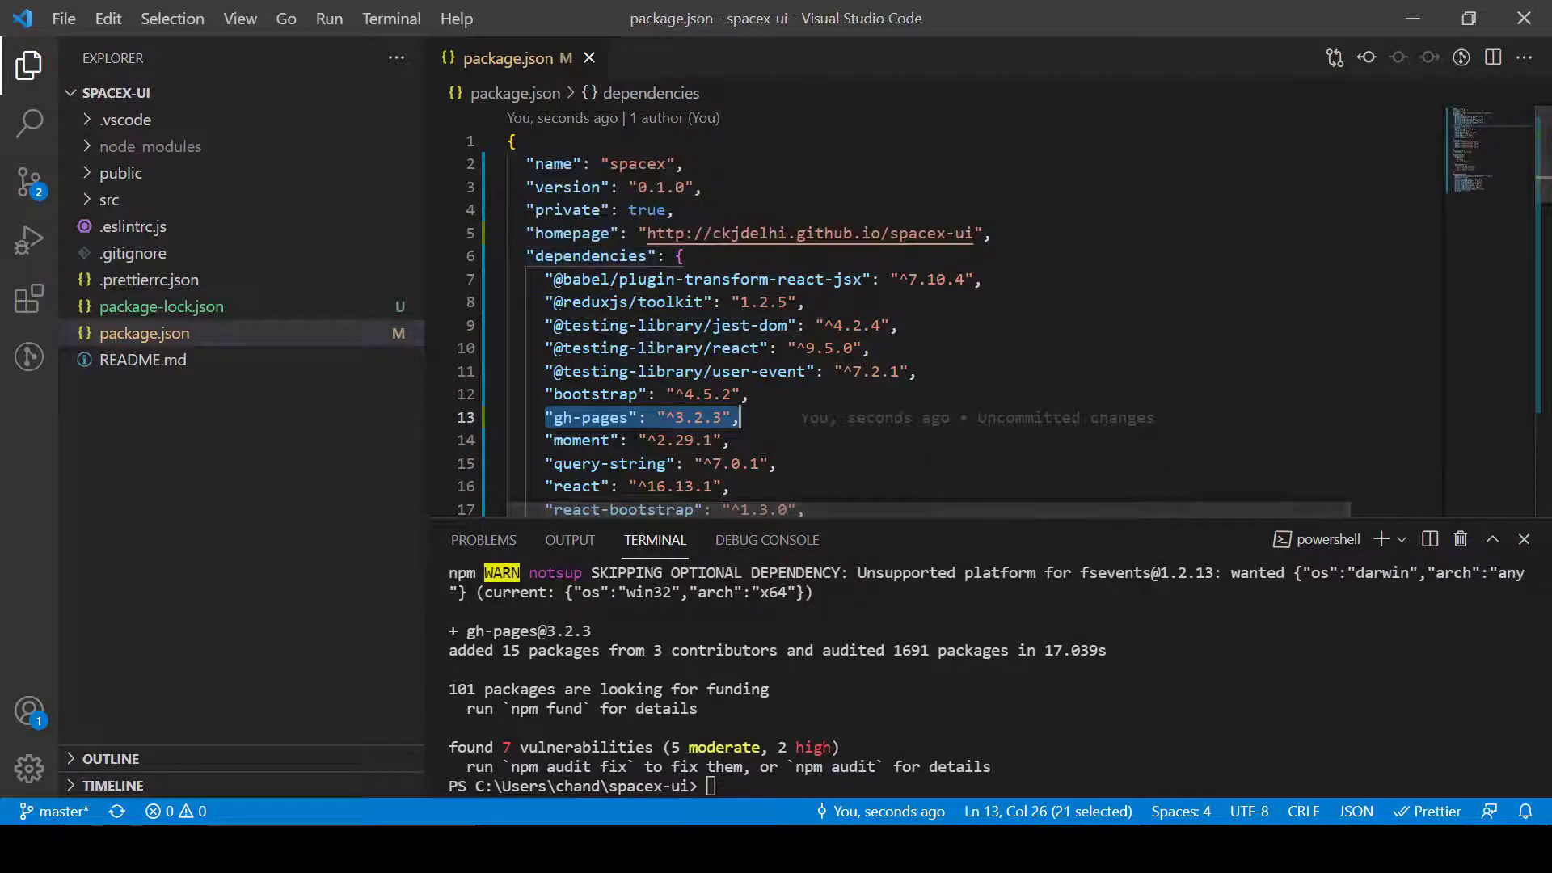
scroll(down, 3)
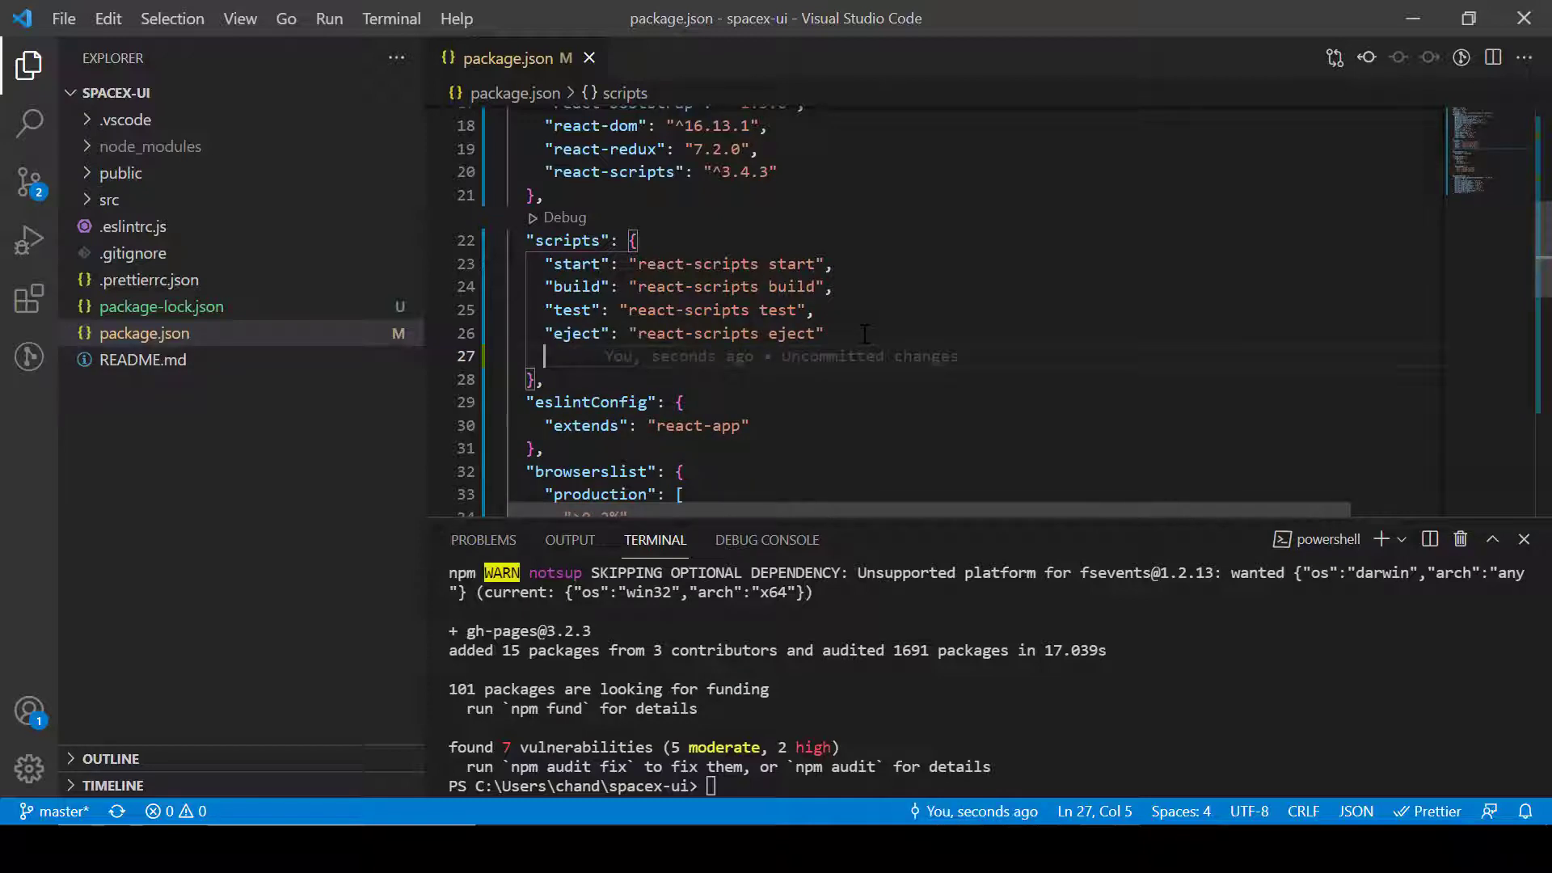
Step: Add a predeploy script set to "npm run build"
text(")
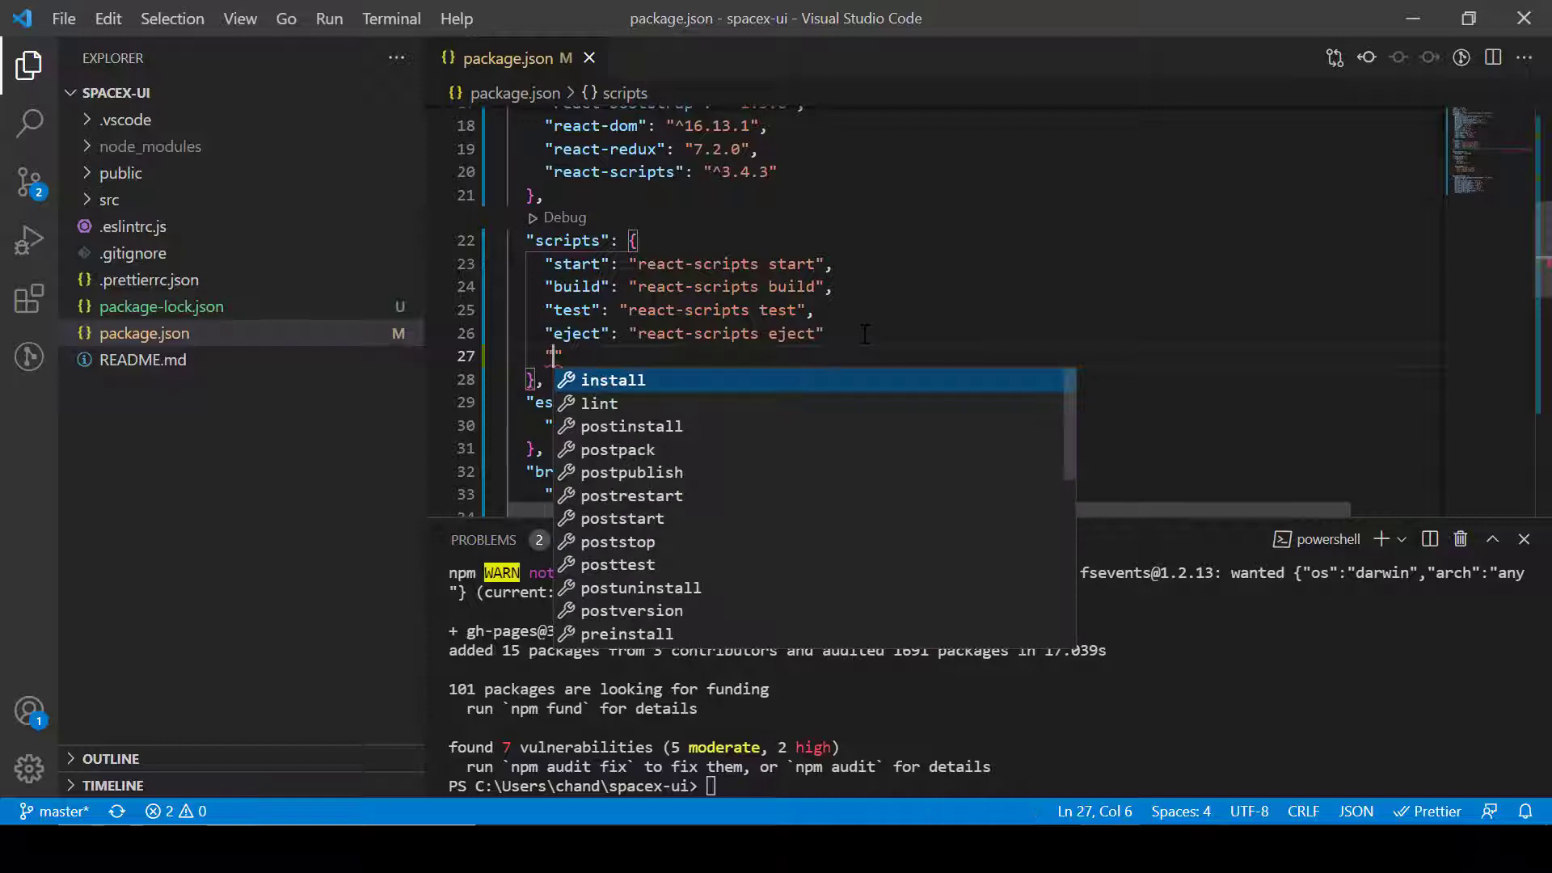
text(prede)
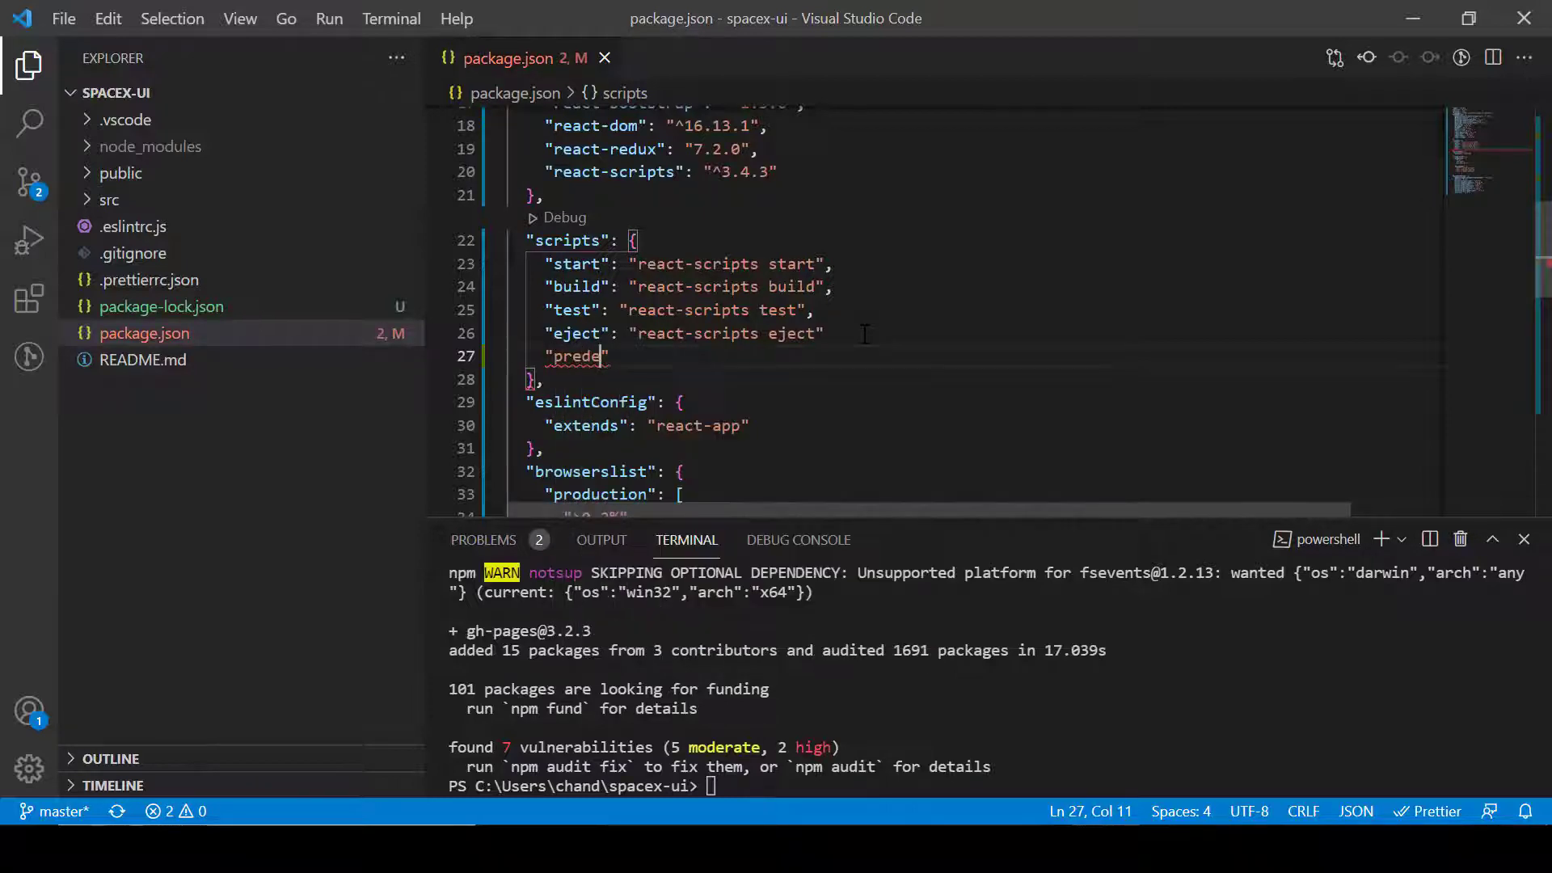
text(ploy)
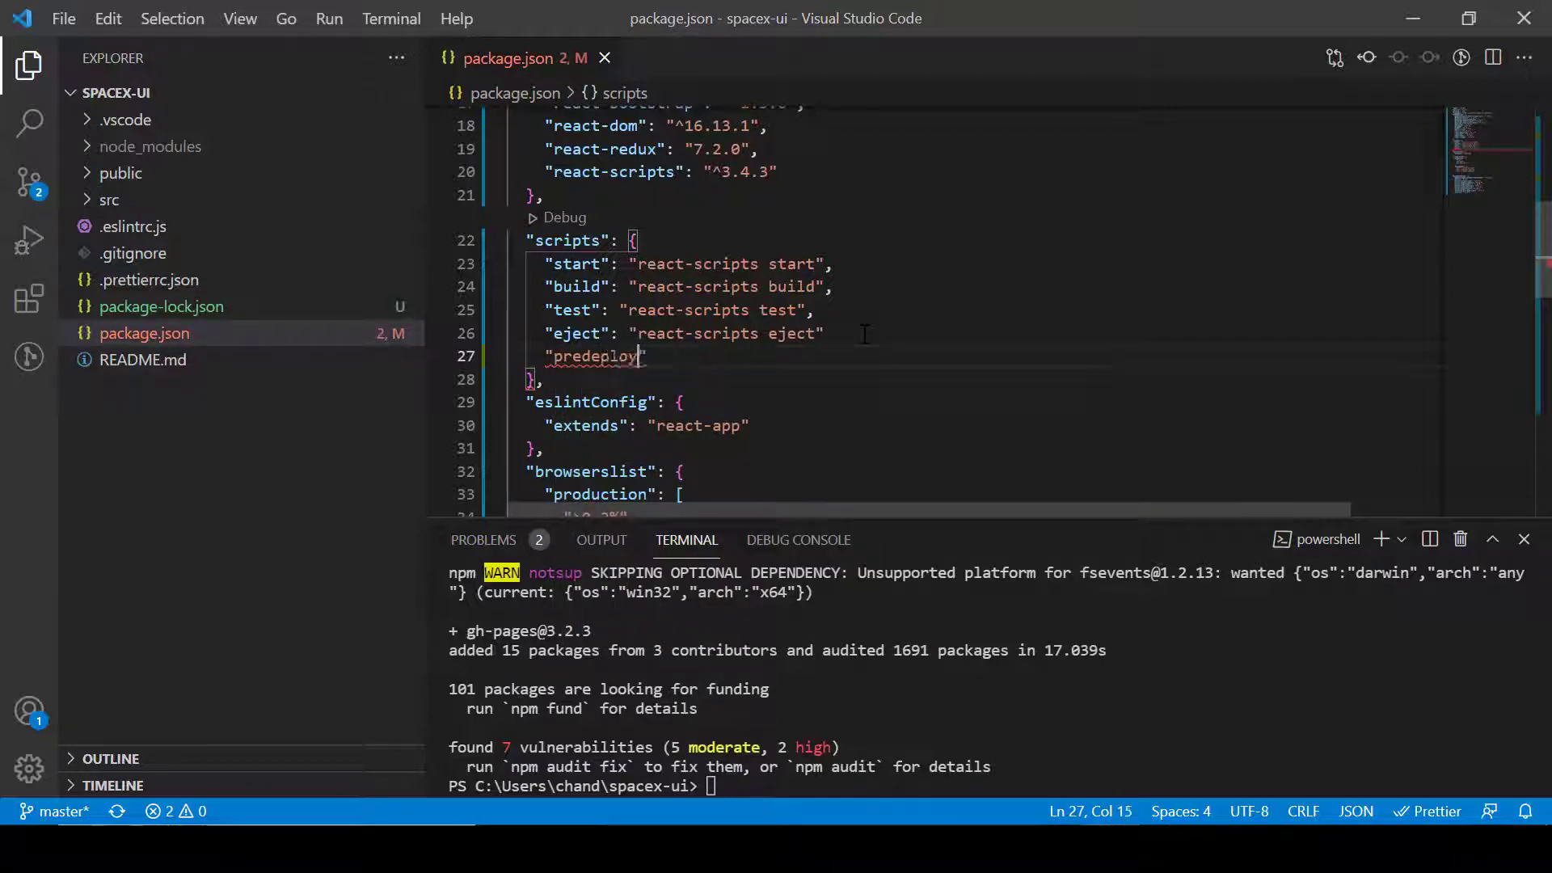
text(":)
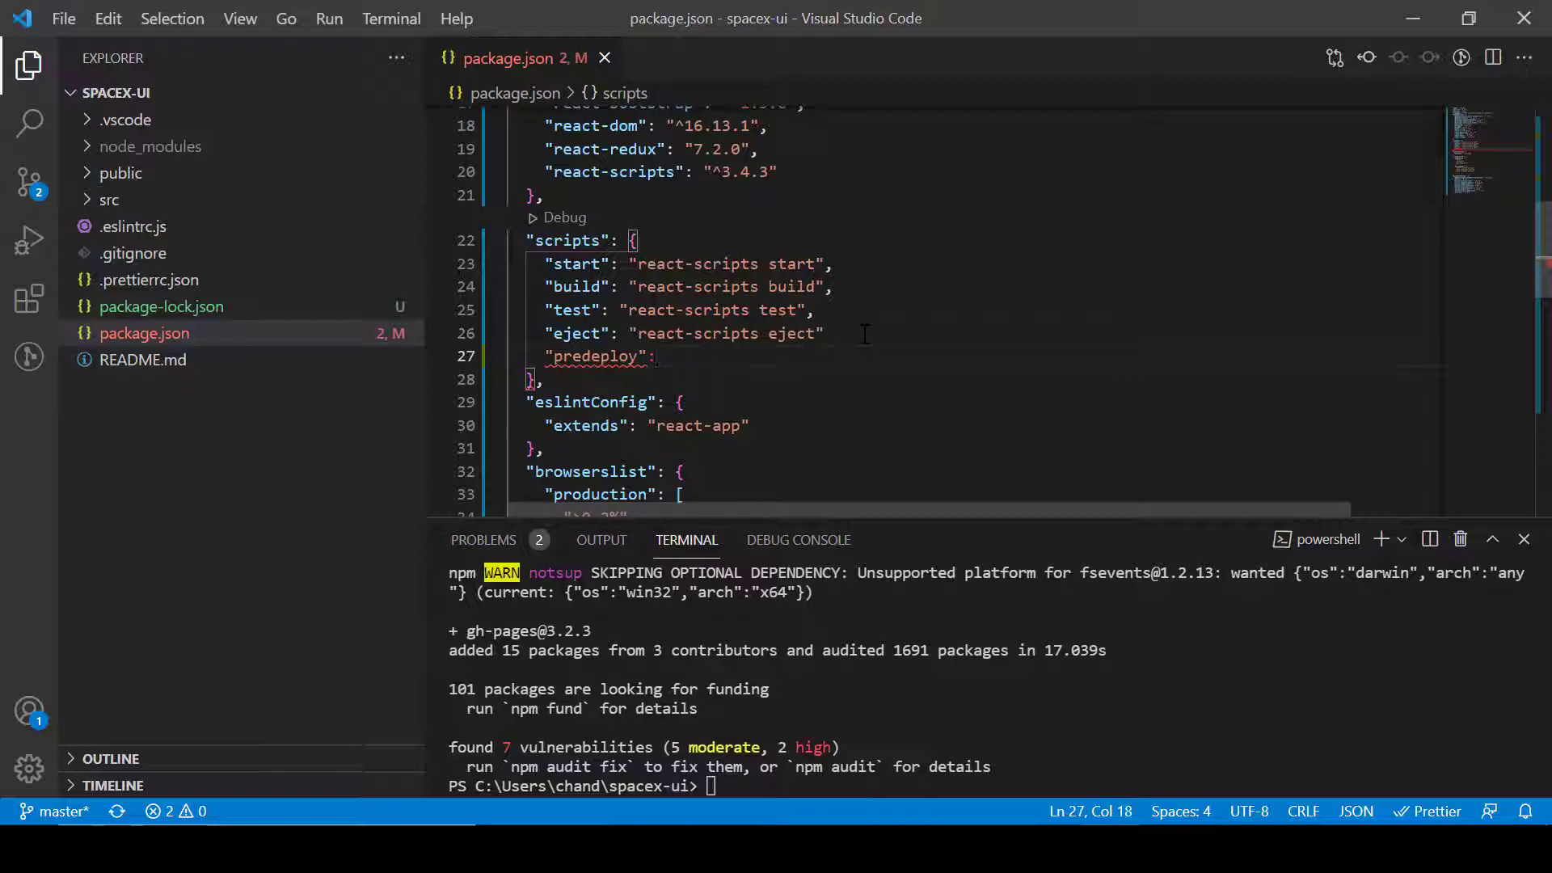
text("npm)
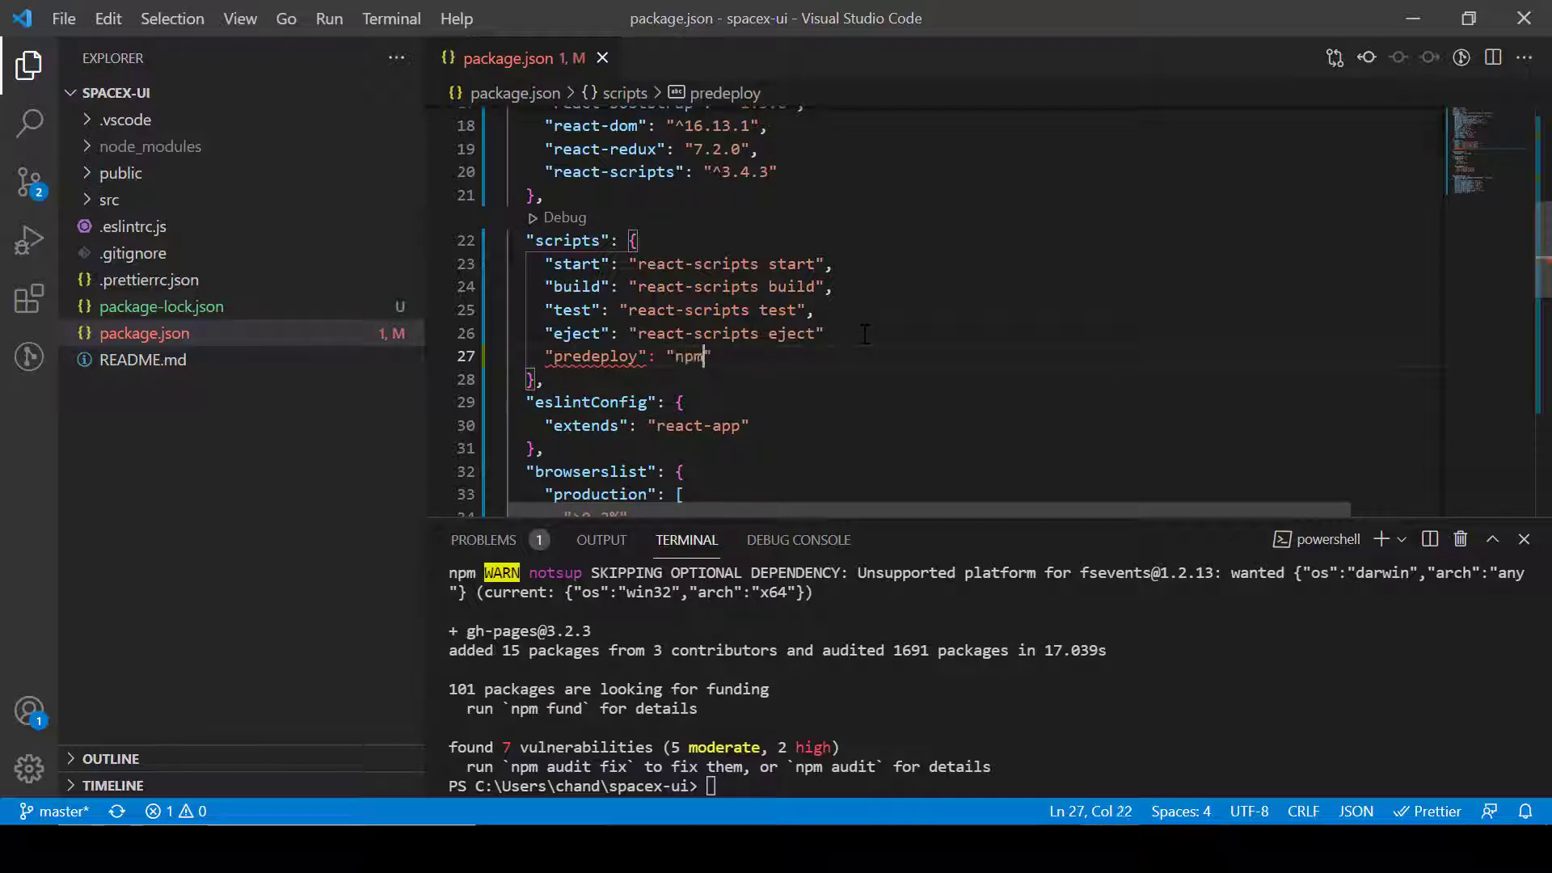
text(run)
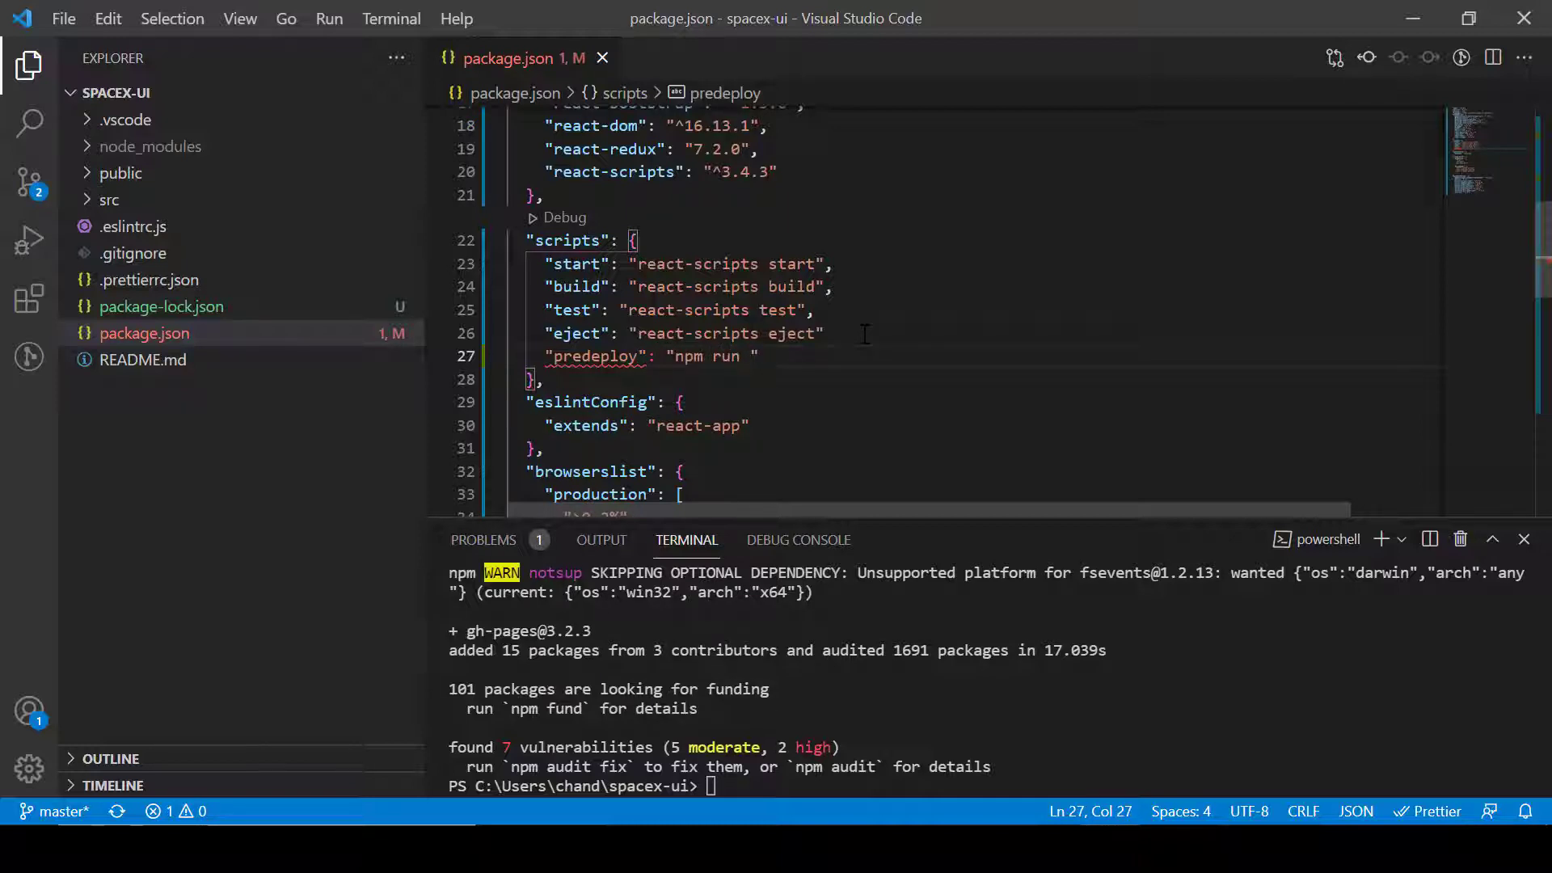
text(buil)
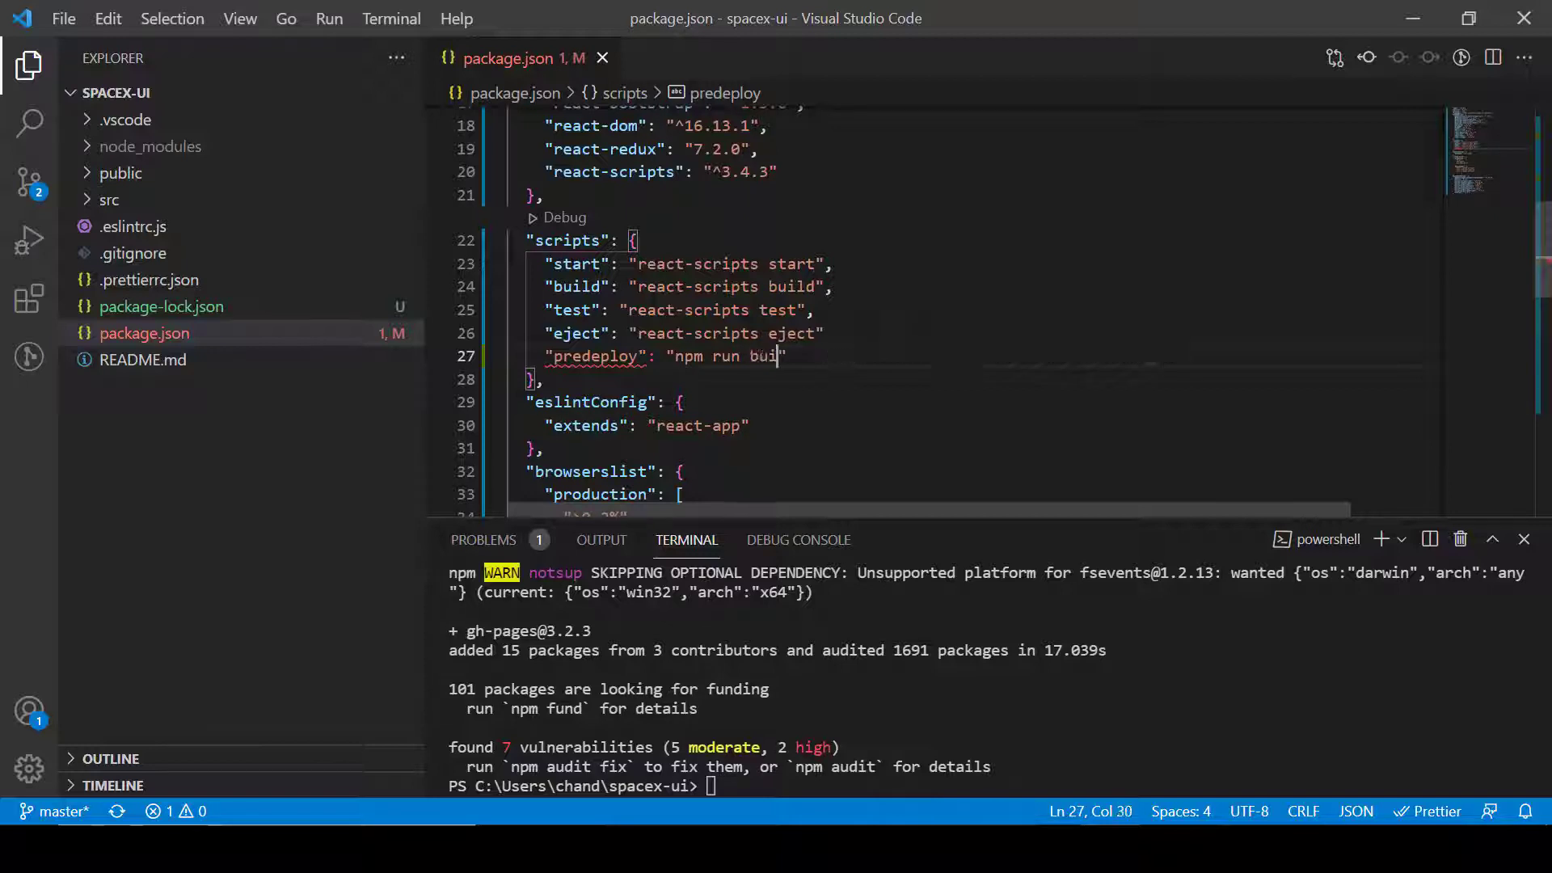
text(ld)
click(988, 333)
text(,)
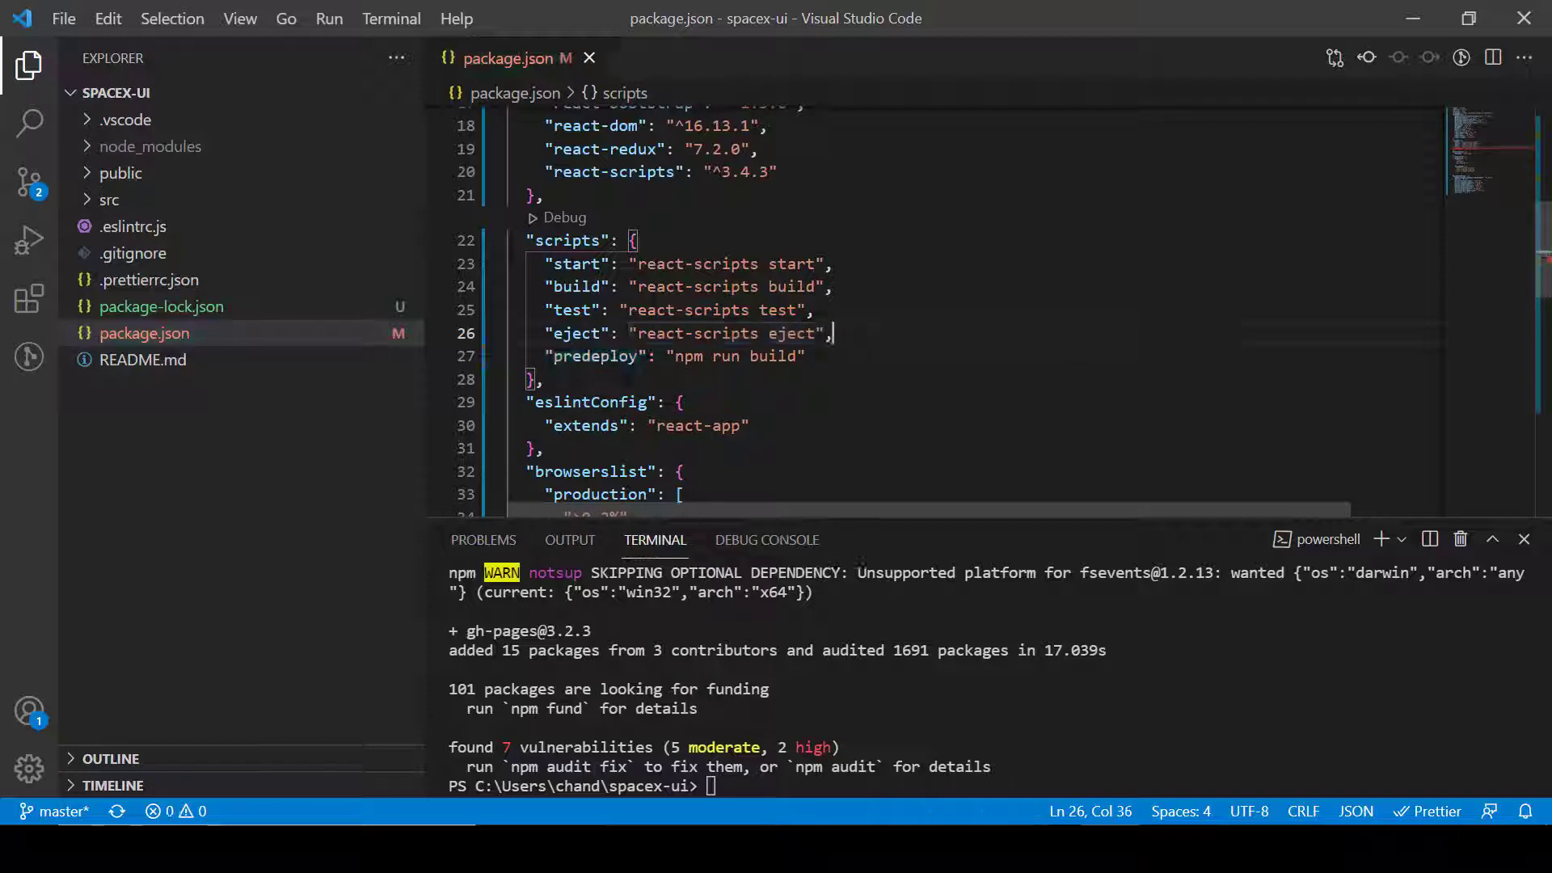
Step: Add a deploy script set to "gh-pages -d build"
double_click(595, 356)
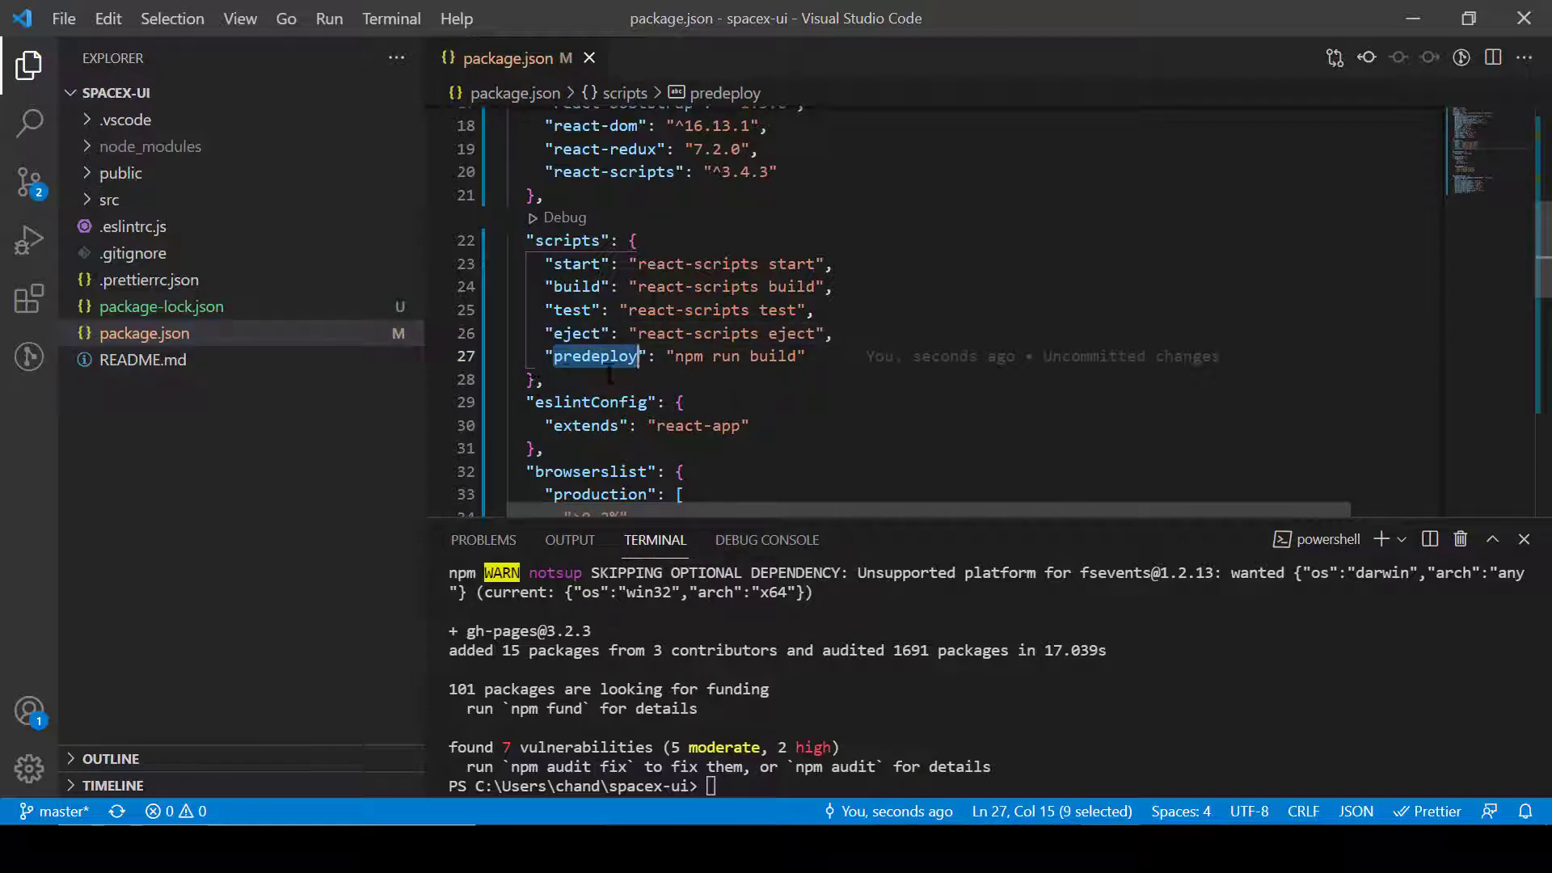
click(701, 356)
text("dep)
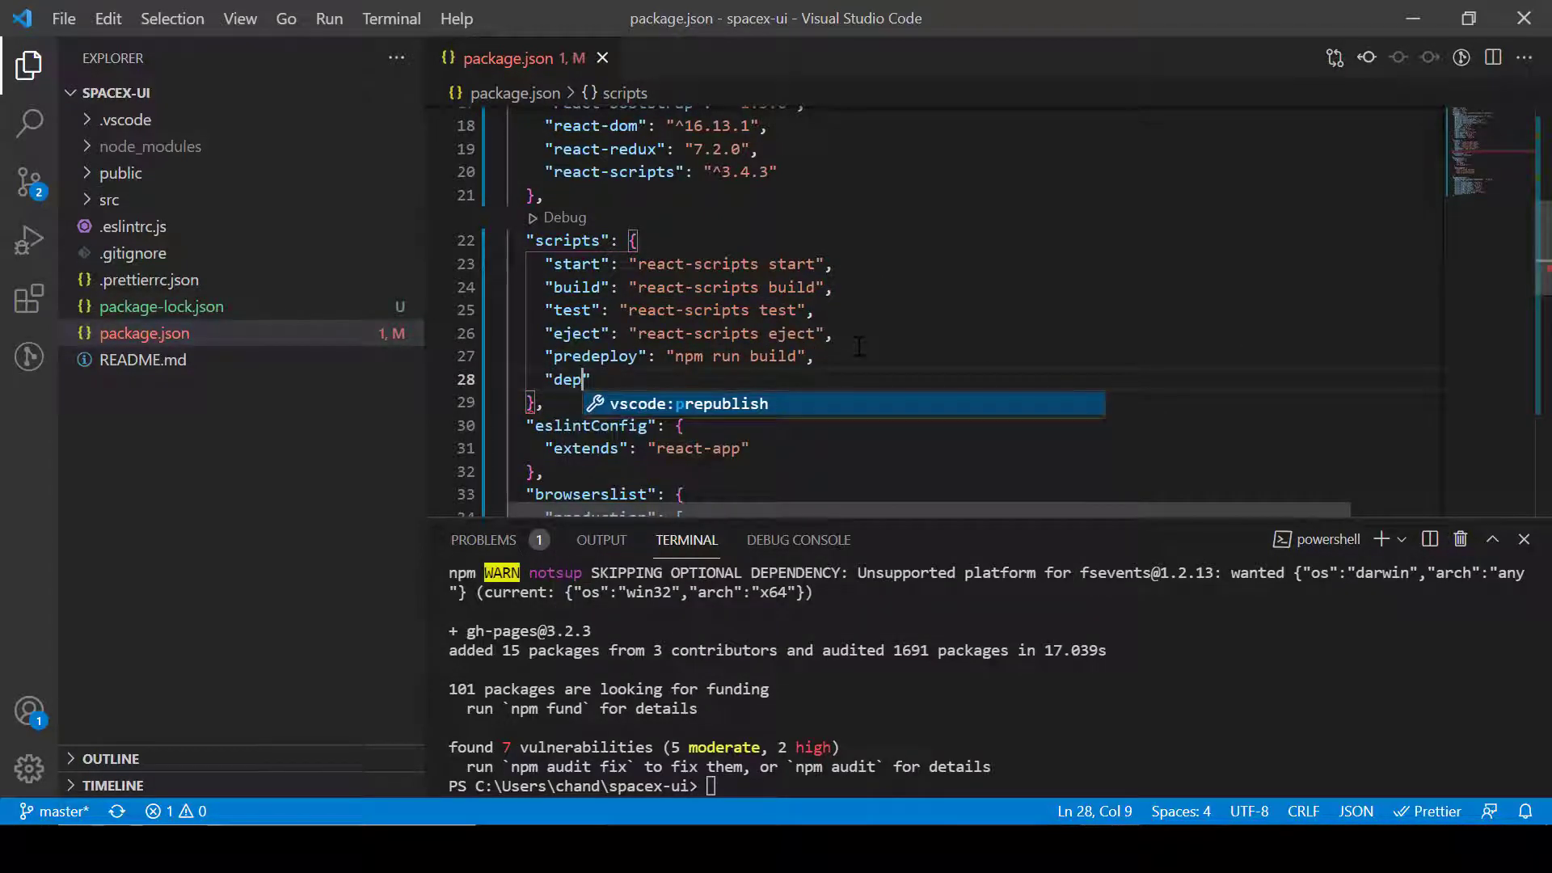
text(loy)
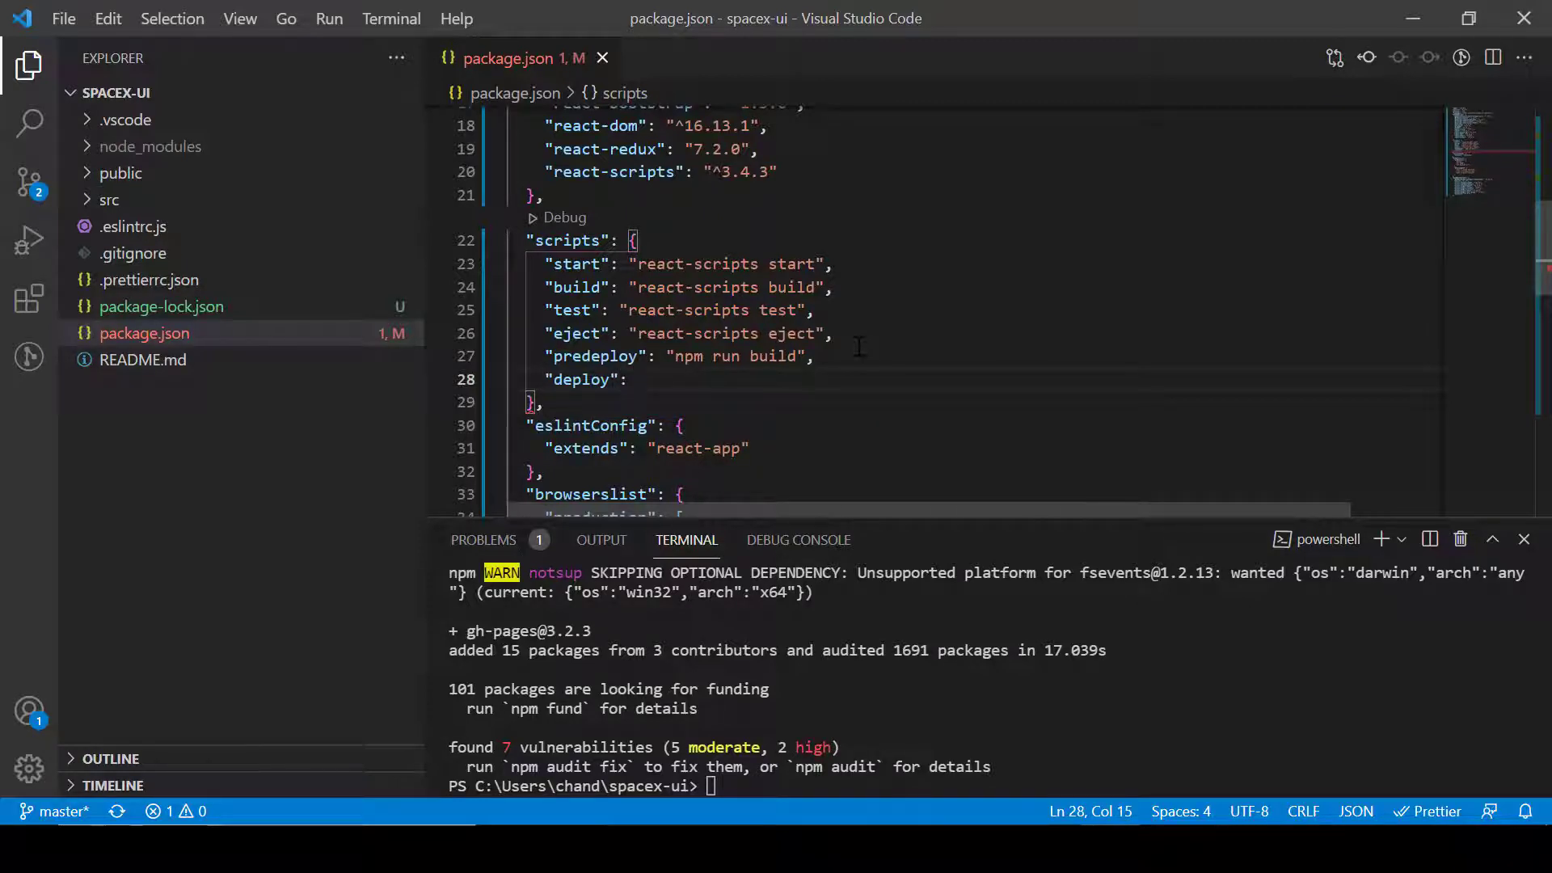
text(")
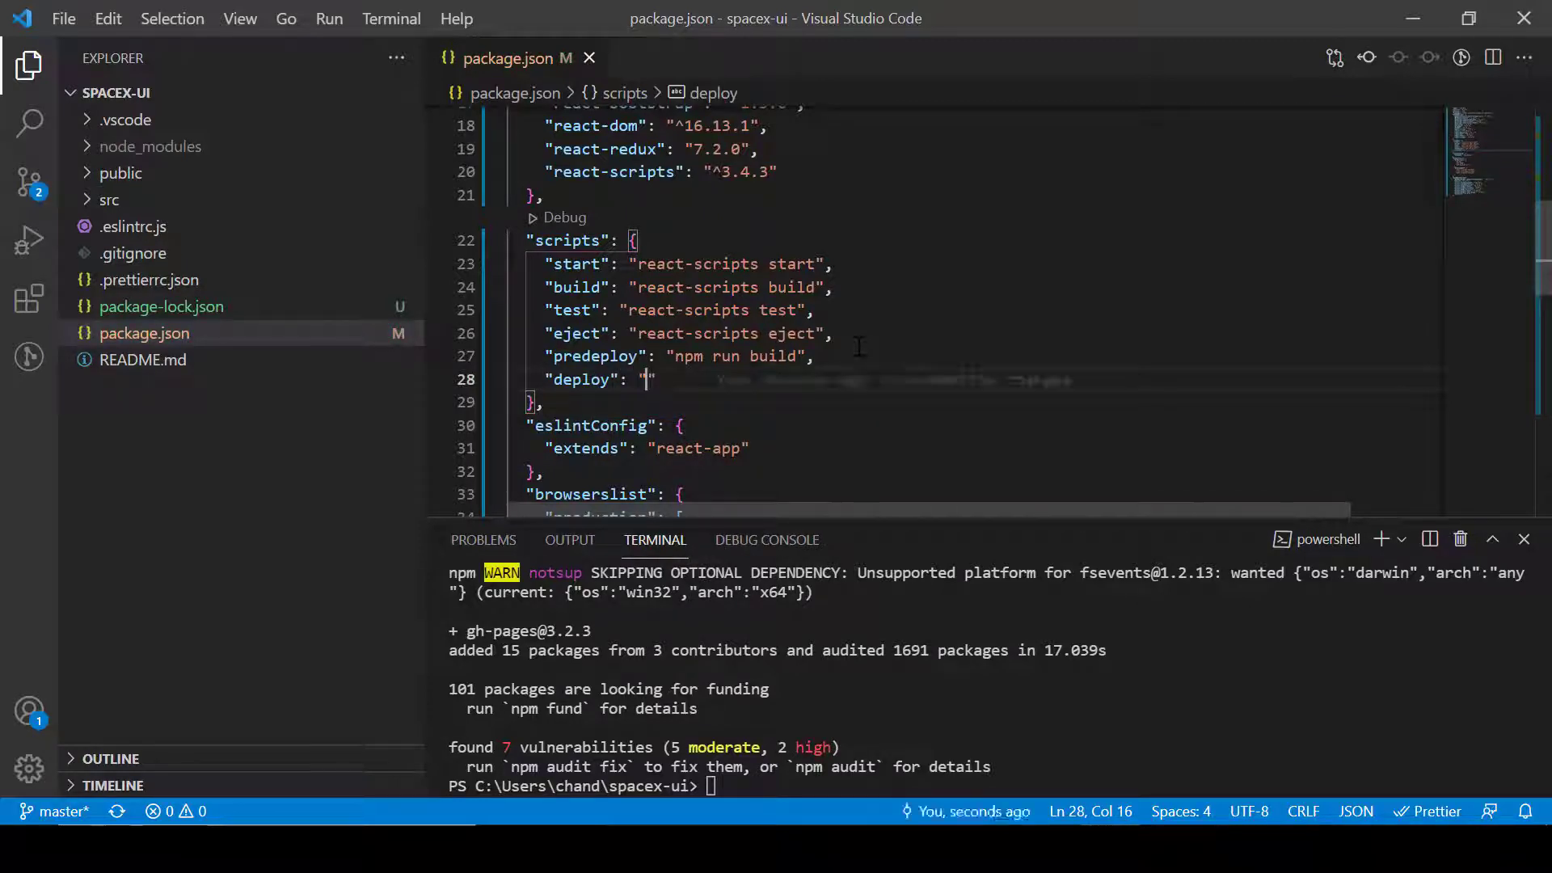
text(gh)
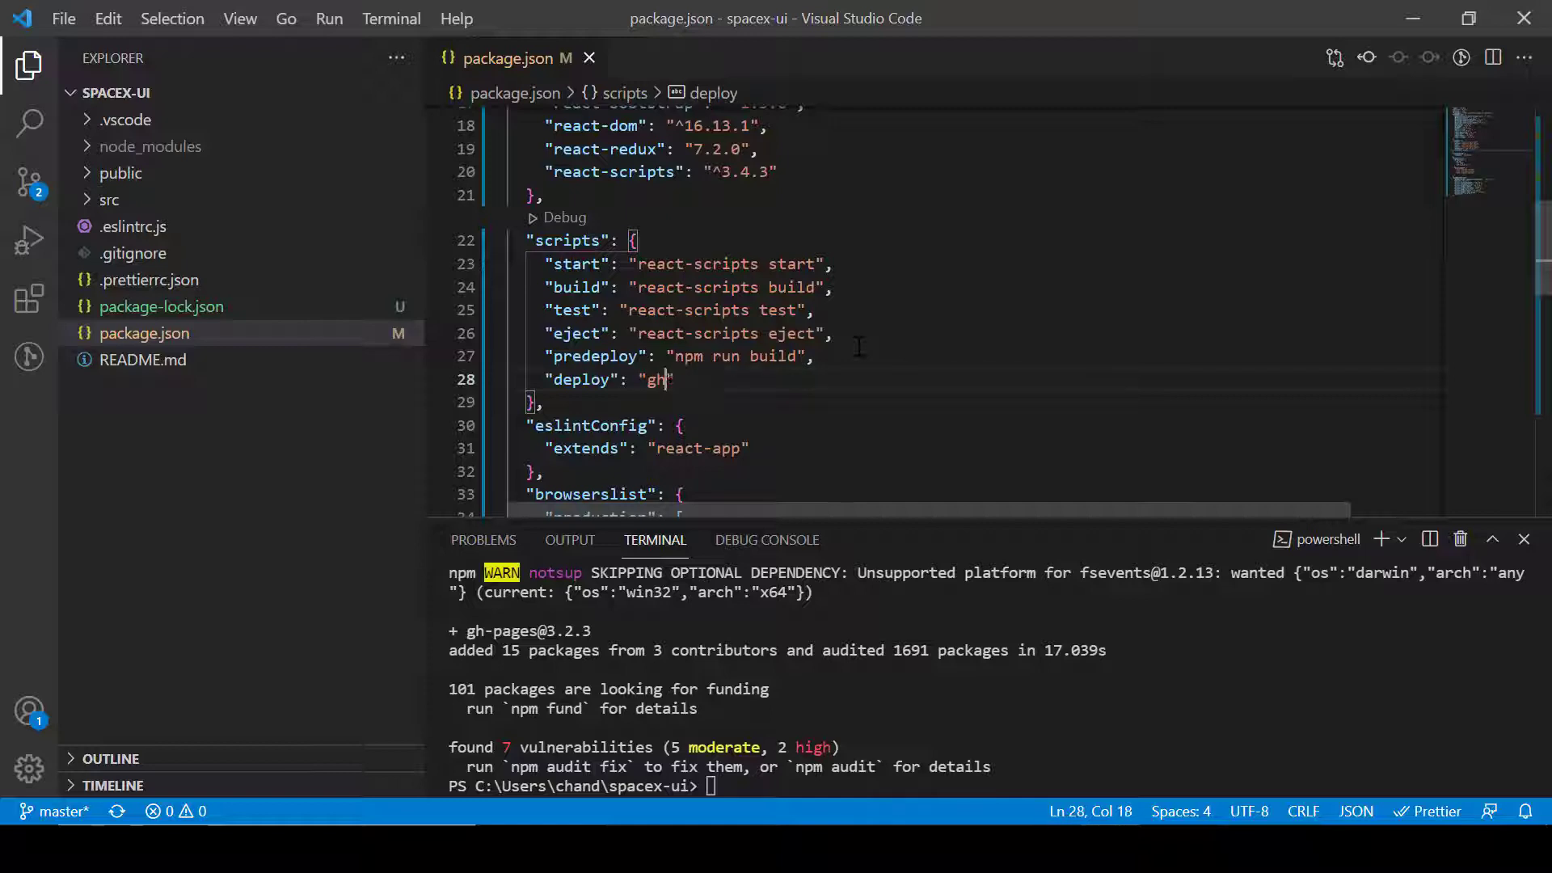
text(-pages)
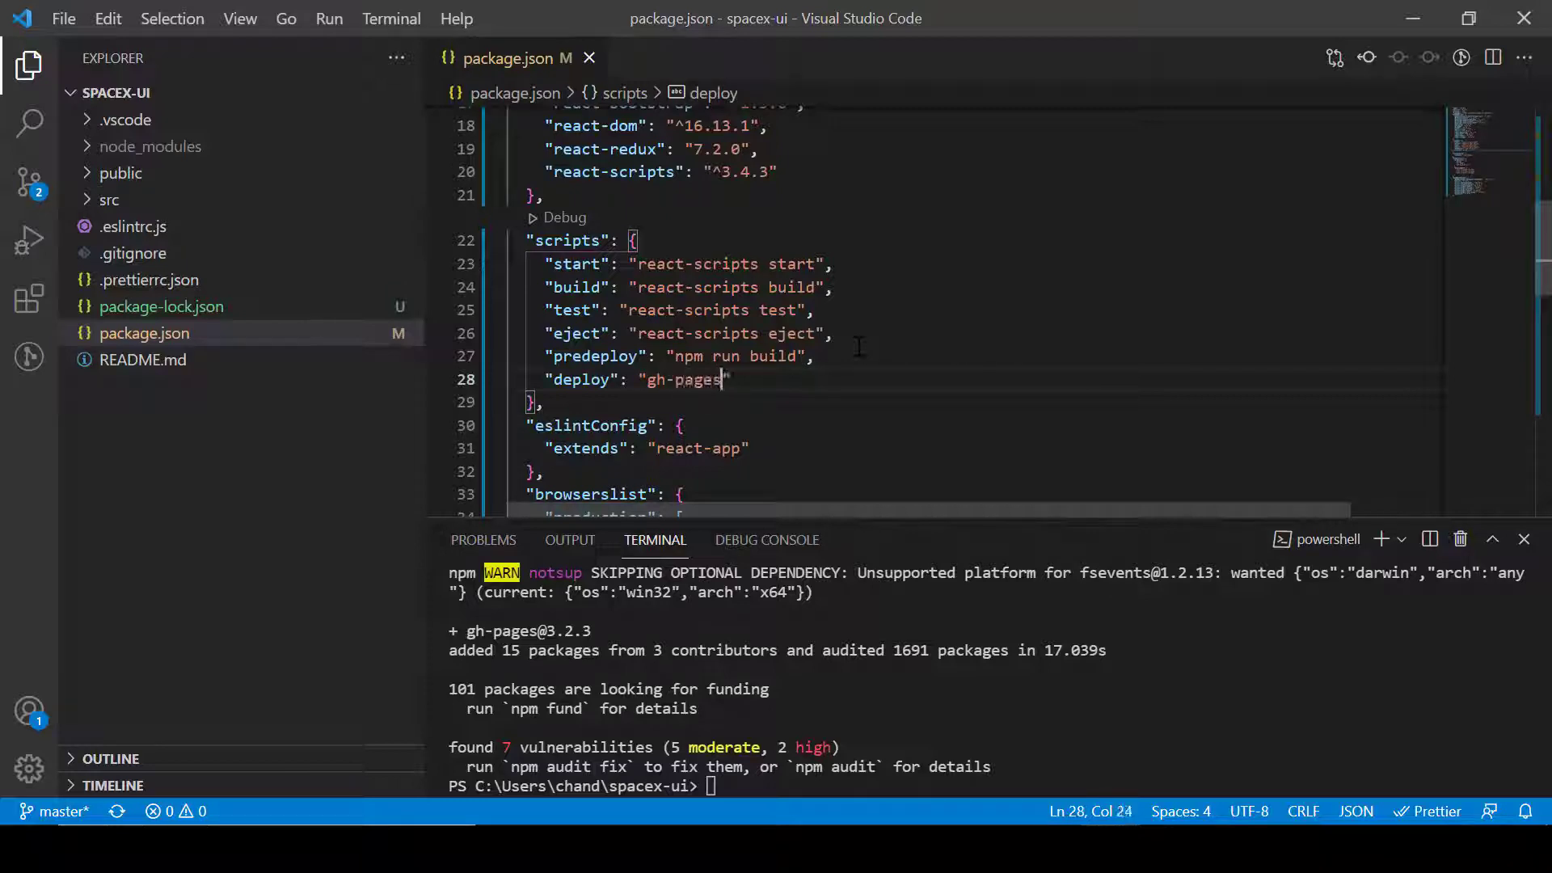
text(-)
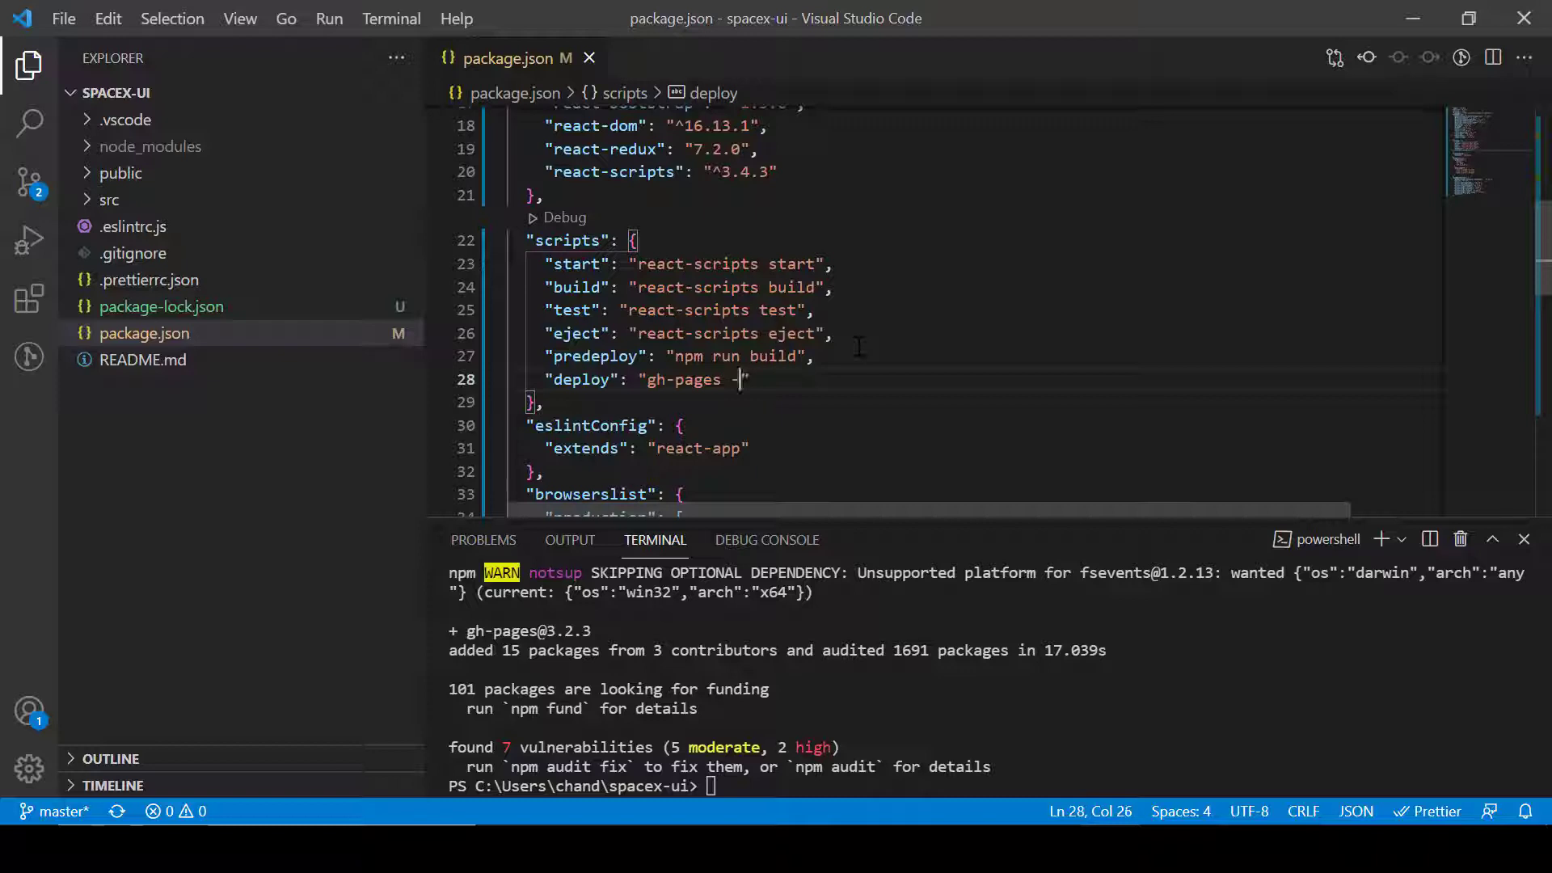
text(d bui)
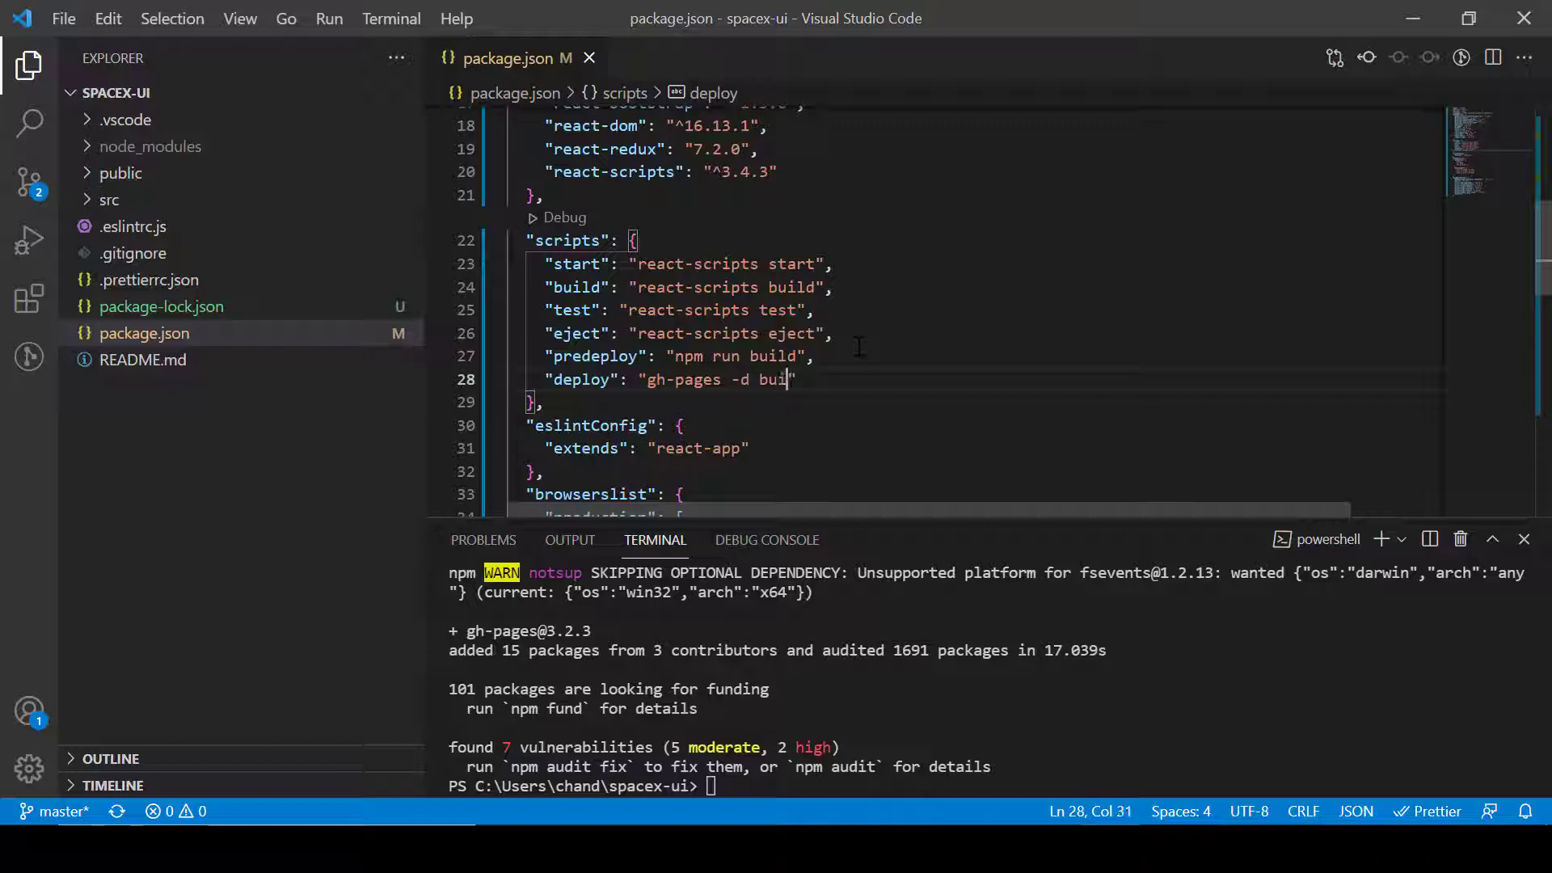
text(ld)
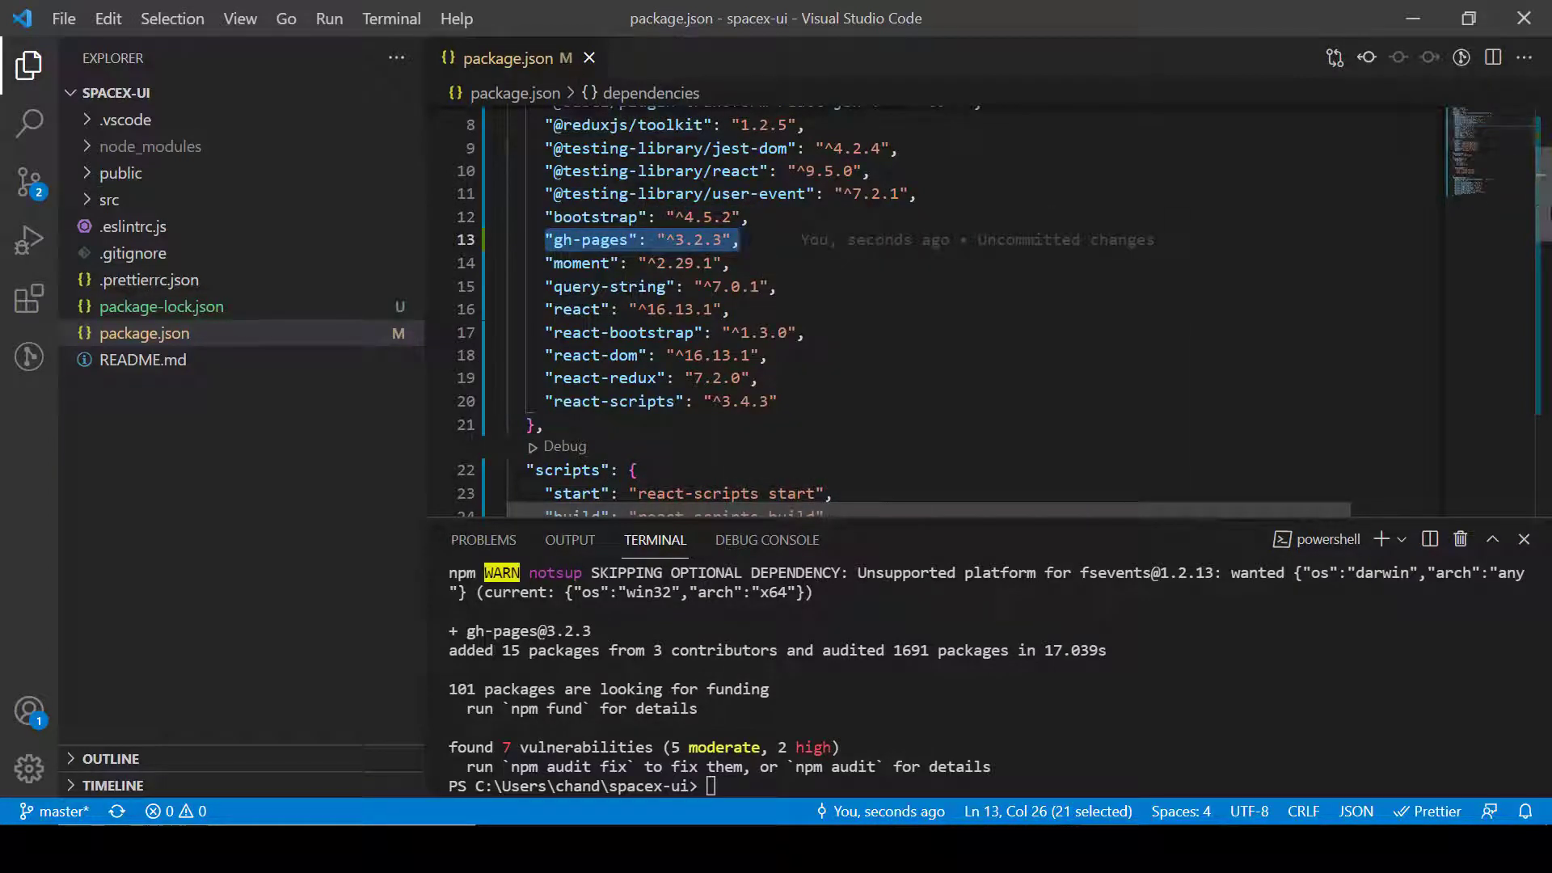
scroll(down, 3)
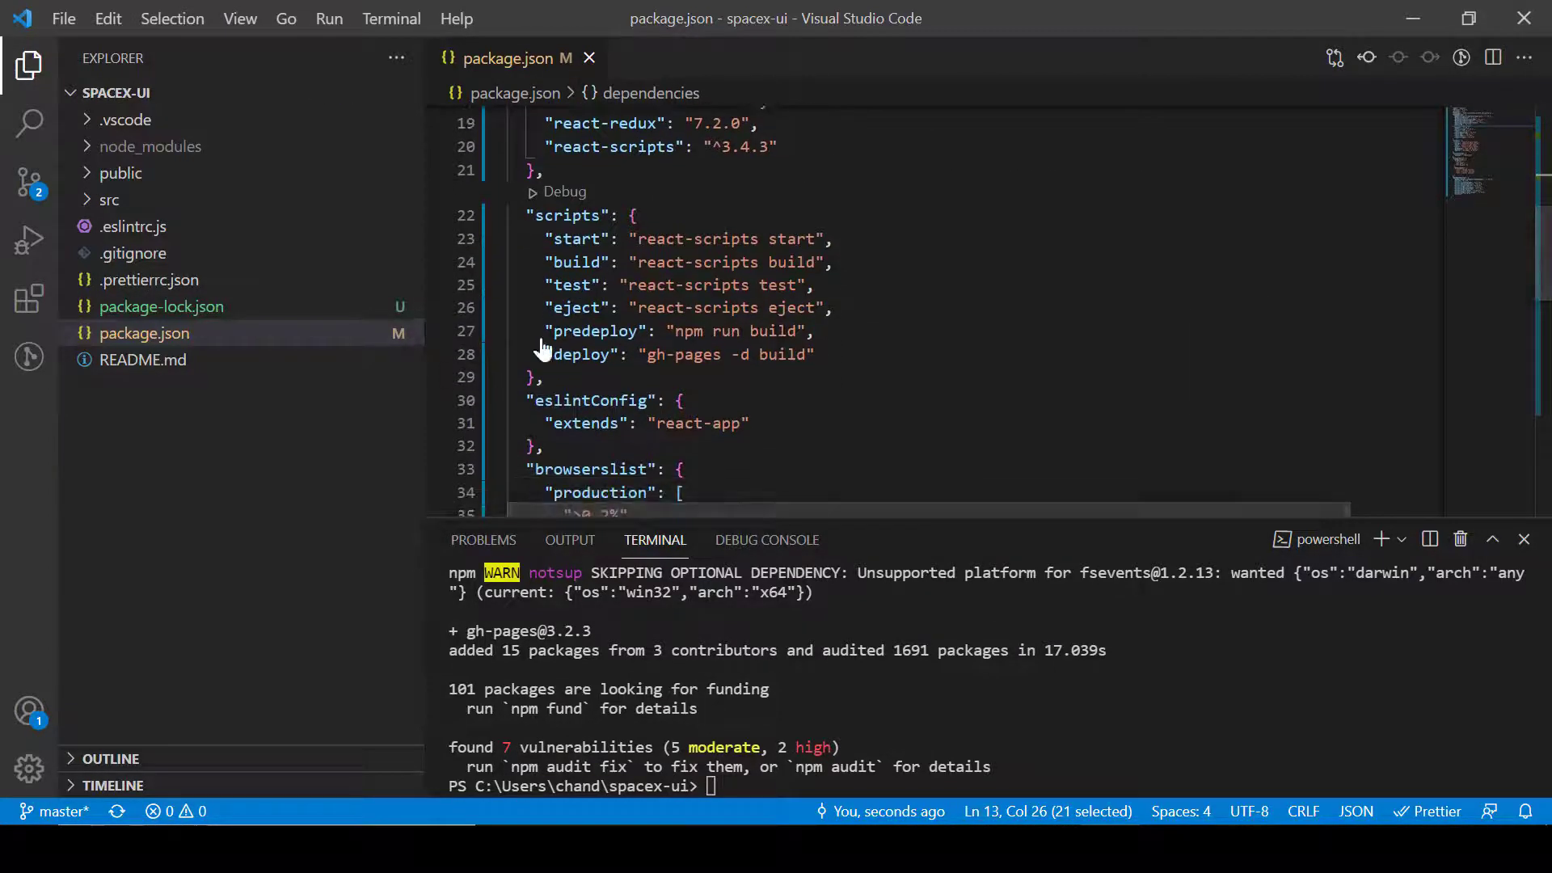
drag(554, 331, 809, 353)
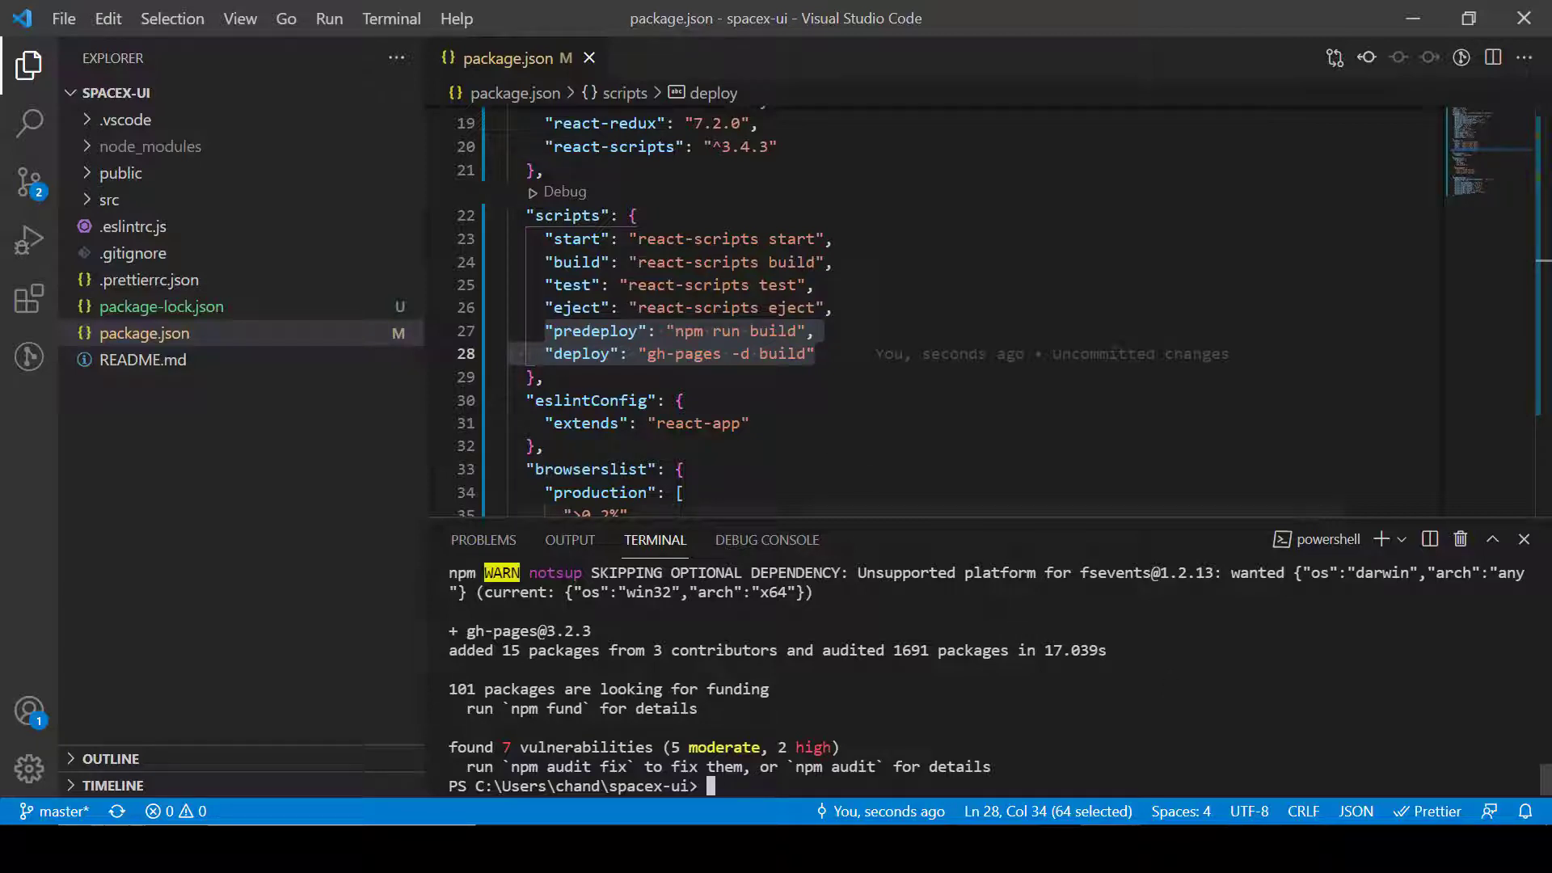
Step: Build the project with npm run predeploy, then enter npm run deploy
text(n)
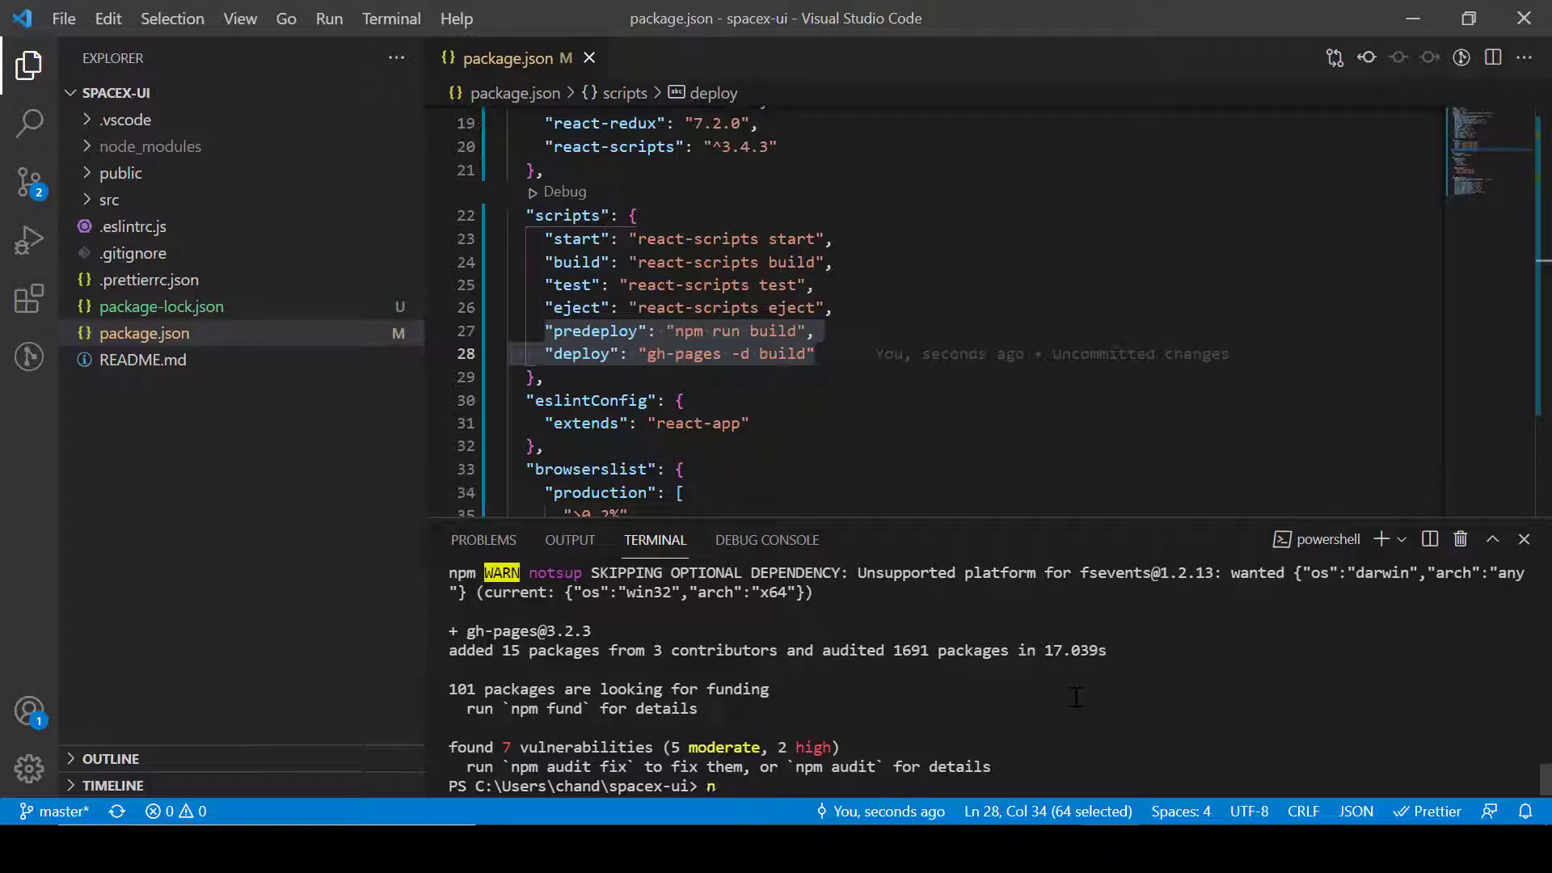
text(pm run pr)
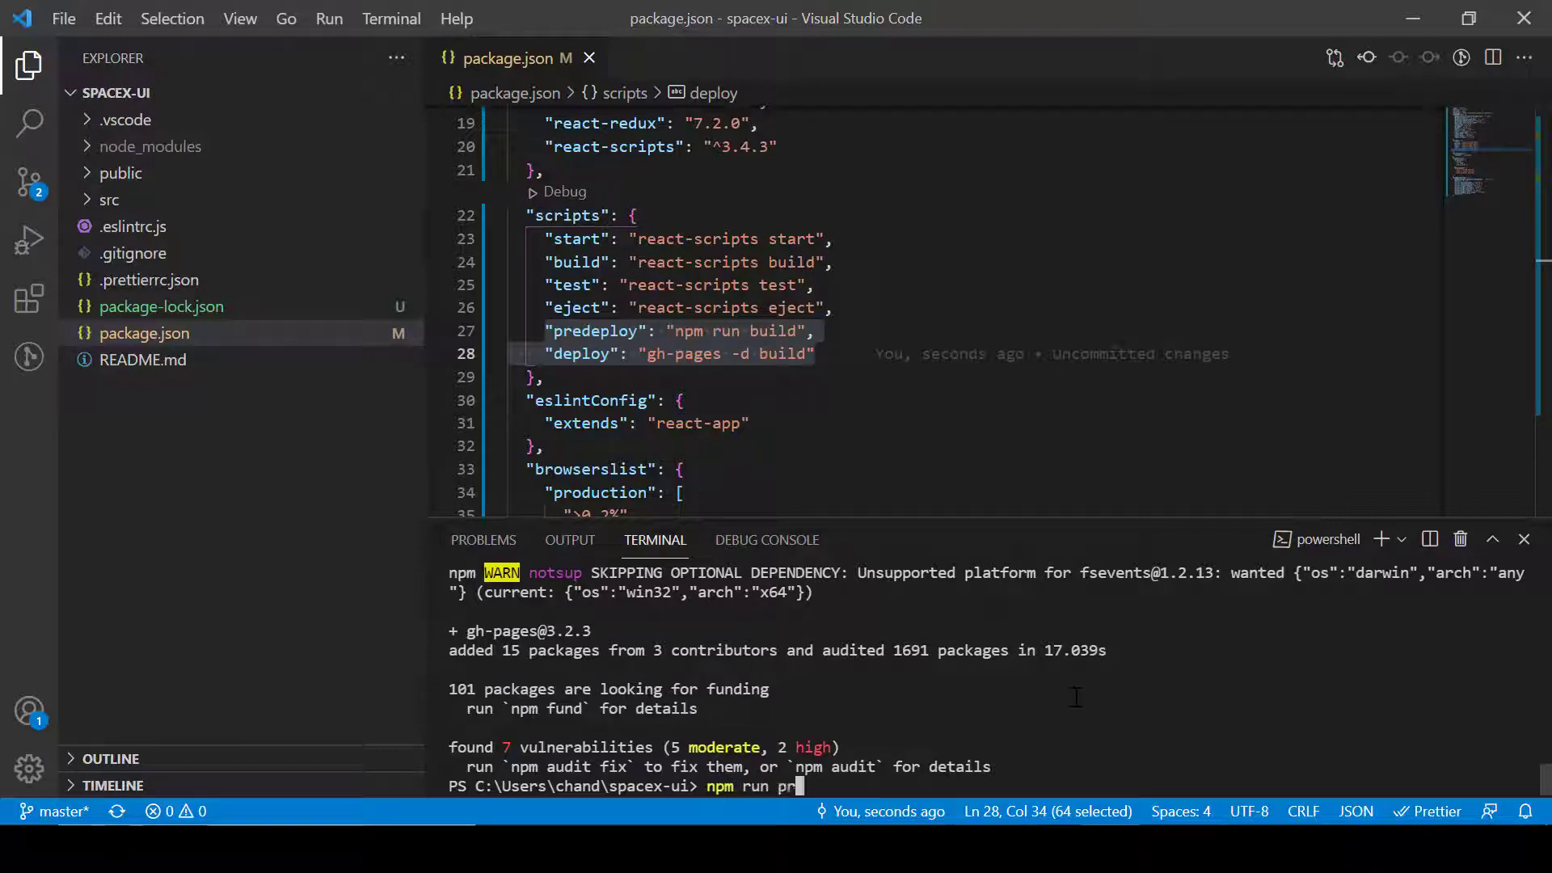
text(edep)
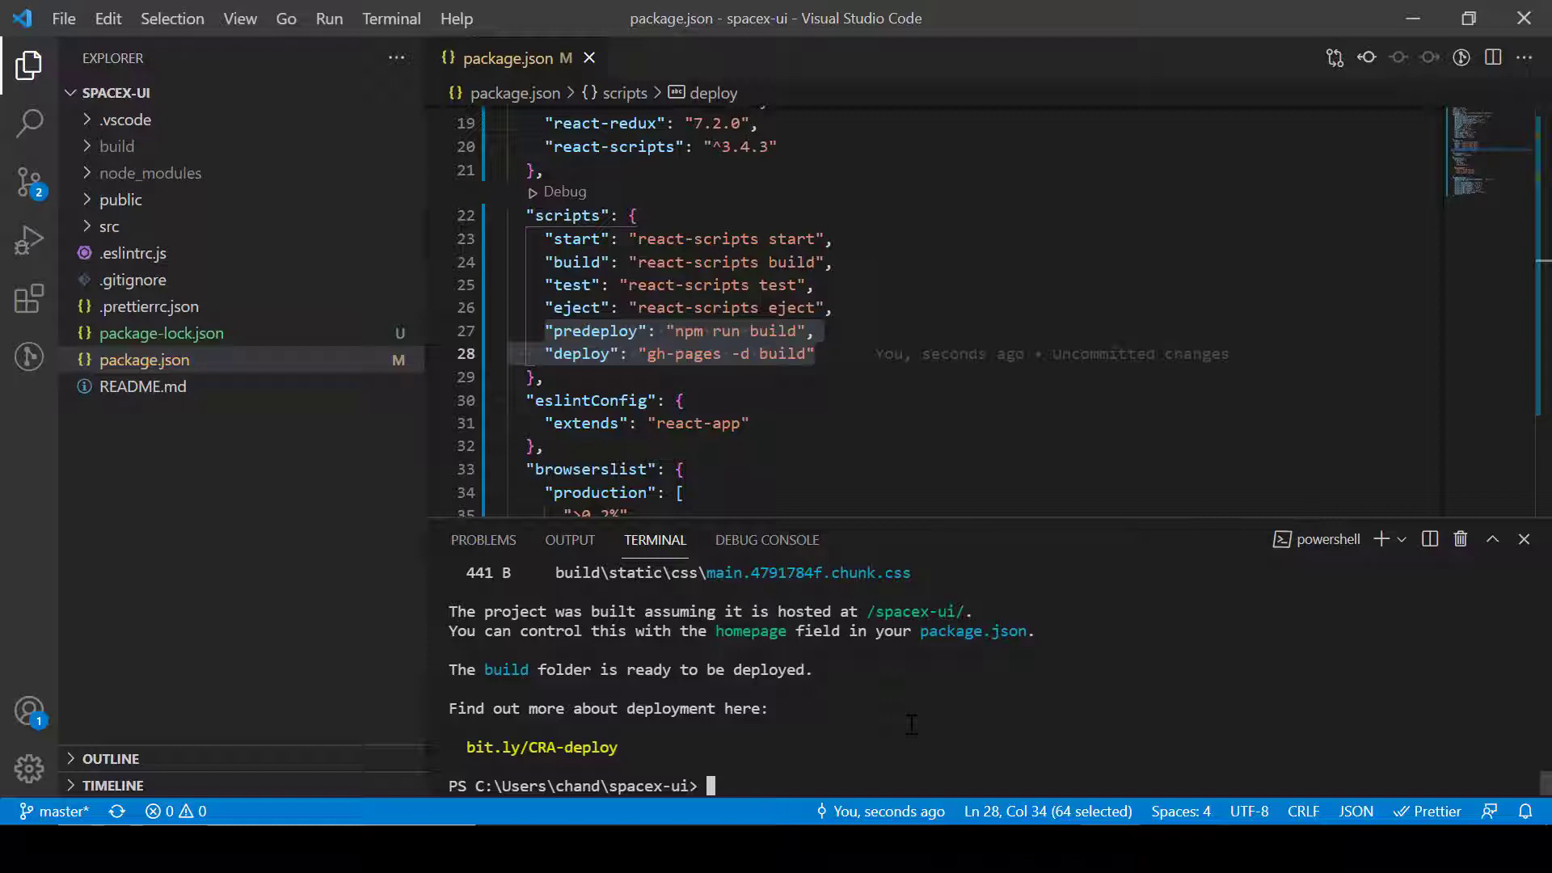
text(npm run depl)
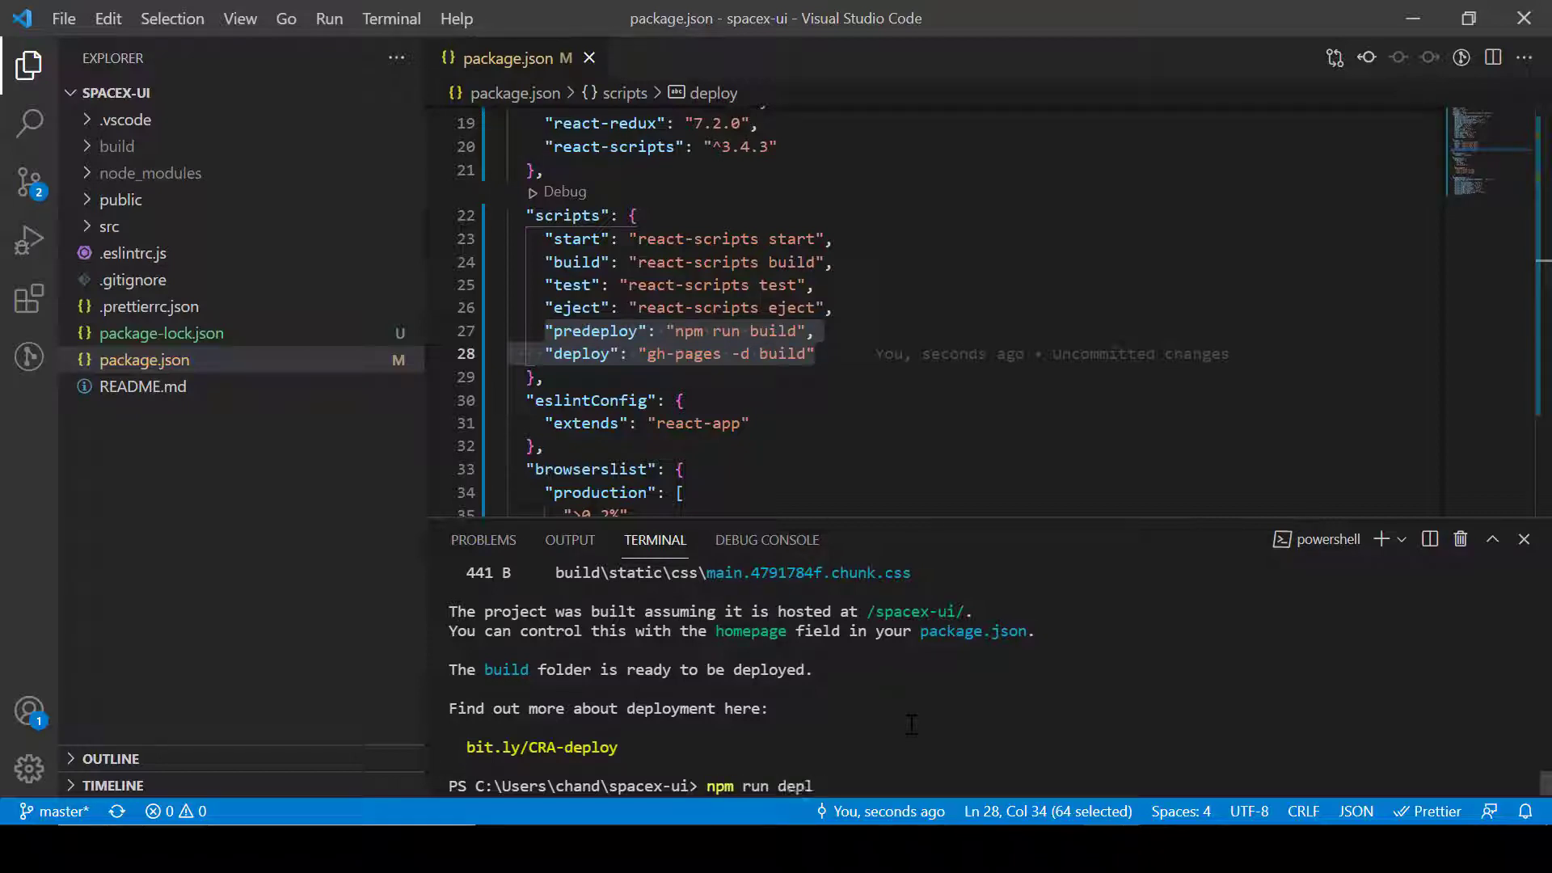
text(oy)
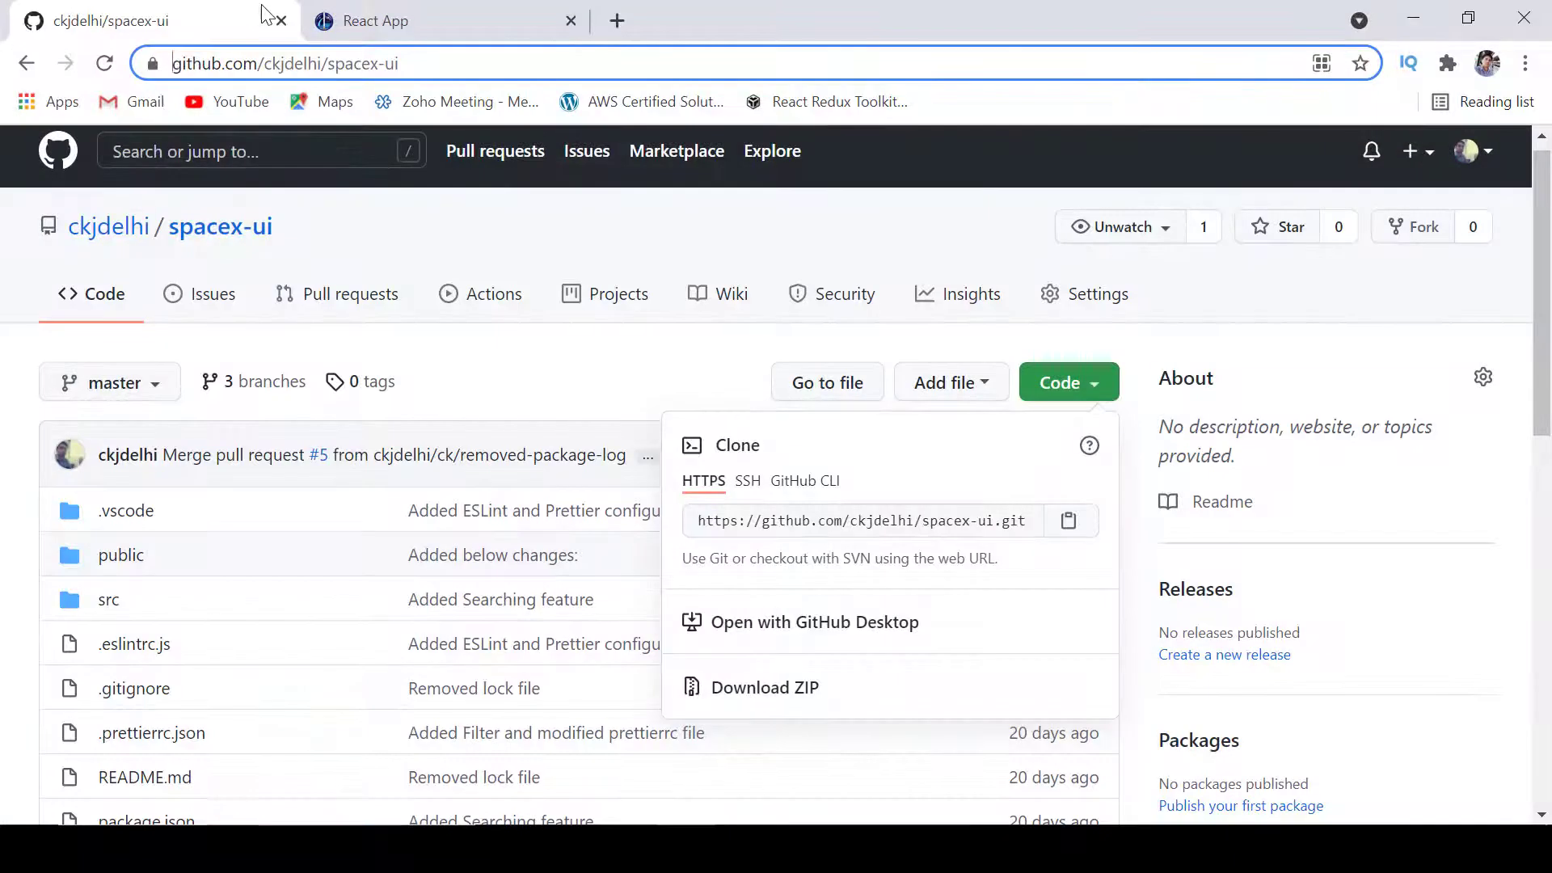
mouse_move(79, 74)
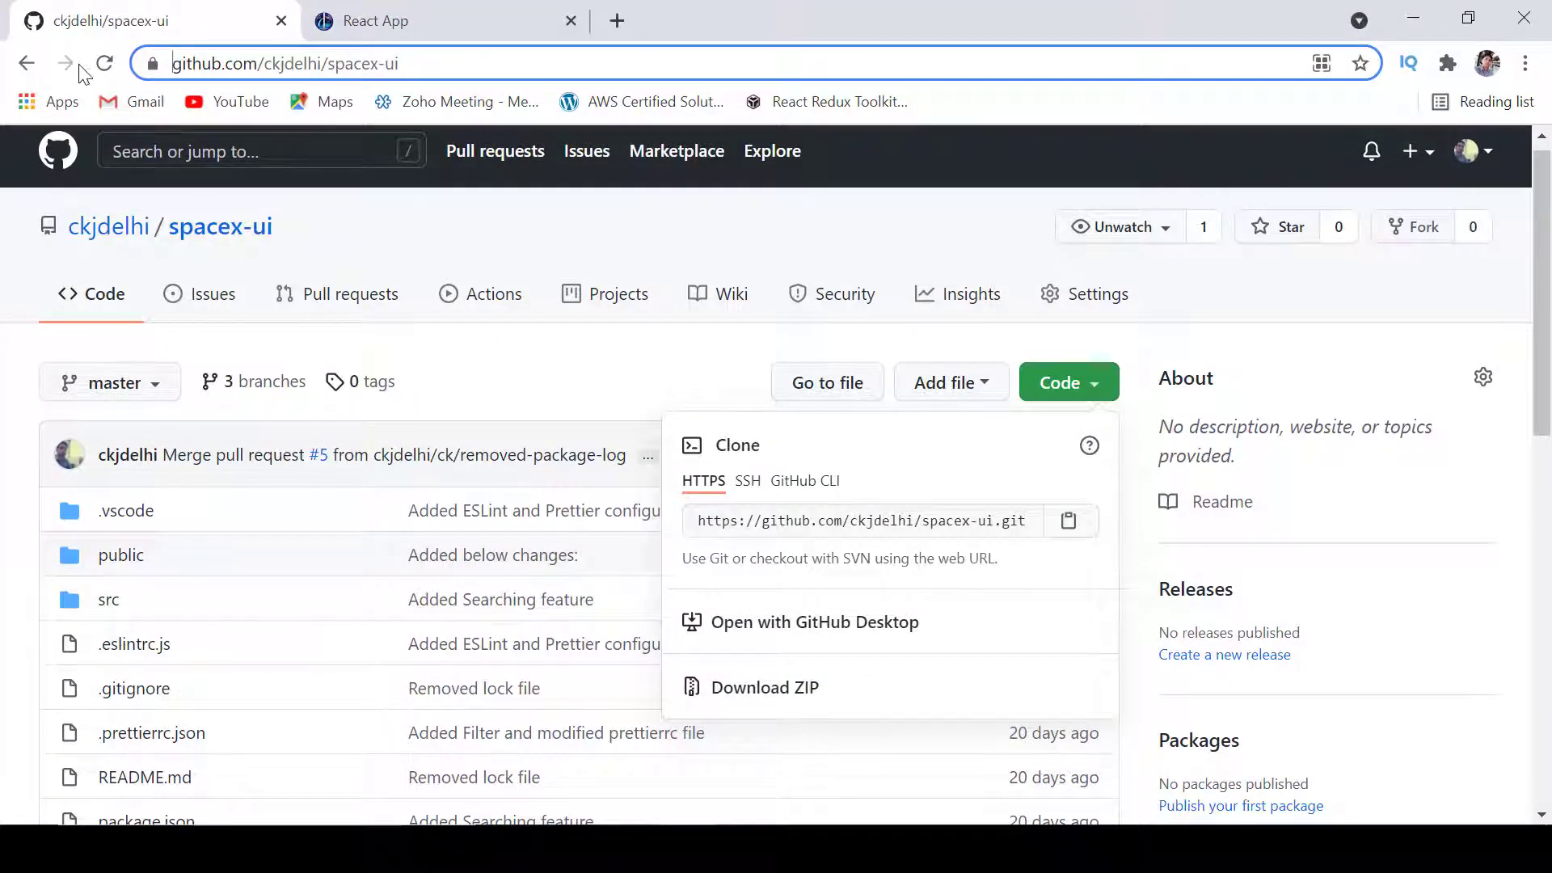
Step: Check the gh-pages branch in the repository's Pages settings and open the live site
click(104, 63)
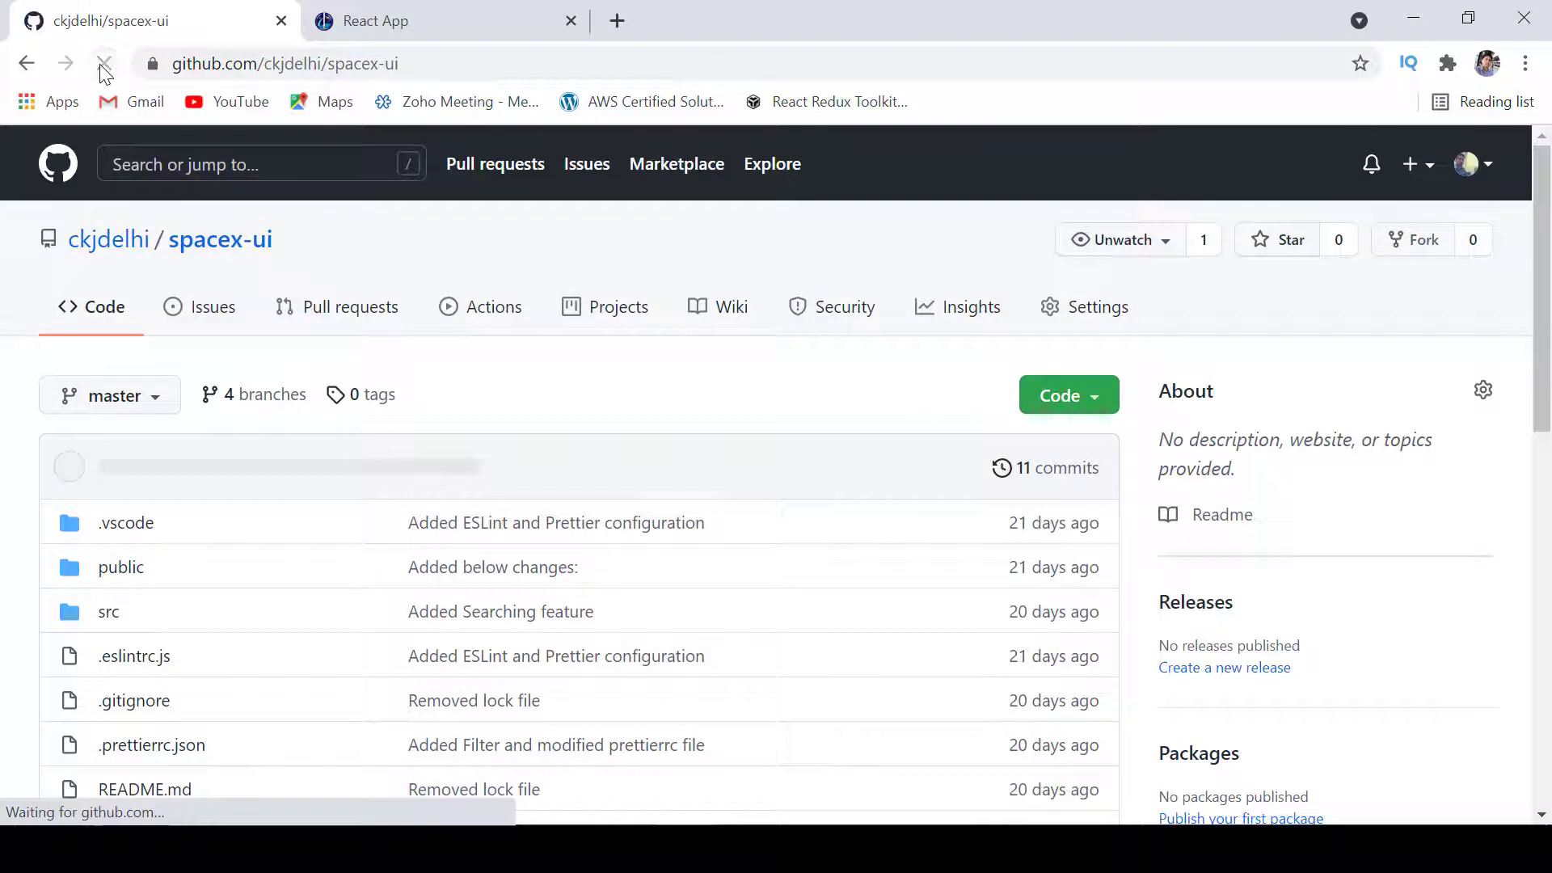
click(104, 64)
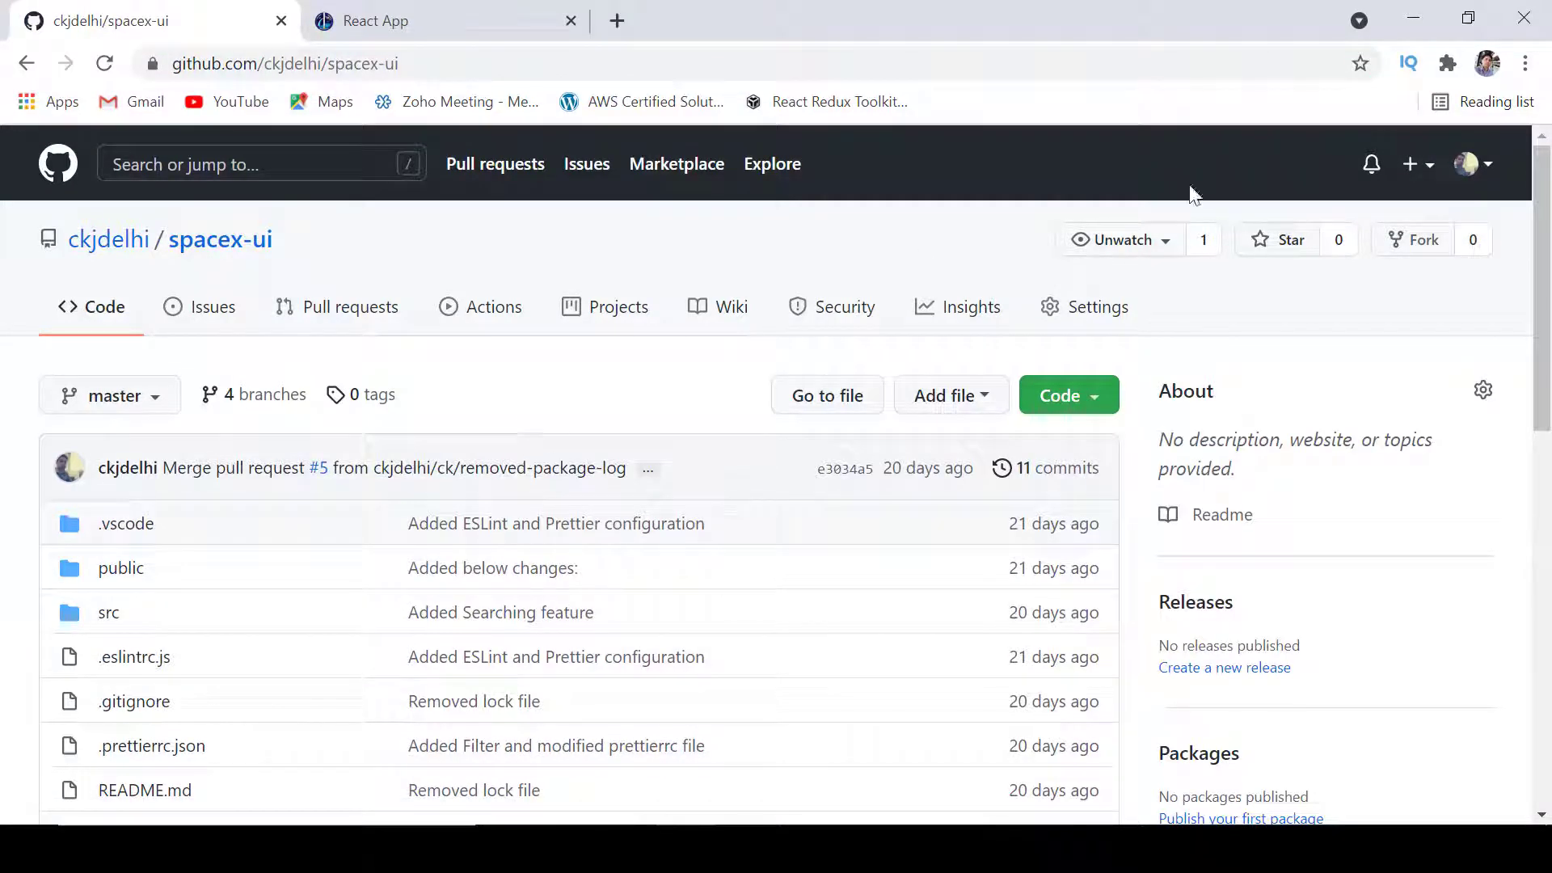
mouse_move(1102, 317)
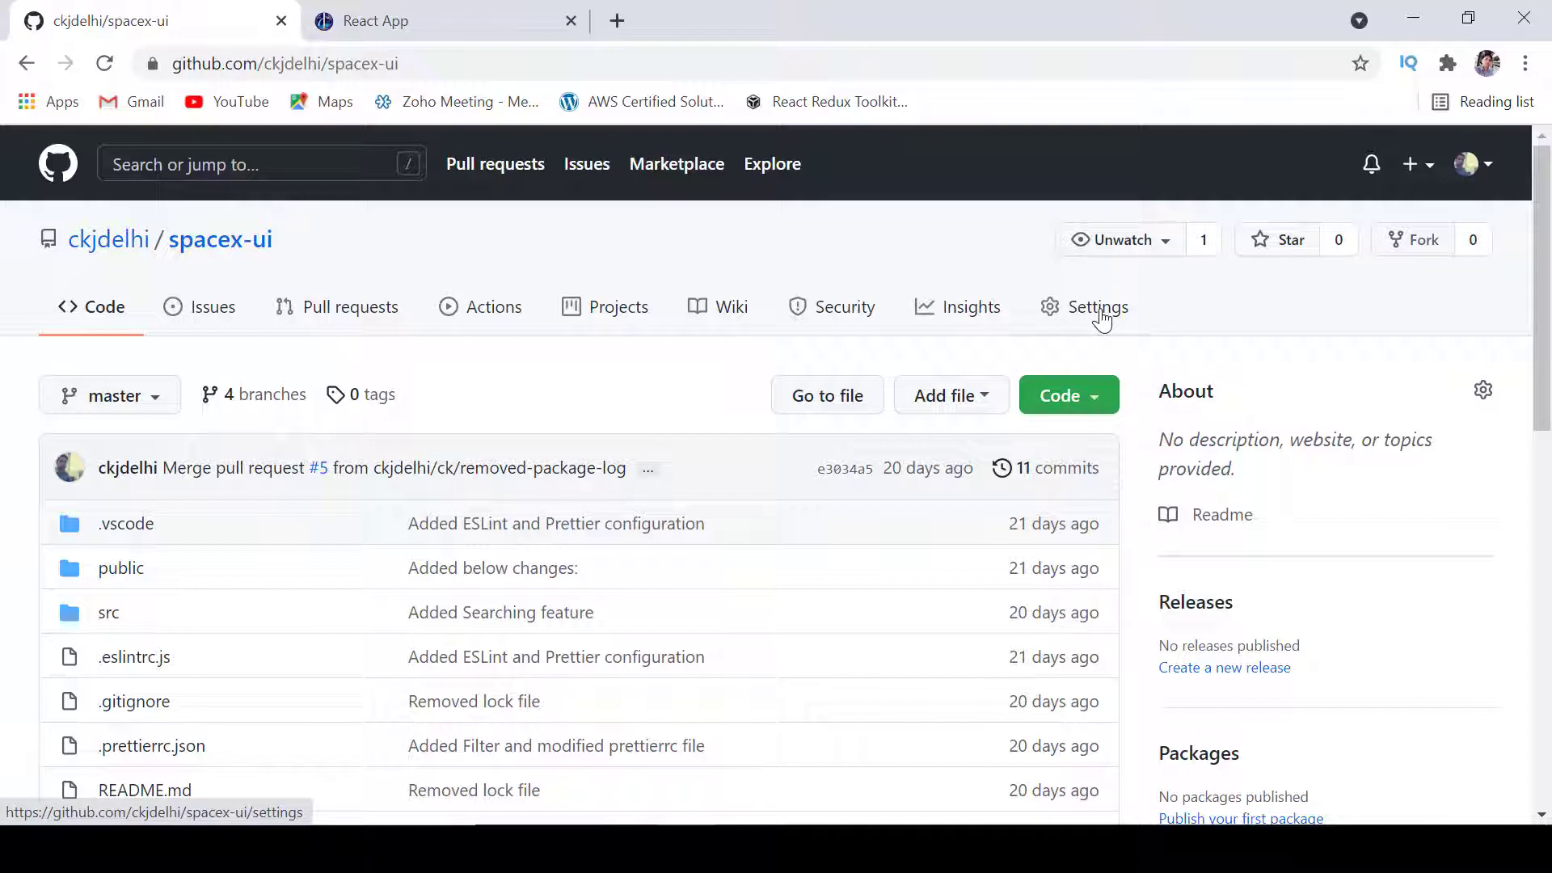
click(1097, 307)
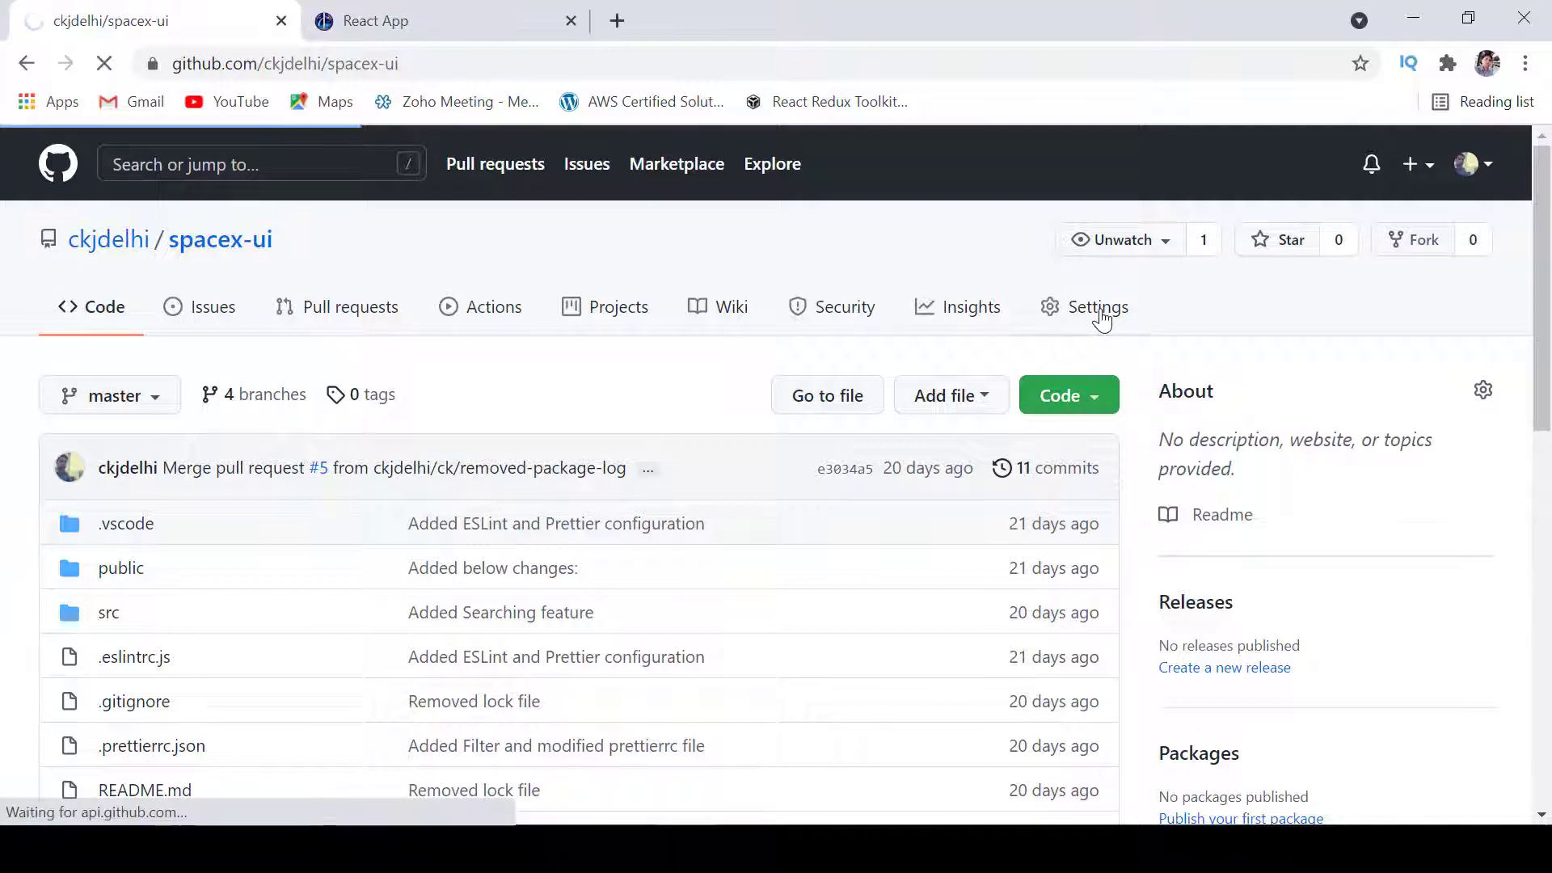
click(1097, 308)
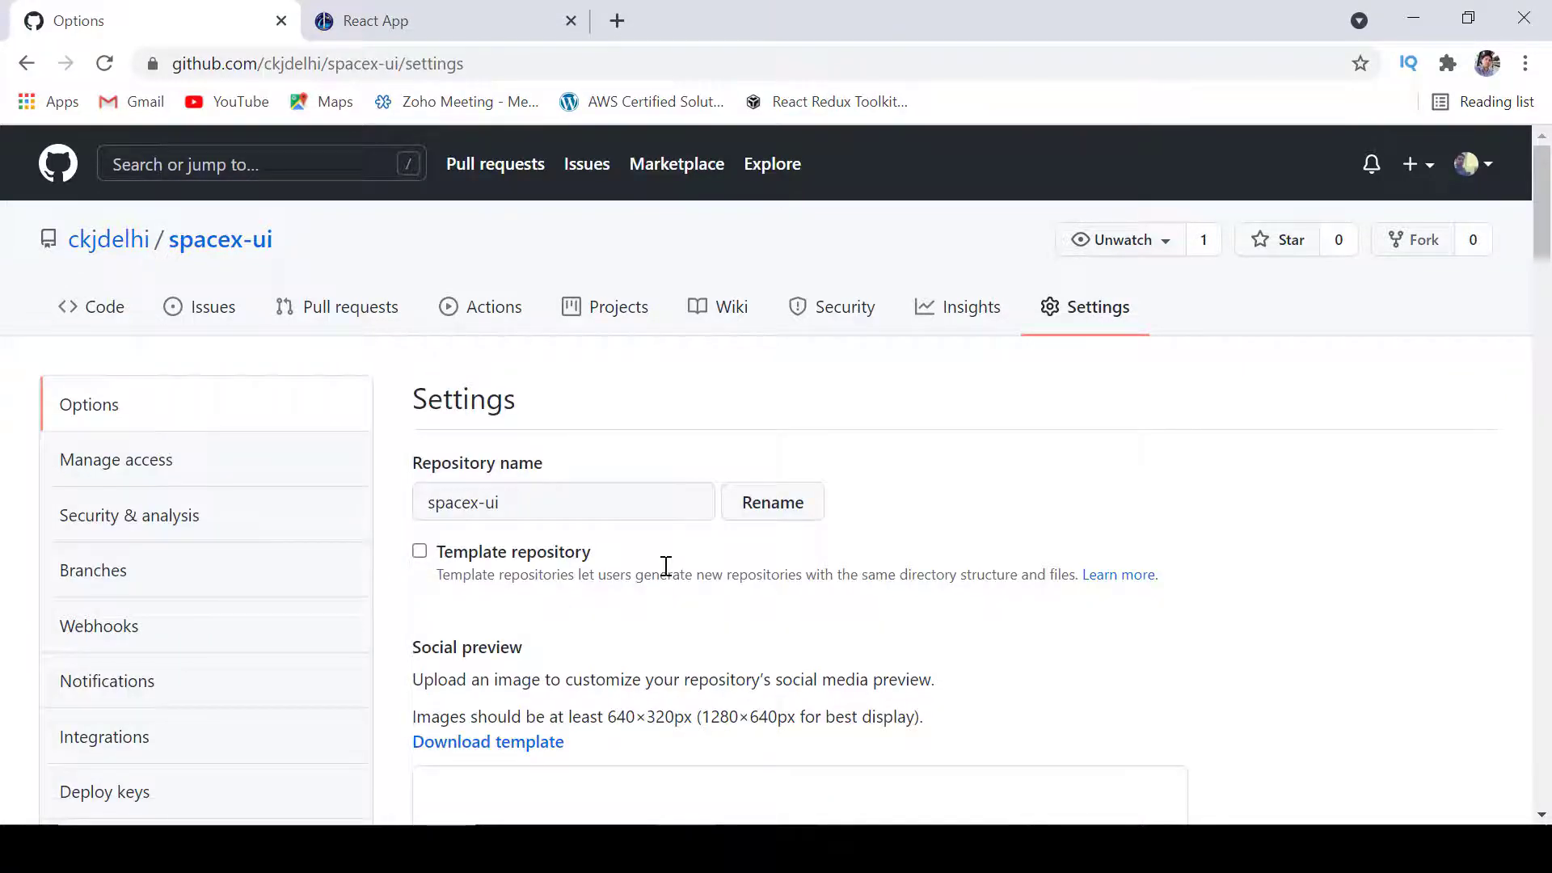
scroll(down, 3)
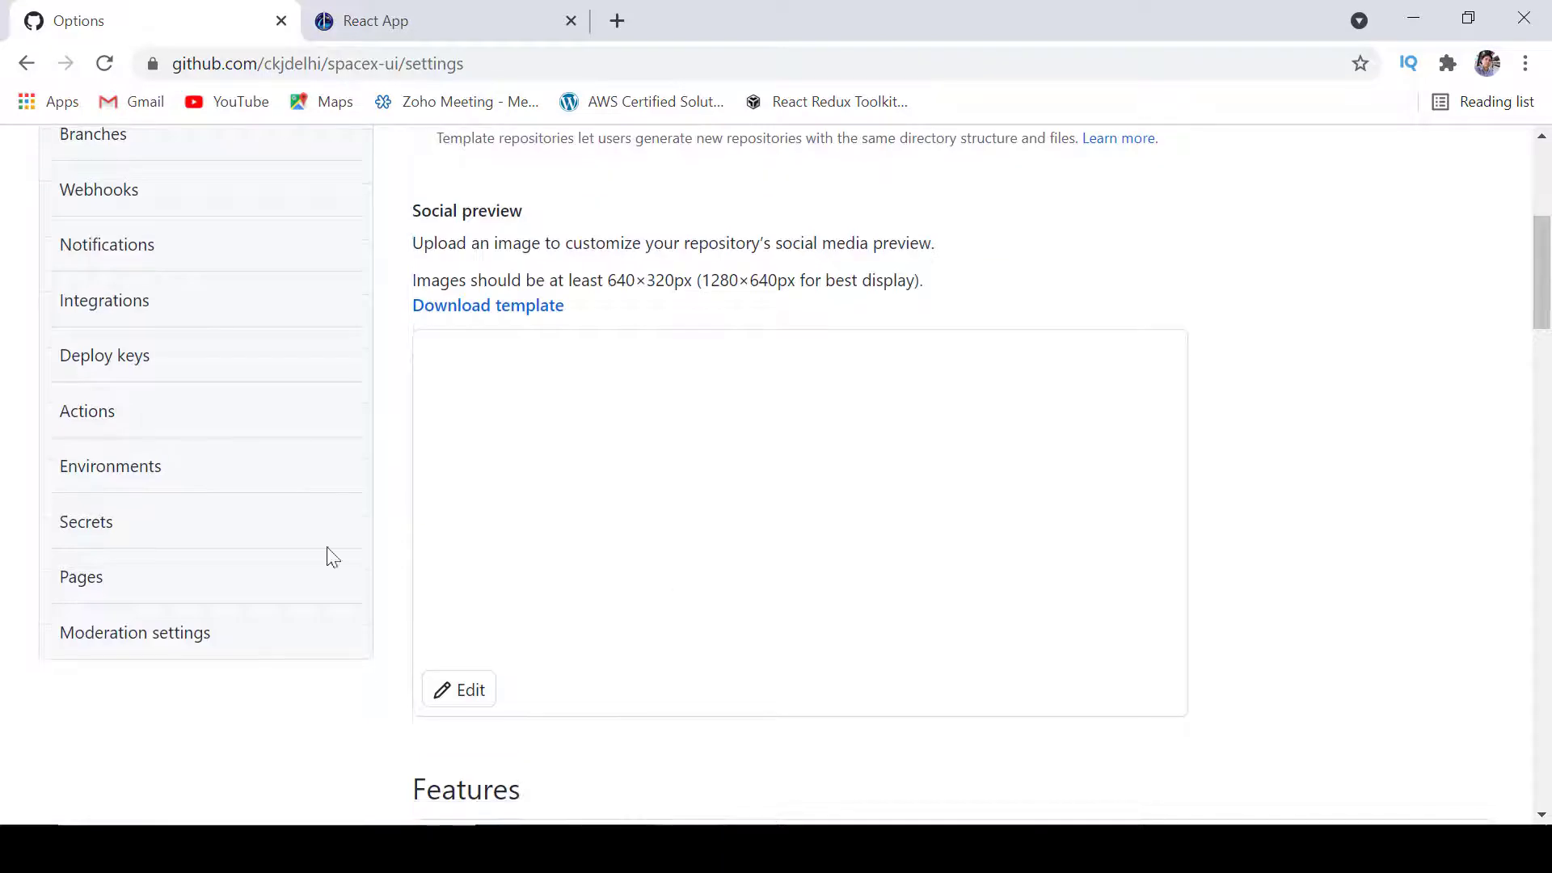
click(81, 577)
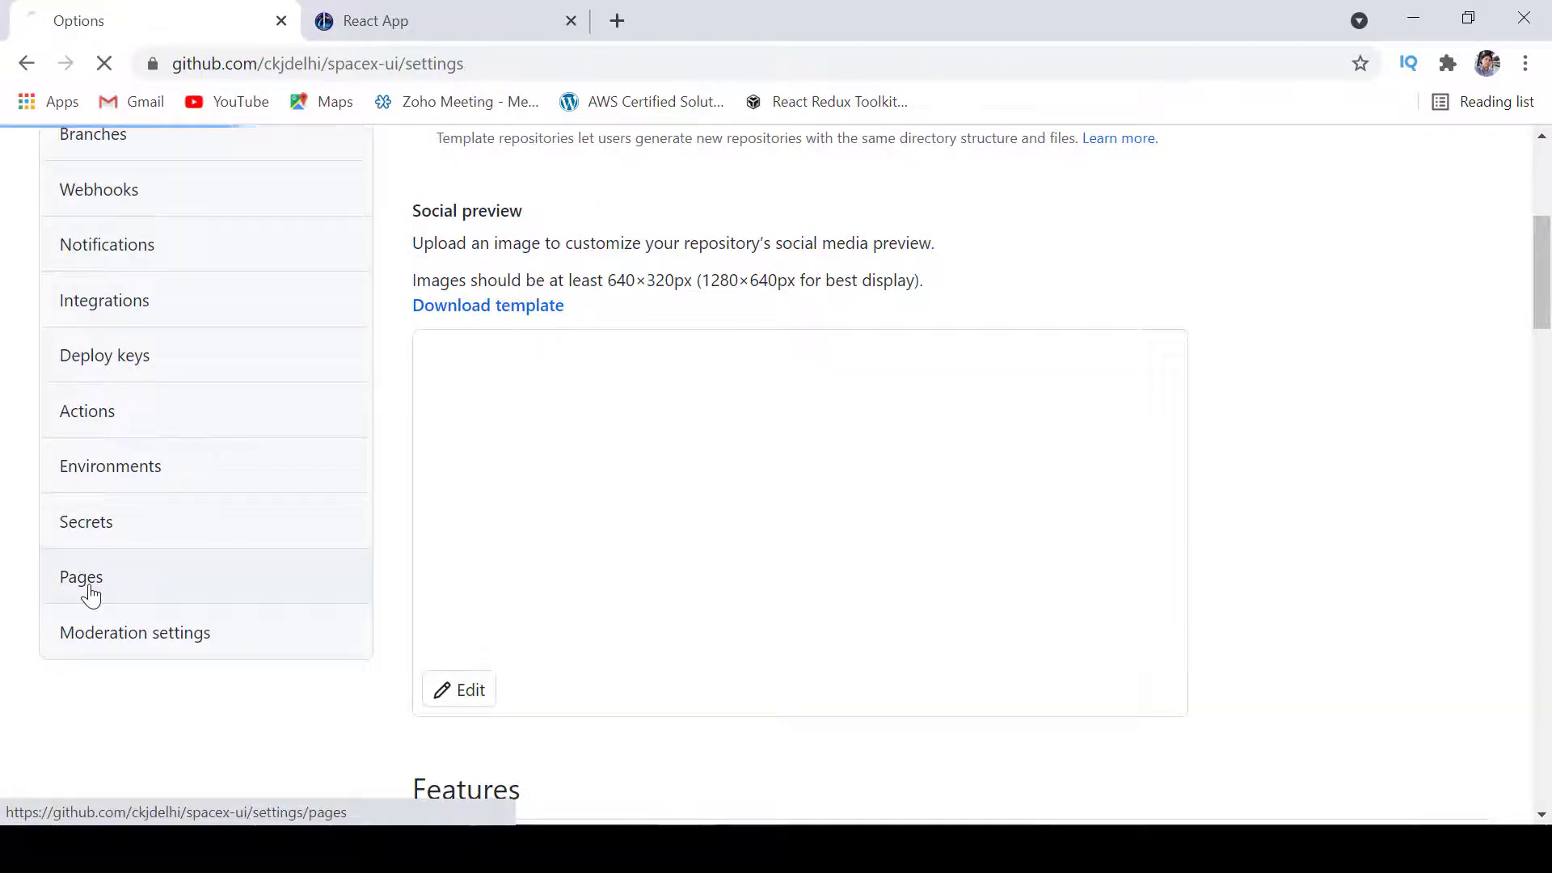
click(81, 577)
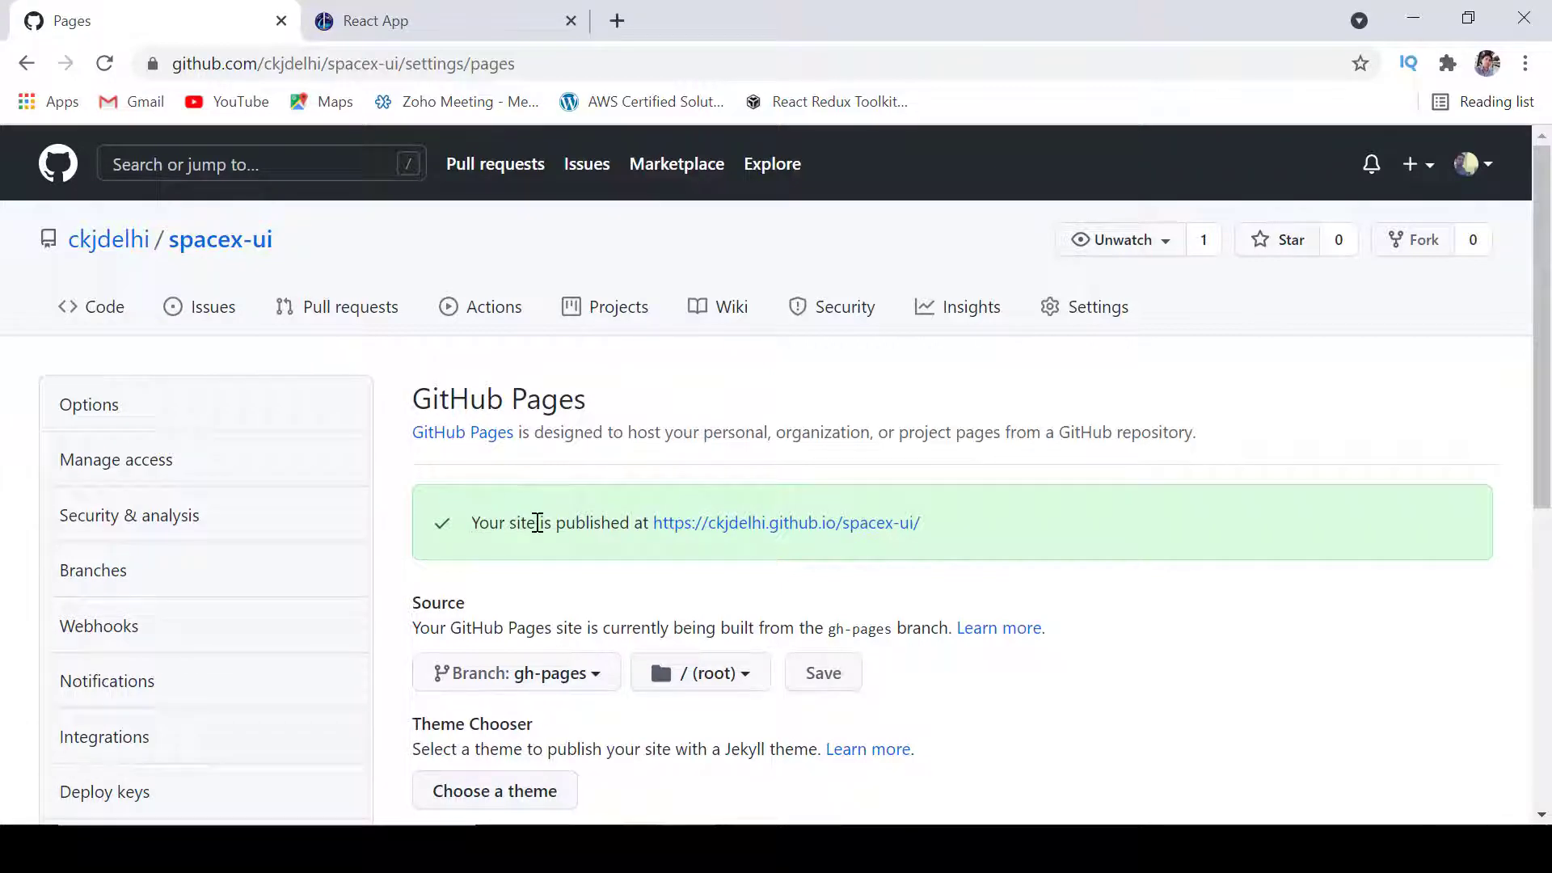
mouse_move(716, 533)
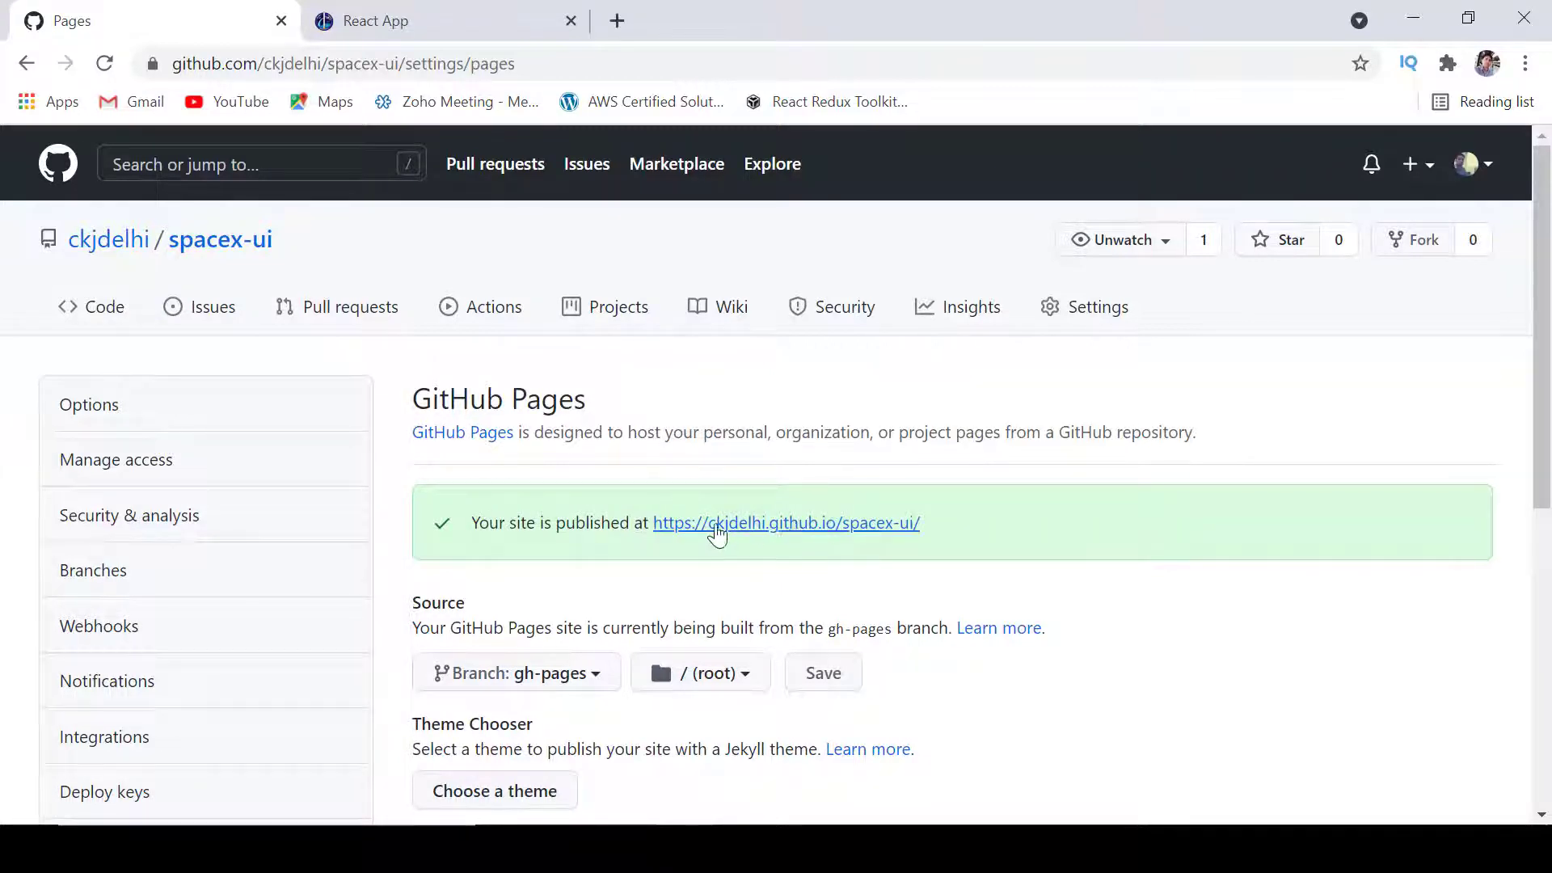
mouse_move(714, 542)
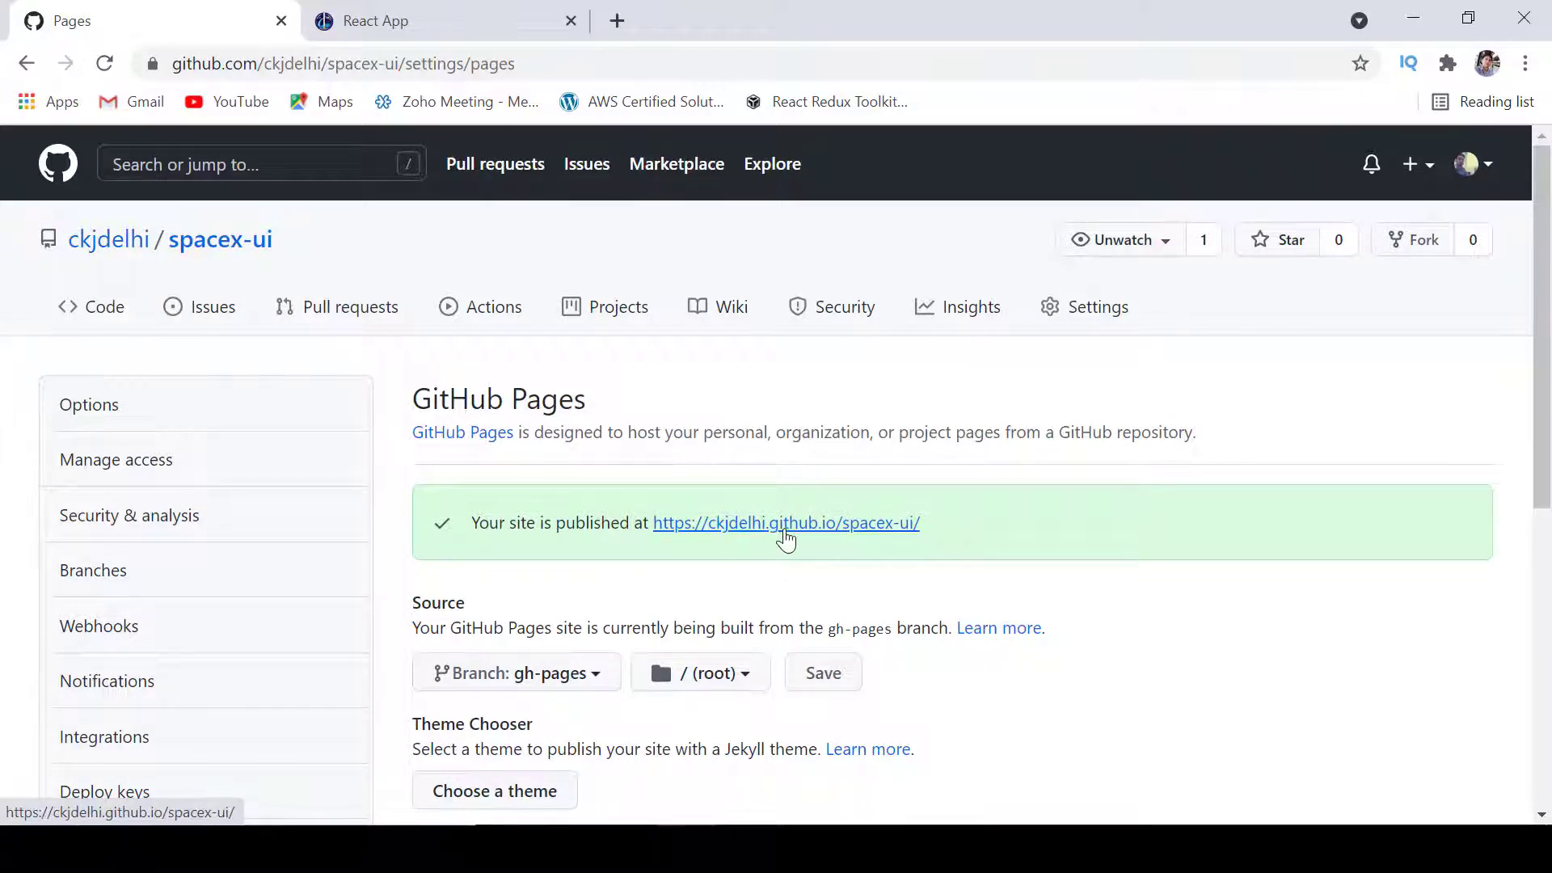
mouse_move(840, 535)
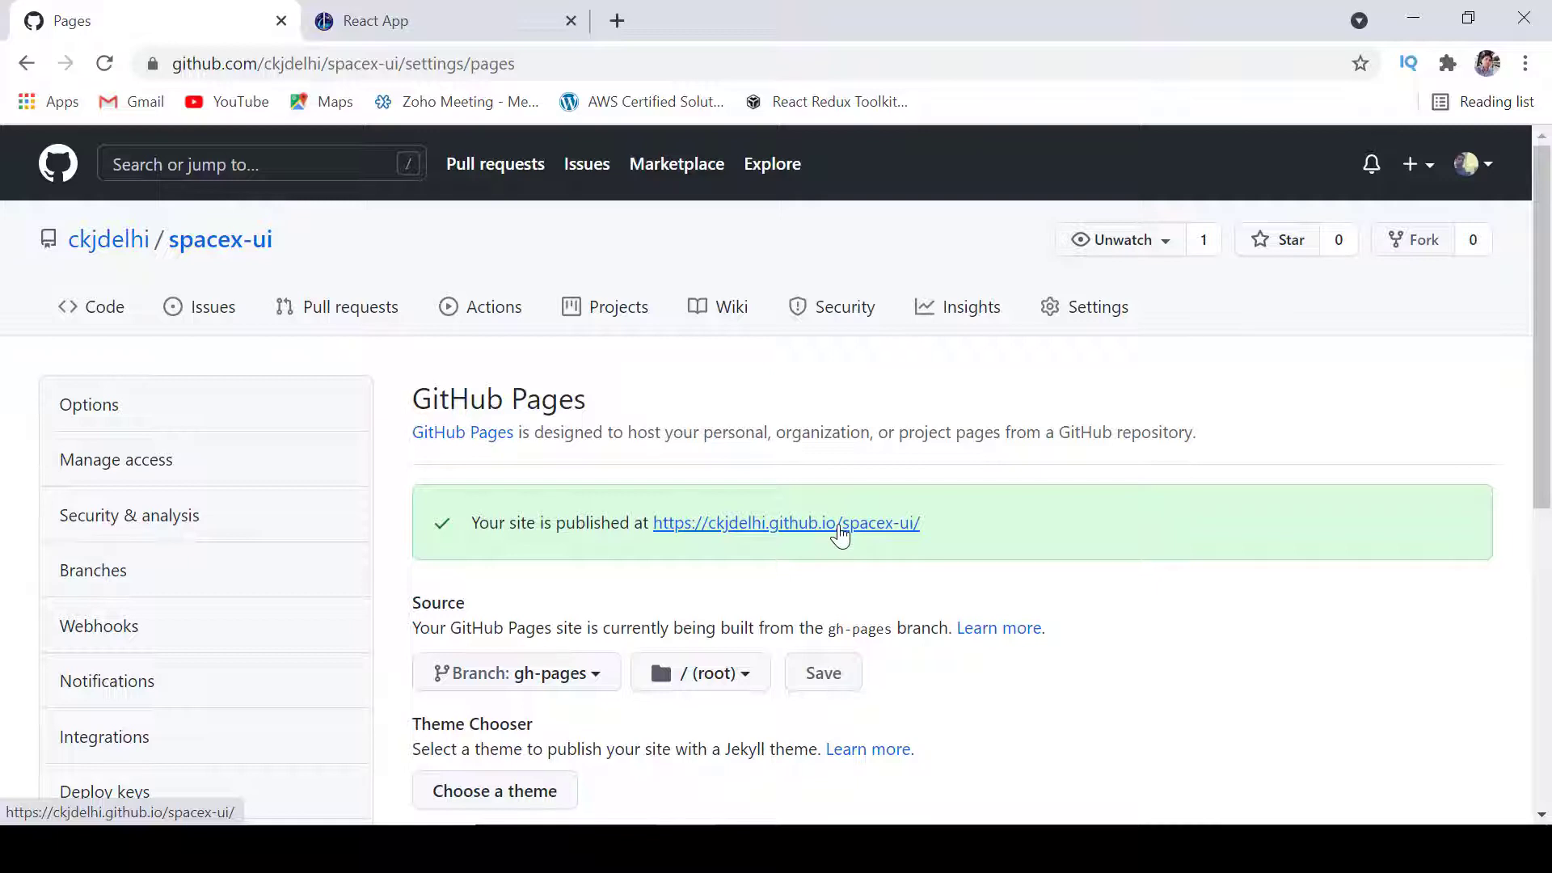
click(785, 523)
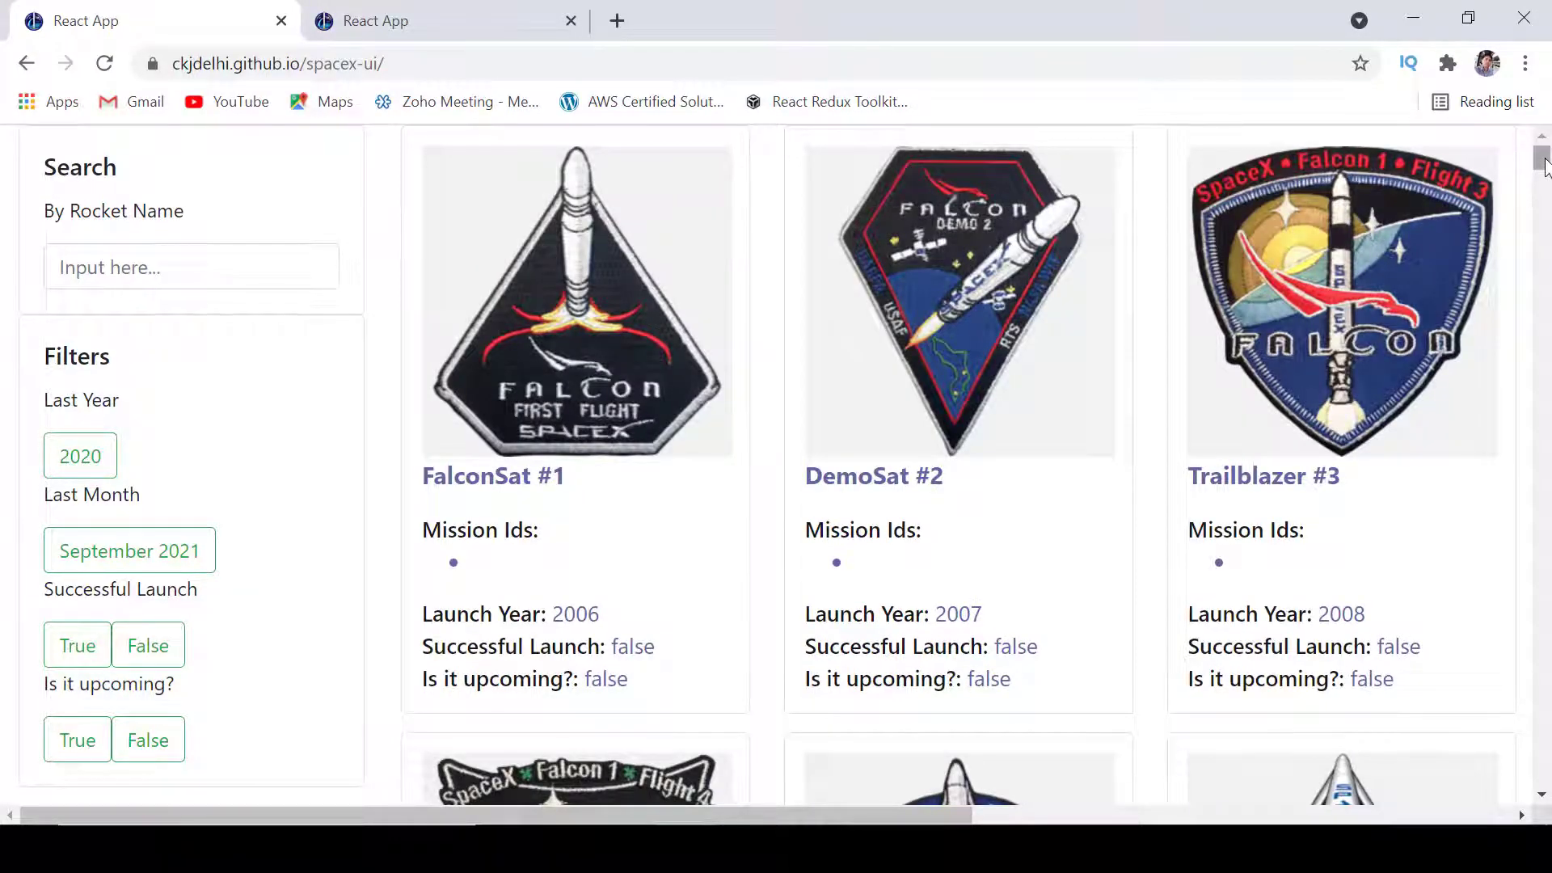
Step: Scroll the live github.io SpaceX site to confirm the launch cards load
scroll(down, 3)
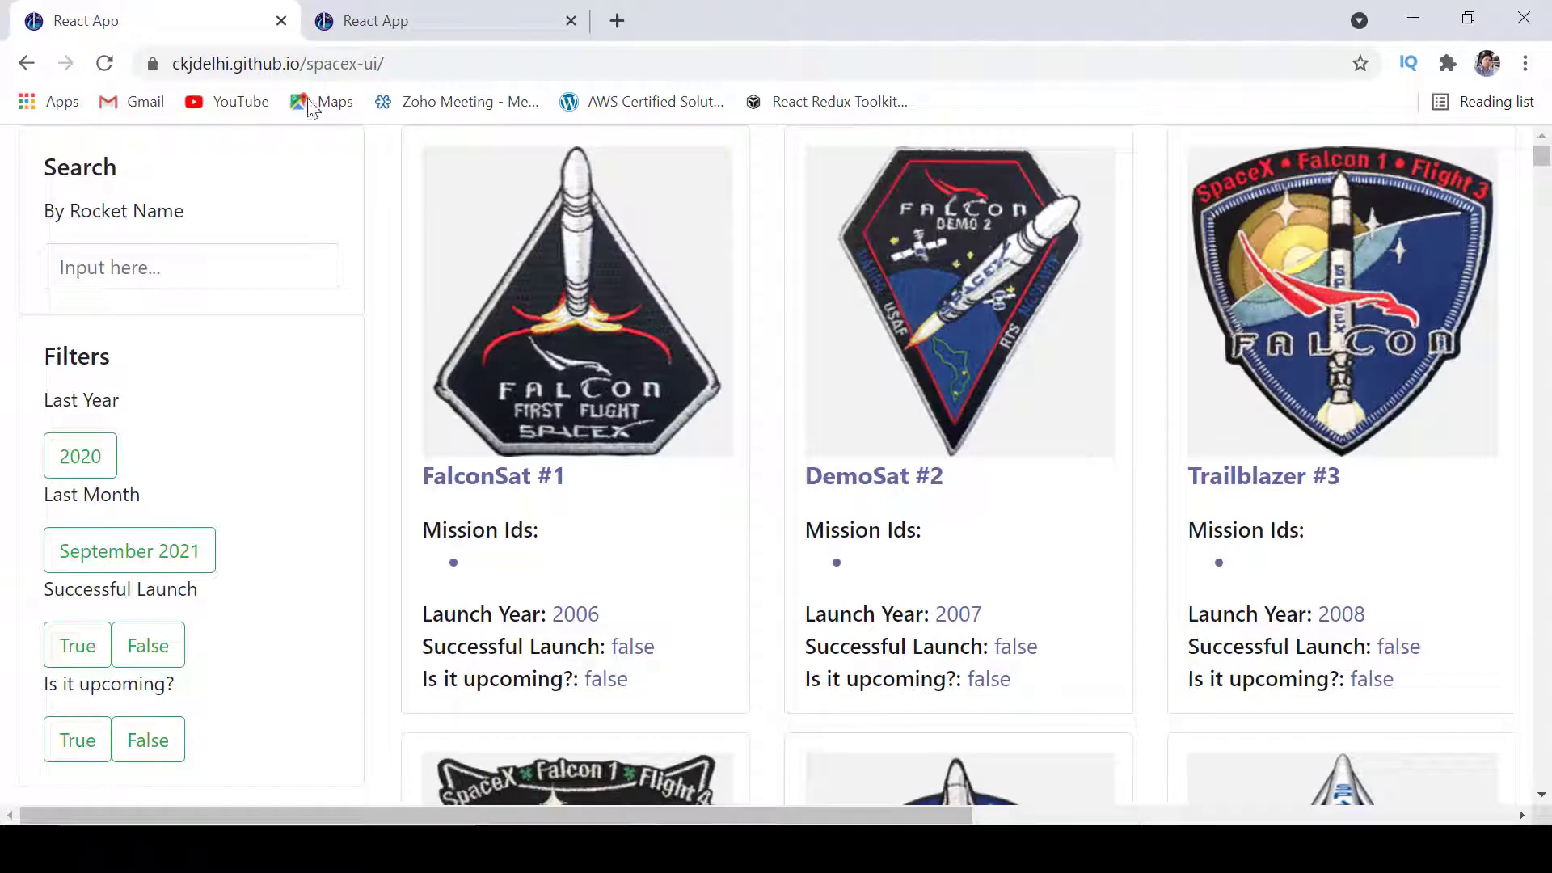
click(278, 63)
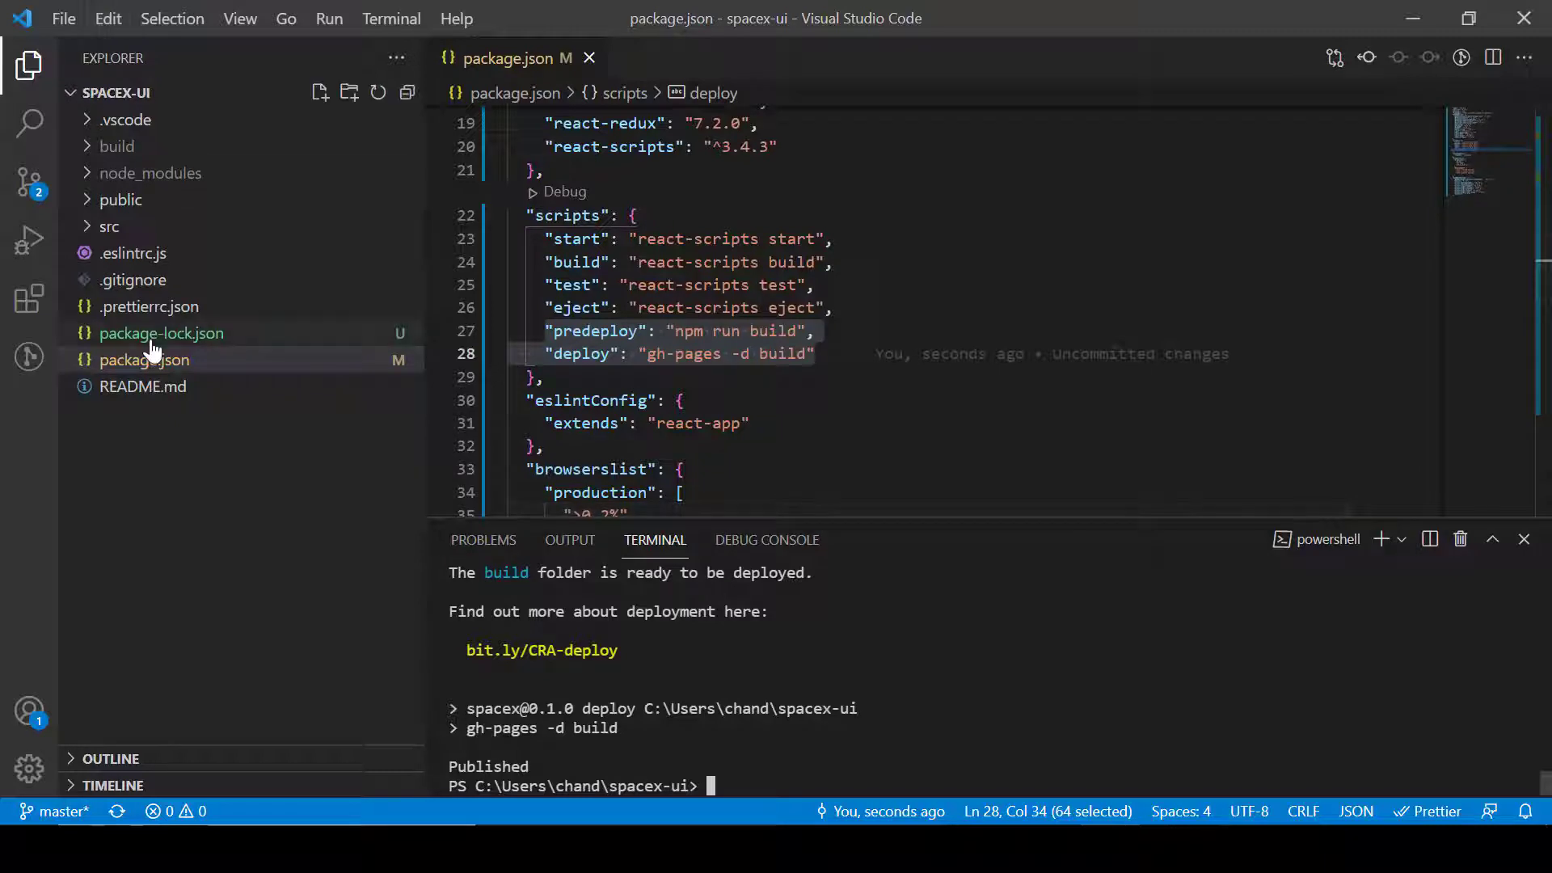
mouse_move(996, 654)
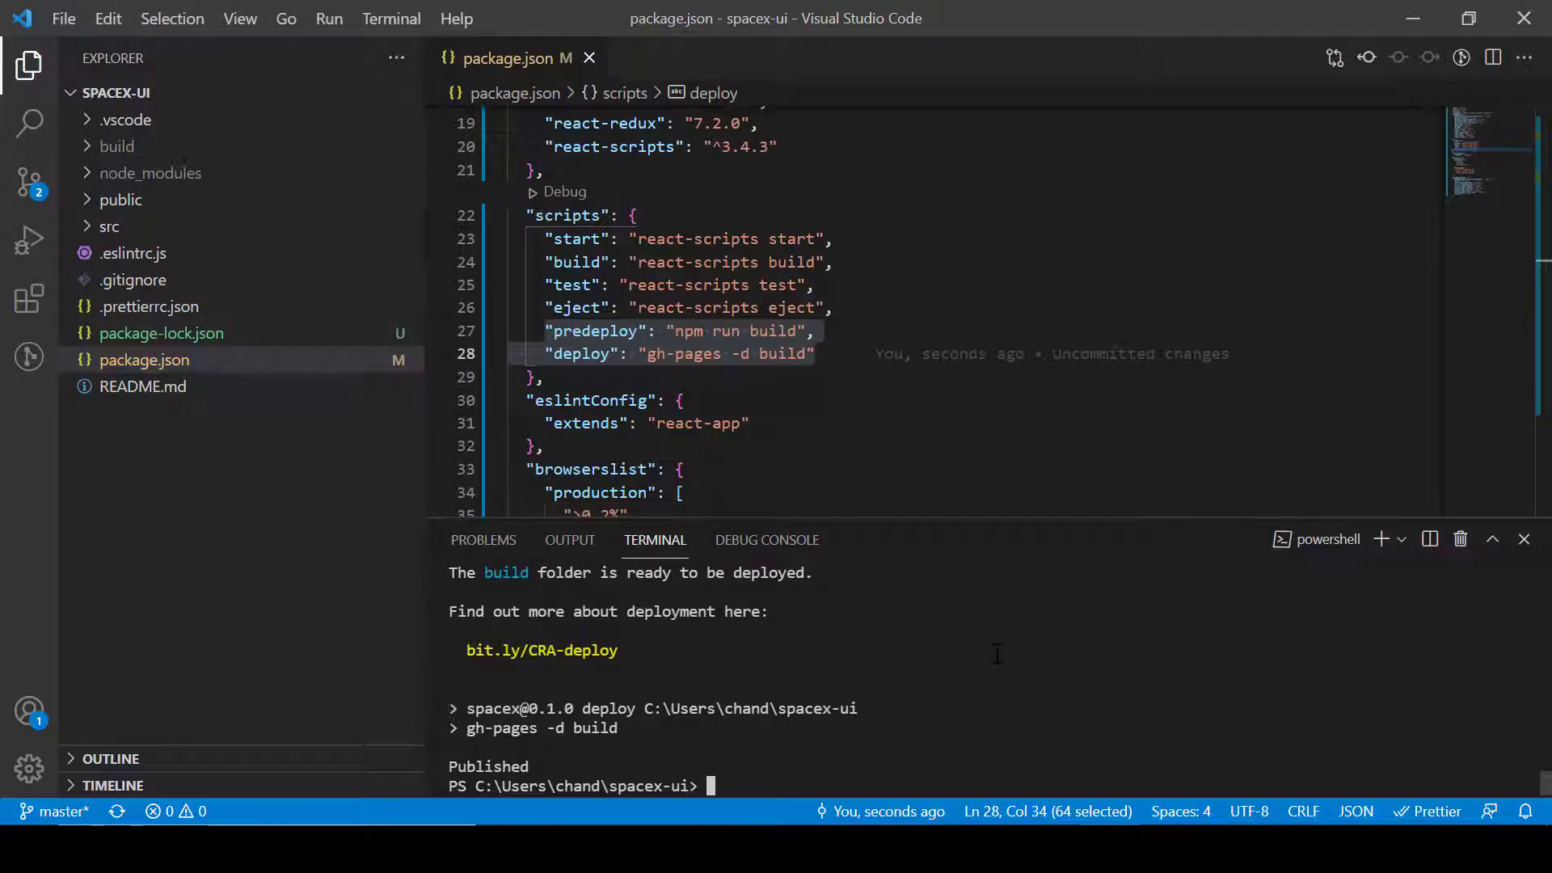
Step: List the origin remote URLs with git remote -v, then begin typing git remote add origin
text(git)
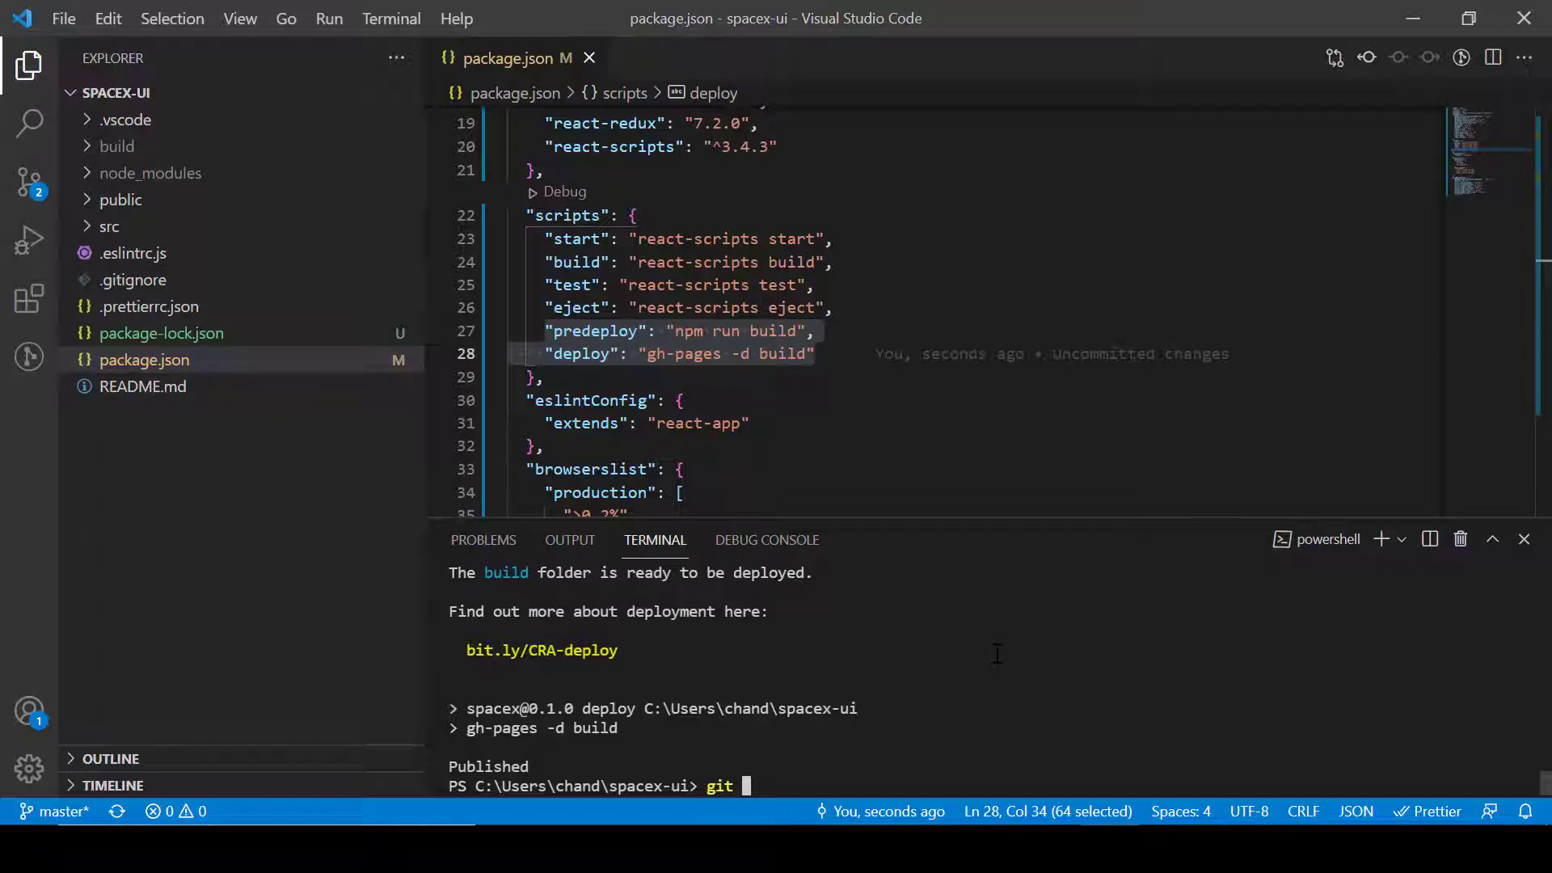
text(remote -v)
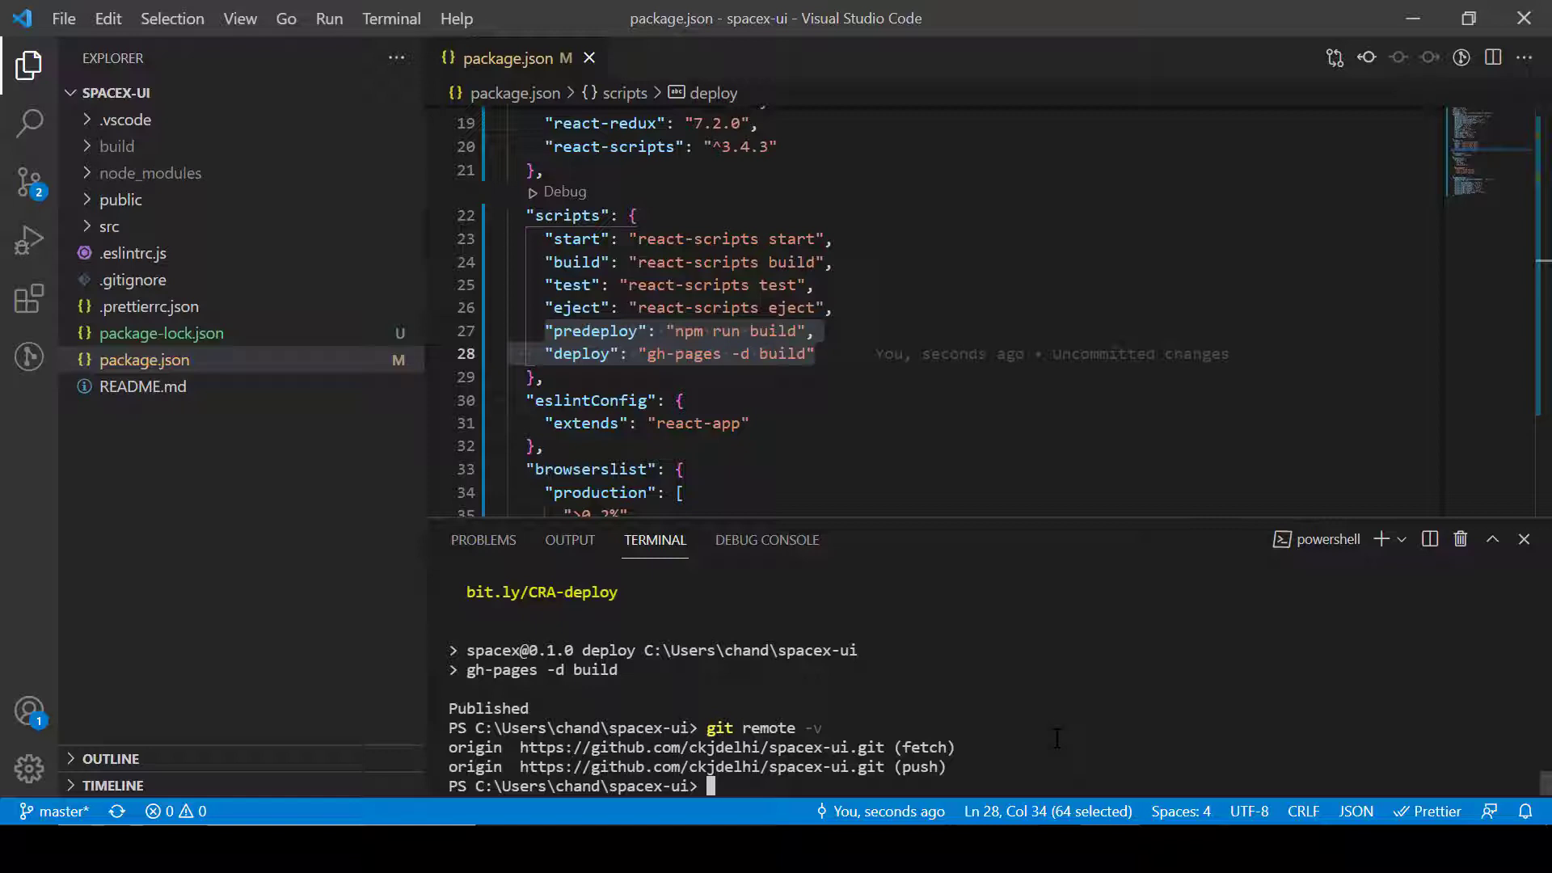
text(git)
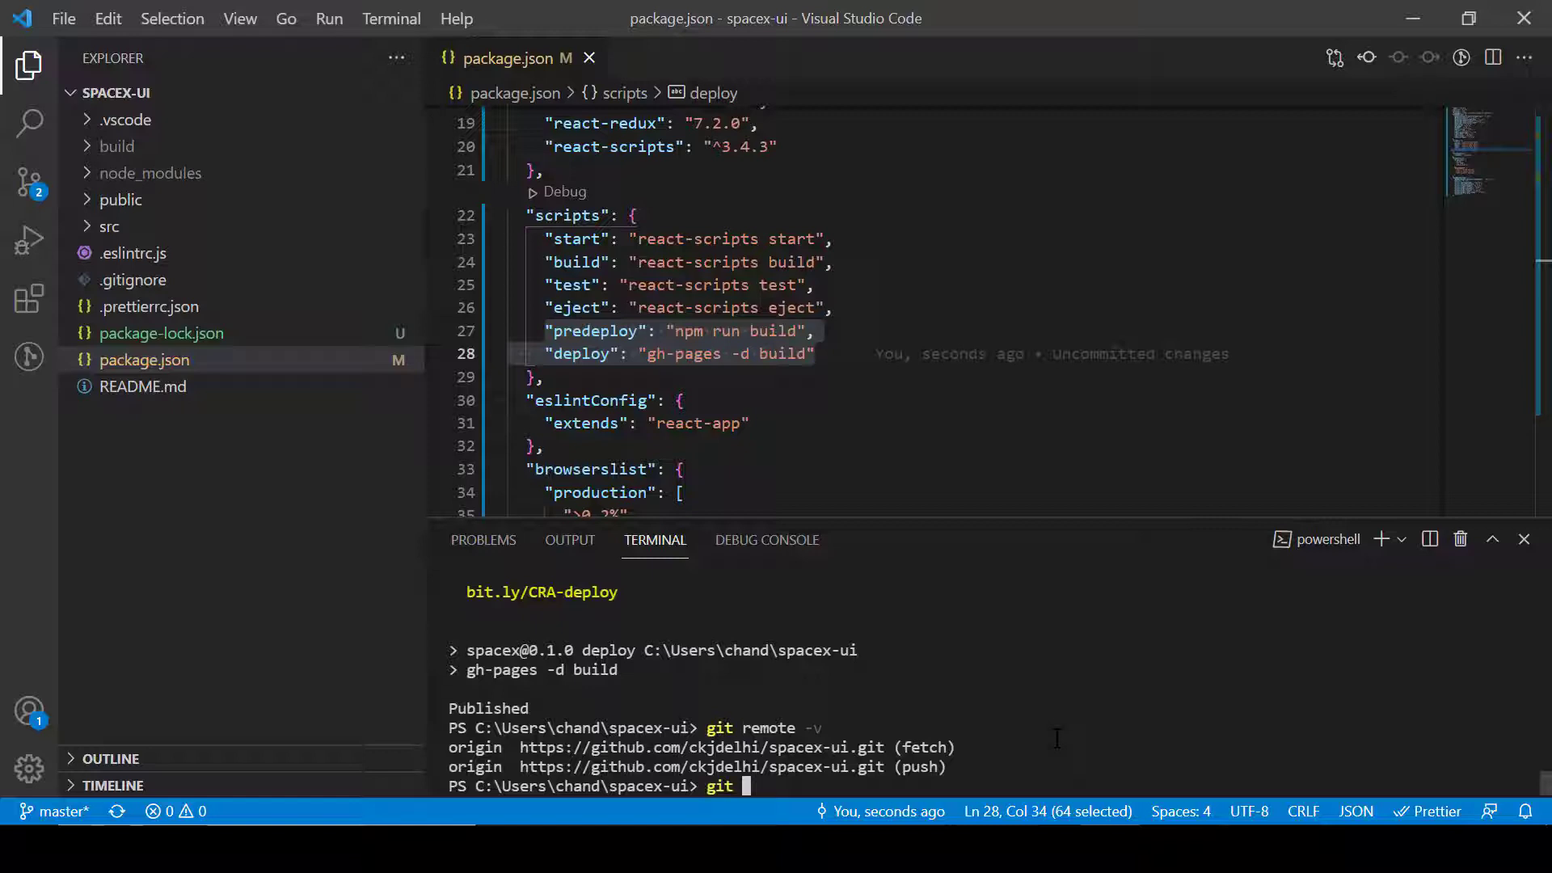
text(remote add o)
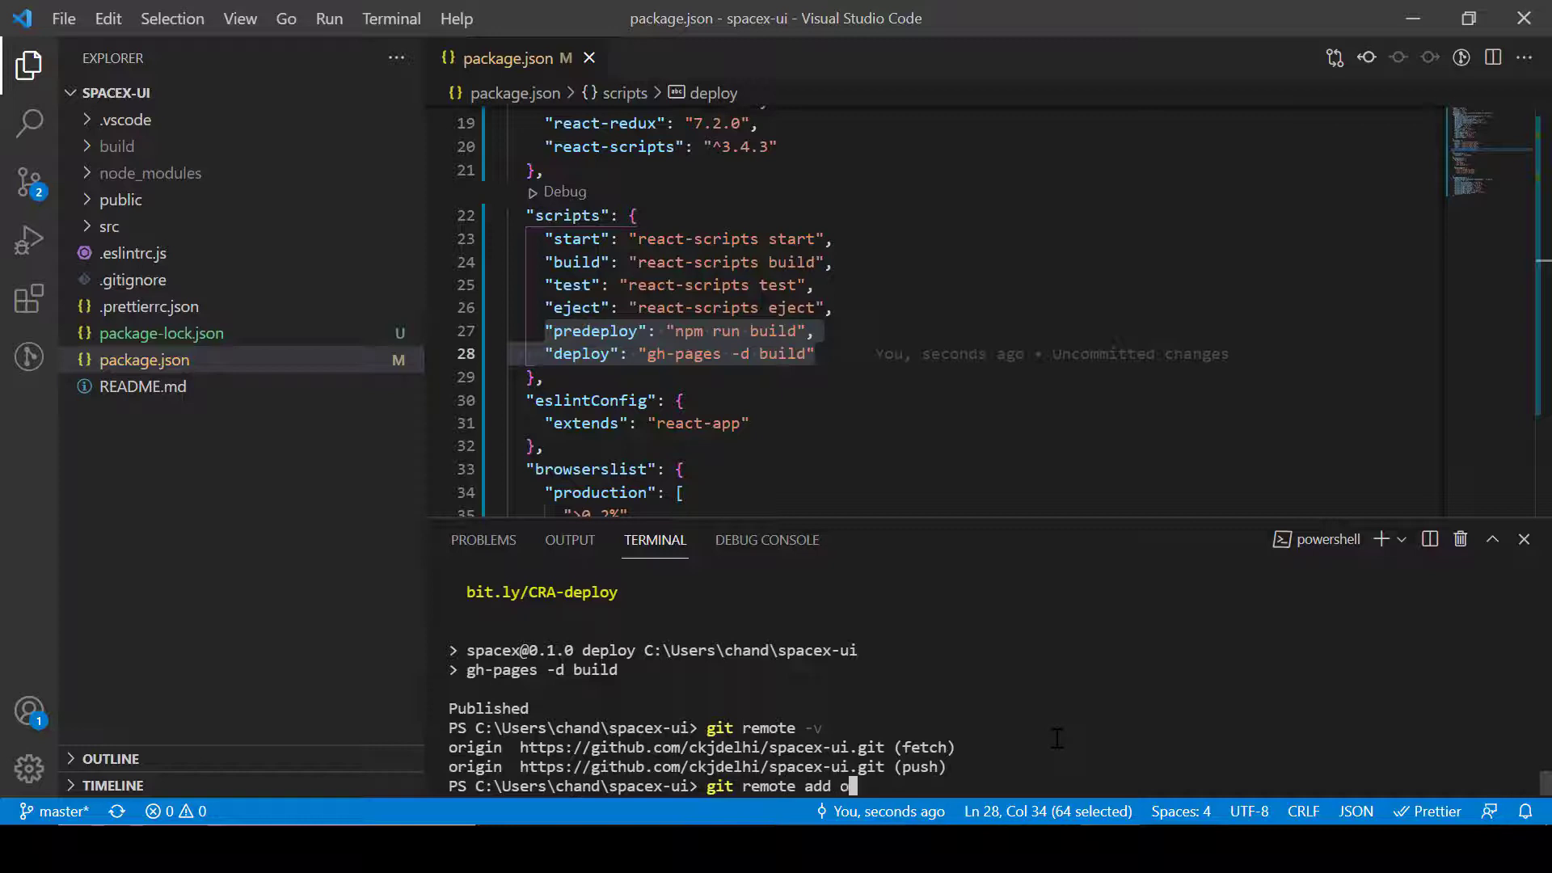
text(rigin)
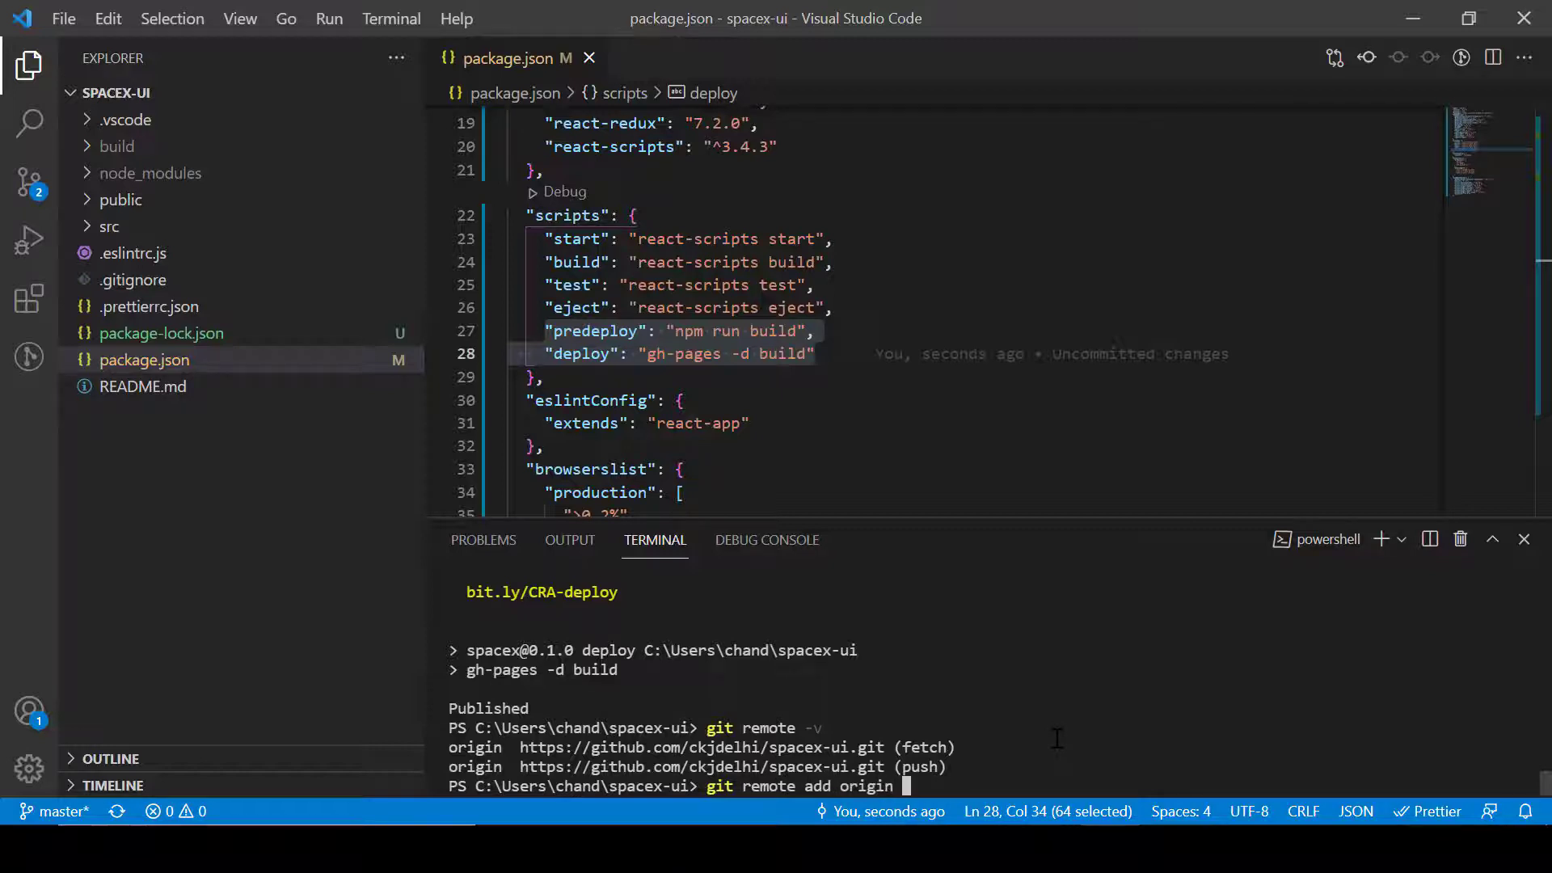
text(url)
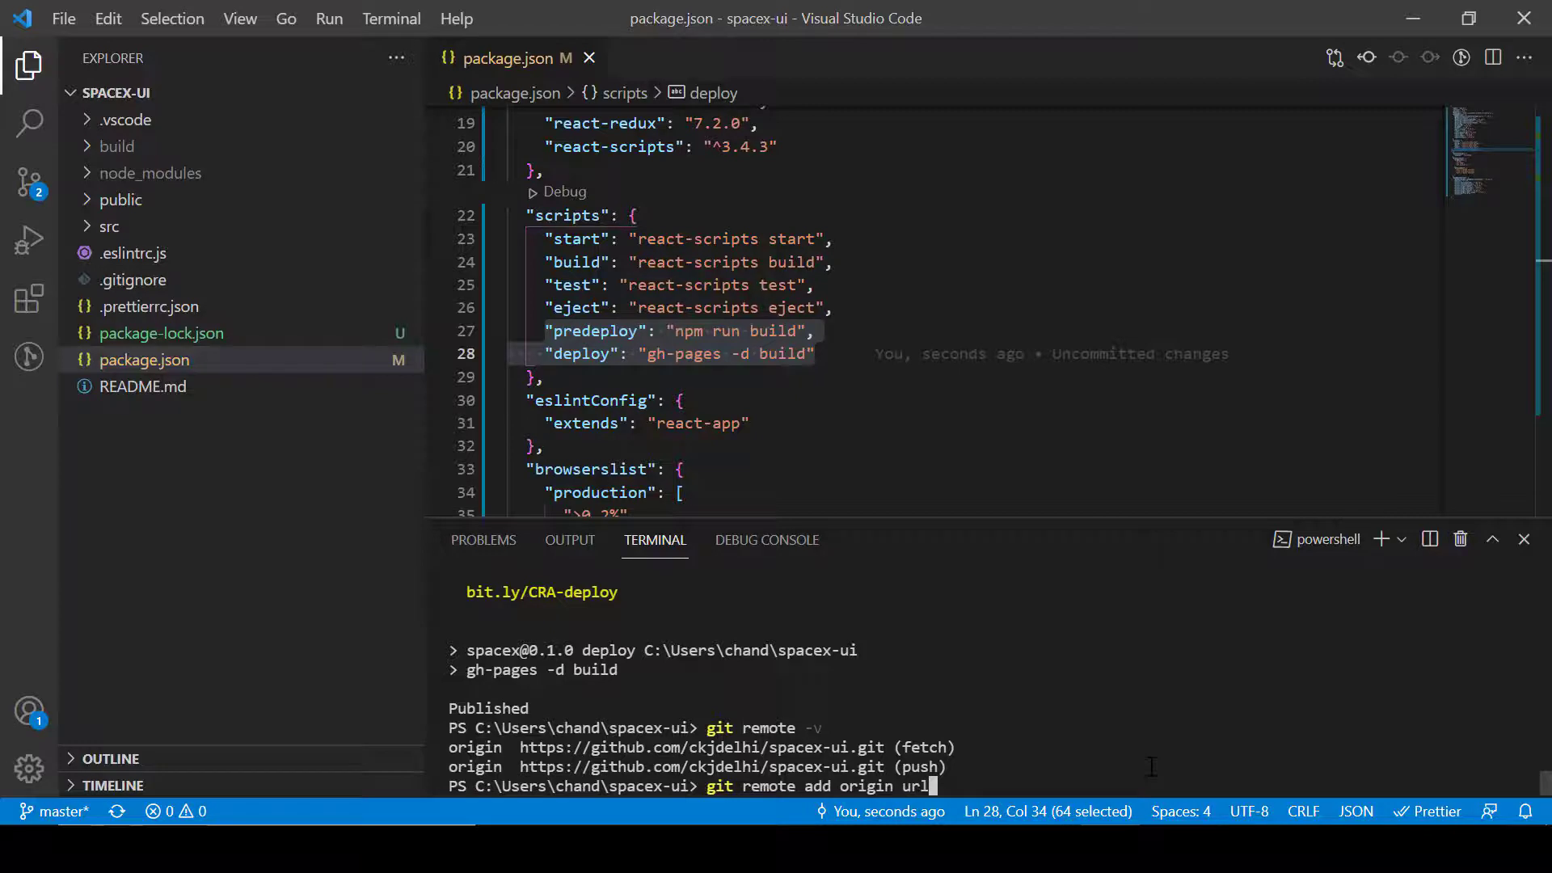